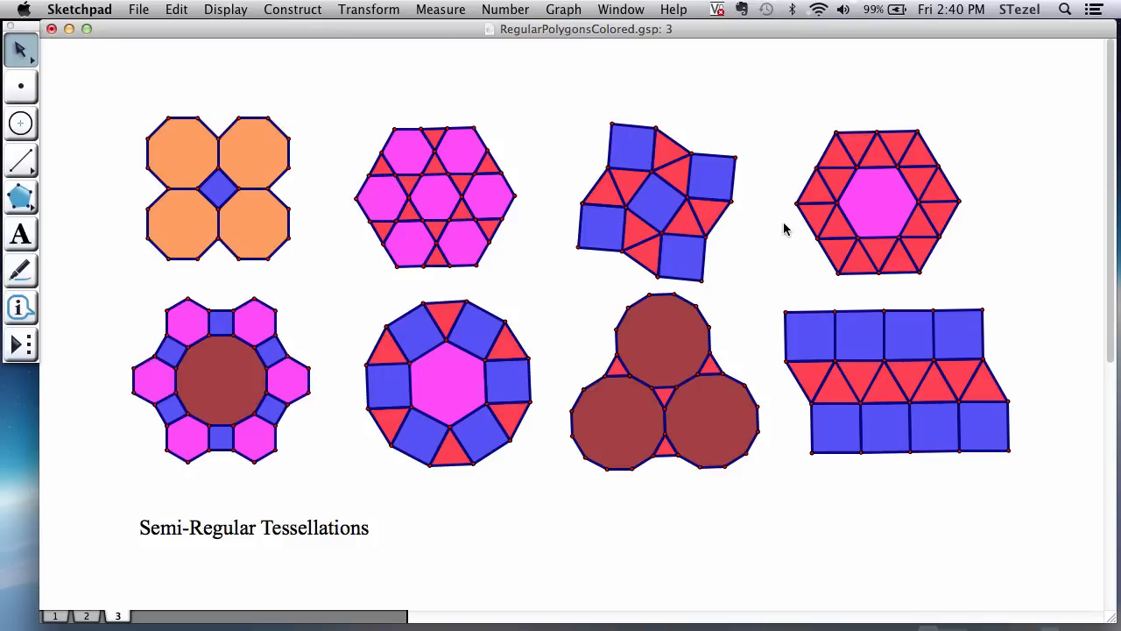
mouse_move(95, 570)
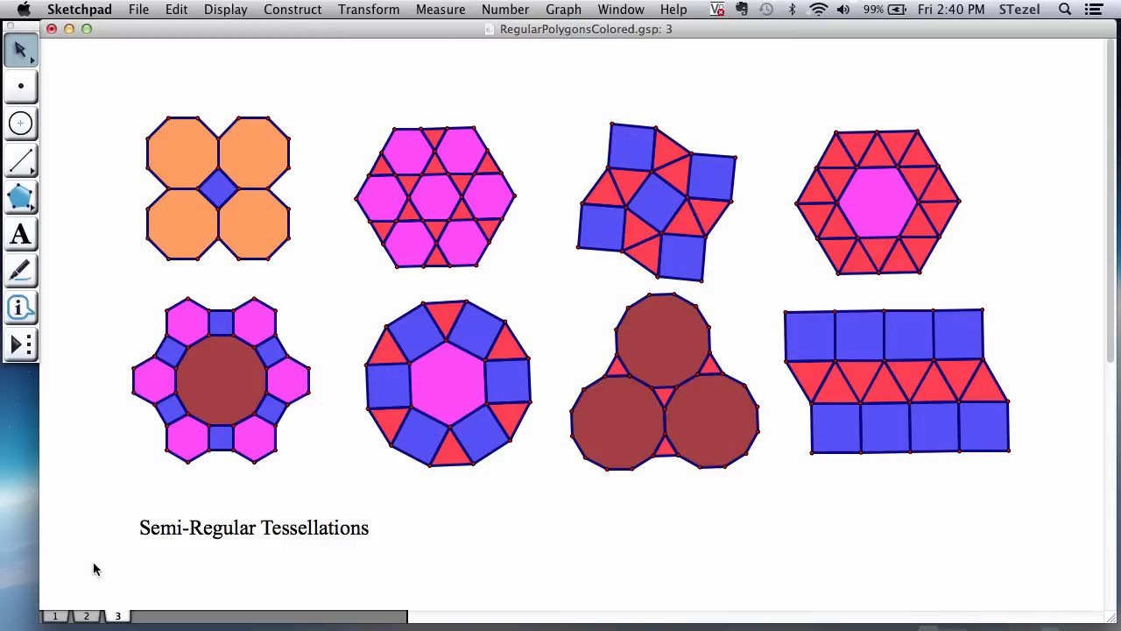
Browse pages 1, 2 and 3 to review the regular and semi-regular tessellation examples.
left_click(55, 615)
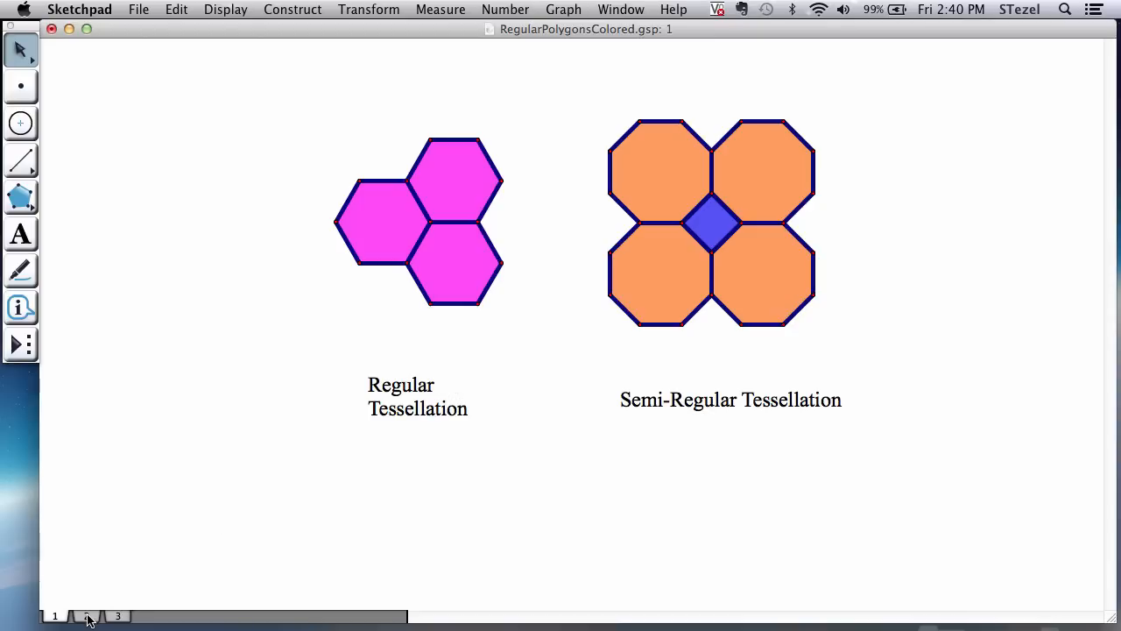
left_click(86, 616)
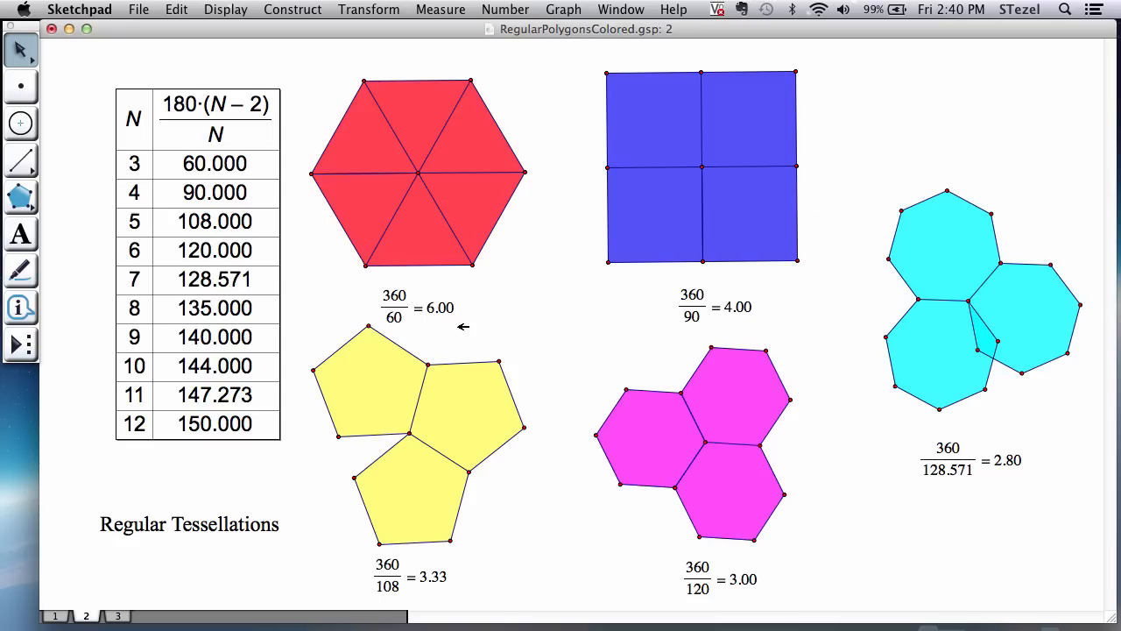
mouse_move(683, 289)
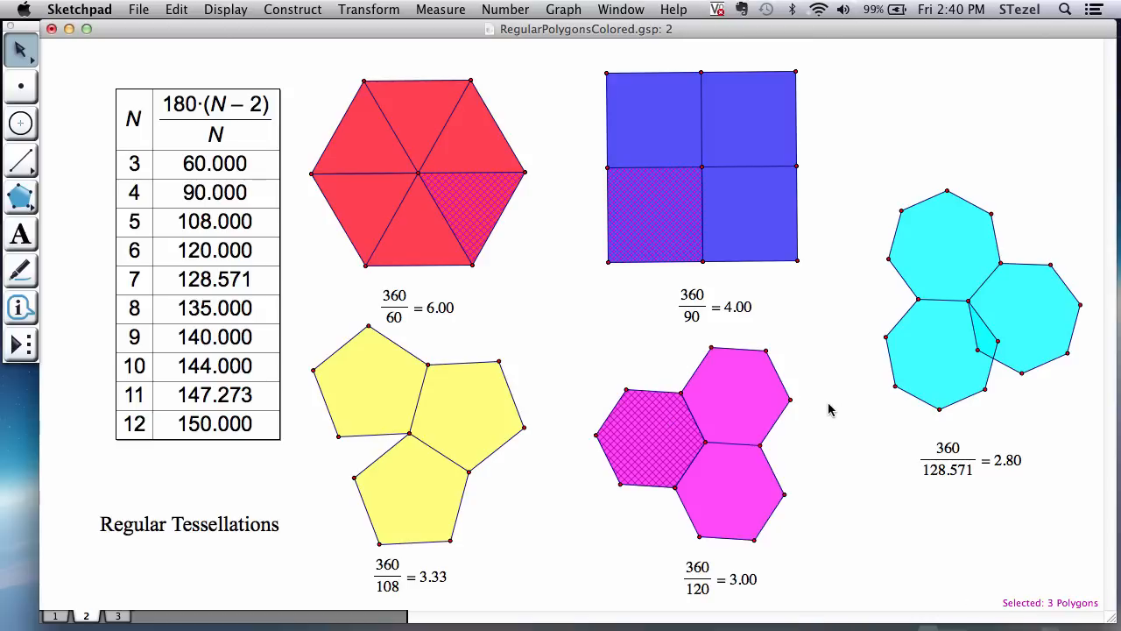
mouse_move(120, 613)
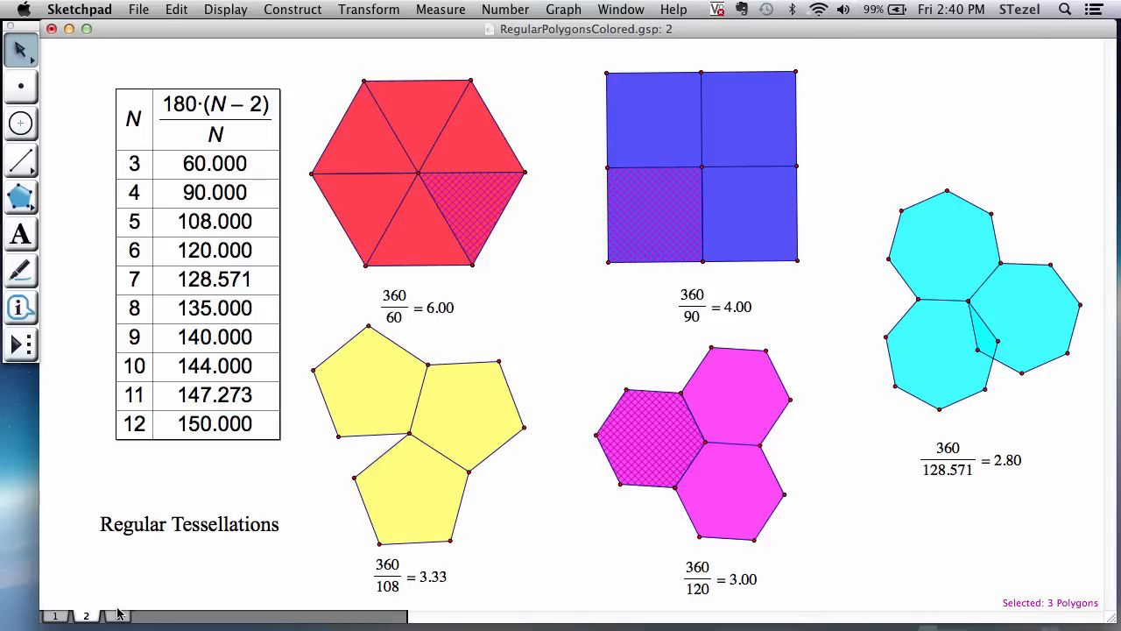
left_click(116, 615)
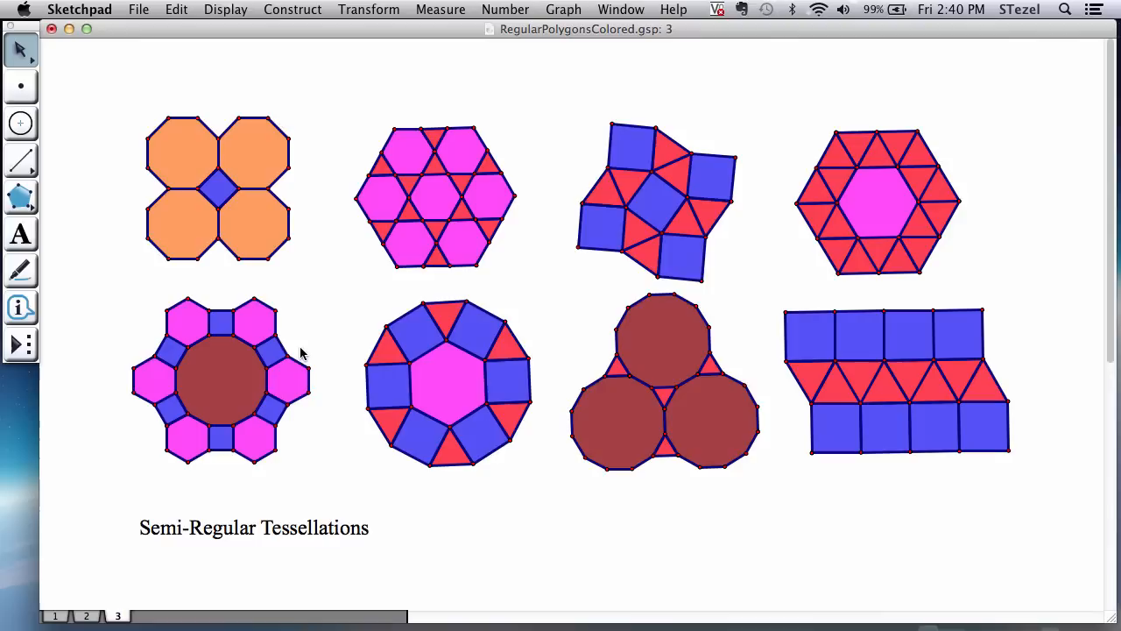
mouse_move(294, 280)
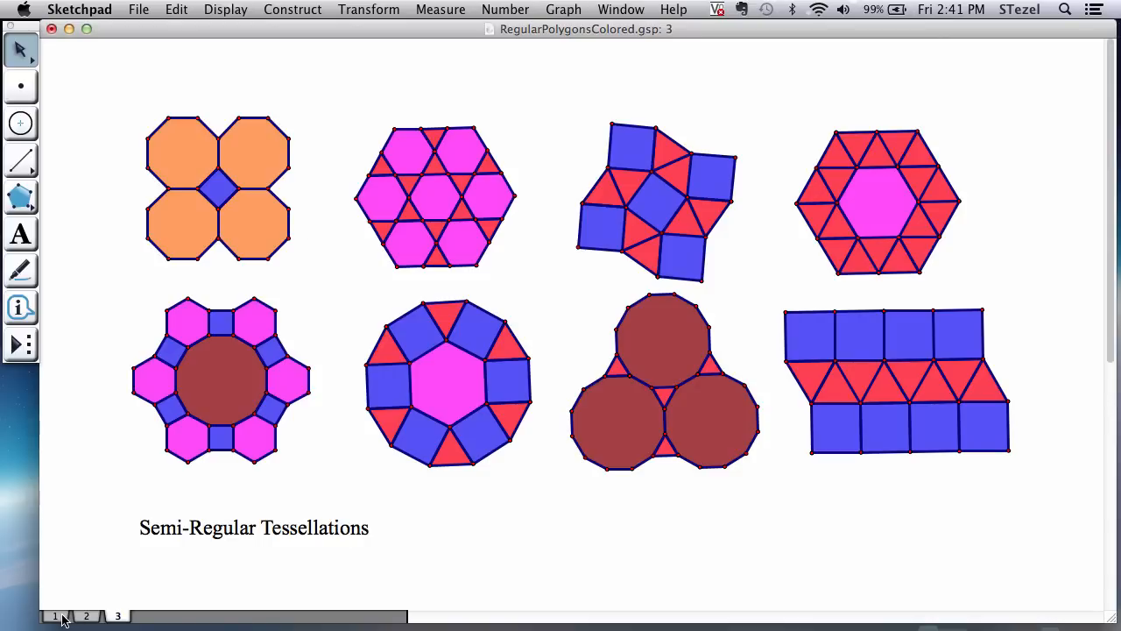
Return to page 1 and clear the selection on the hexagon.
left_click(54, 615)
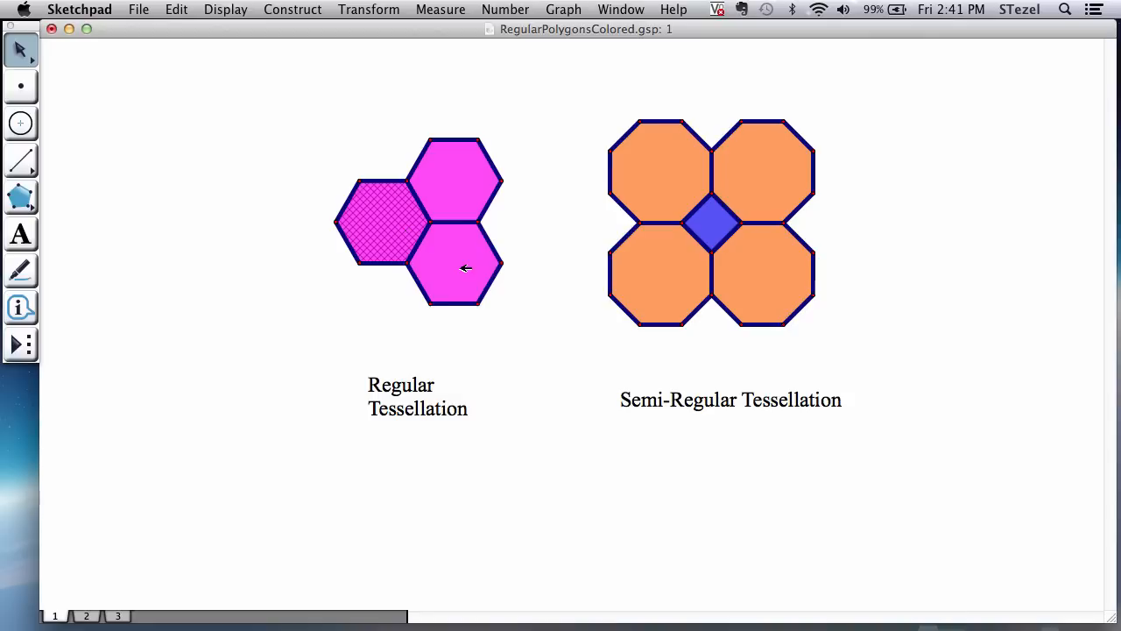
left_click(464, 268)
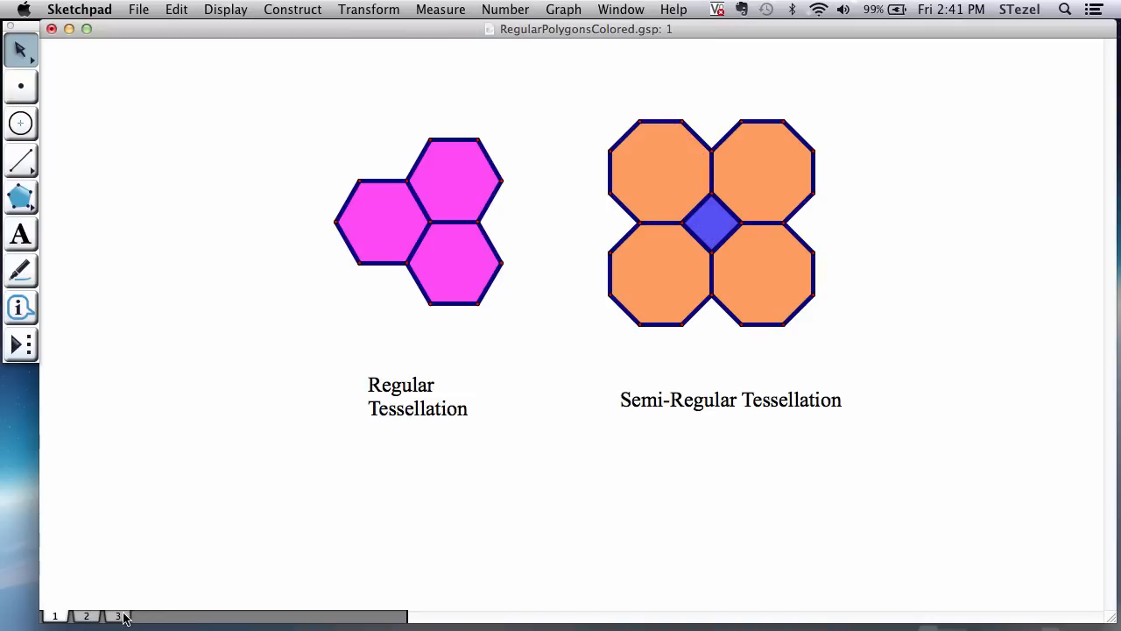
Inspect the hexagon-triangle tiling on page 3, then go to page 2 with the interior-angle table.
left_click(116, 616)
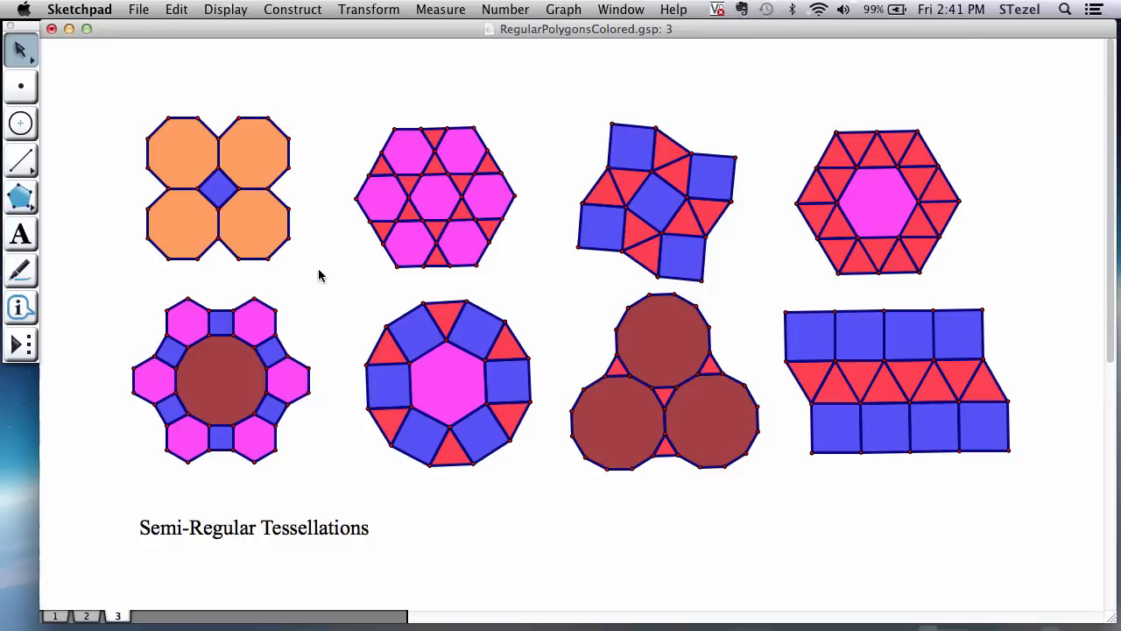
mouse_move(346, 248)
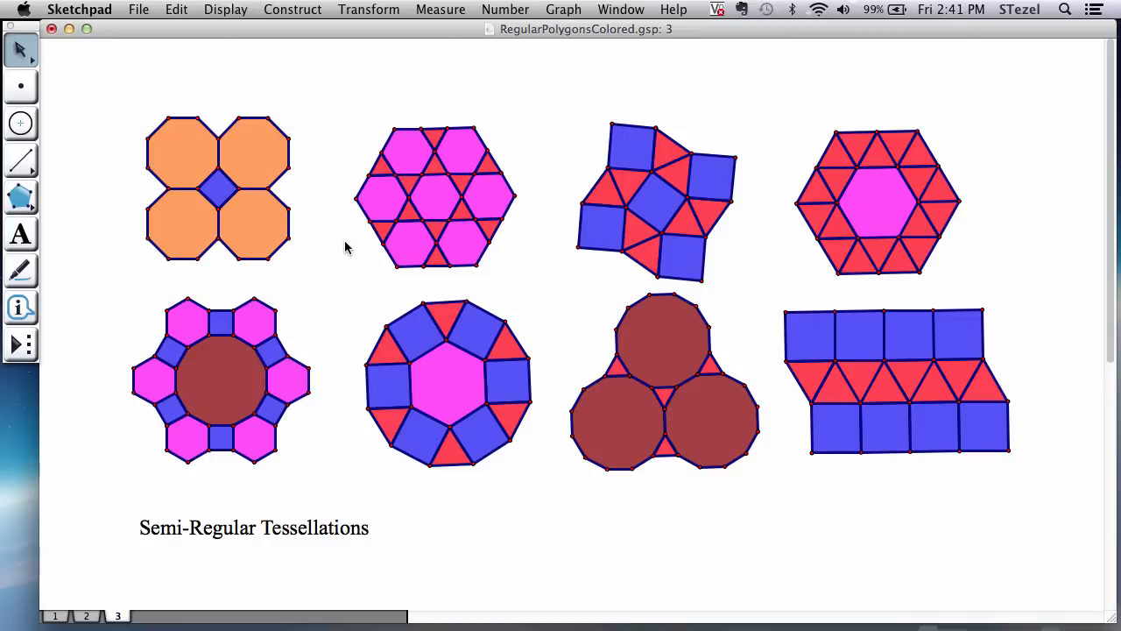
mouse_move(296, 209)
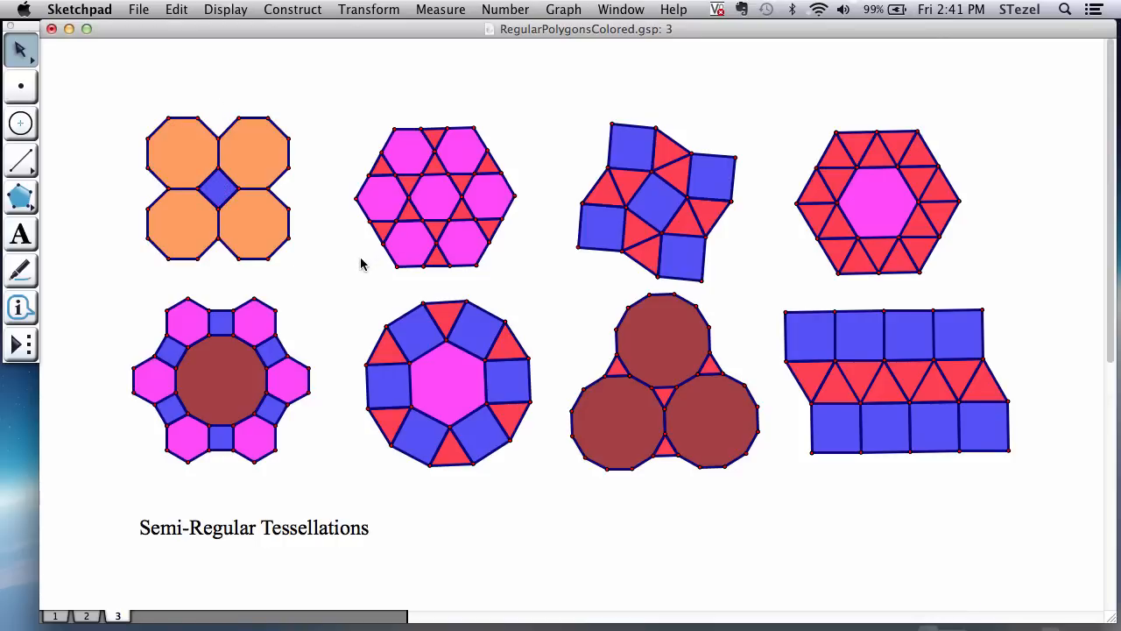
mouse_move(413, 197)
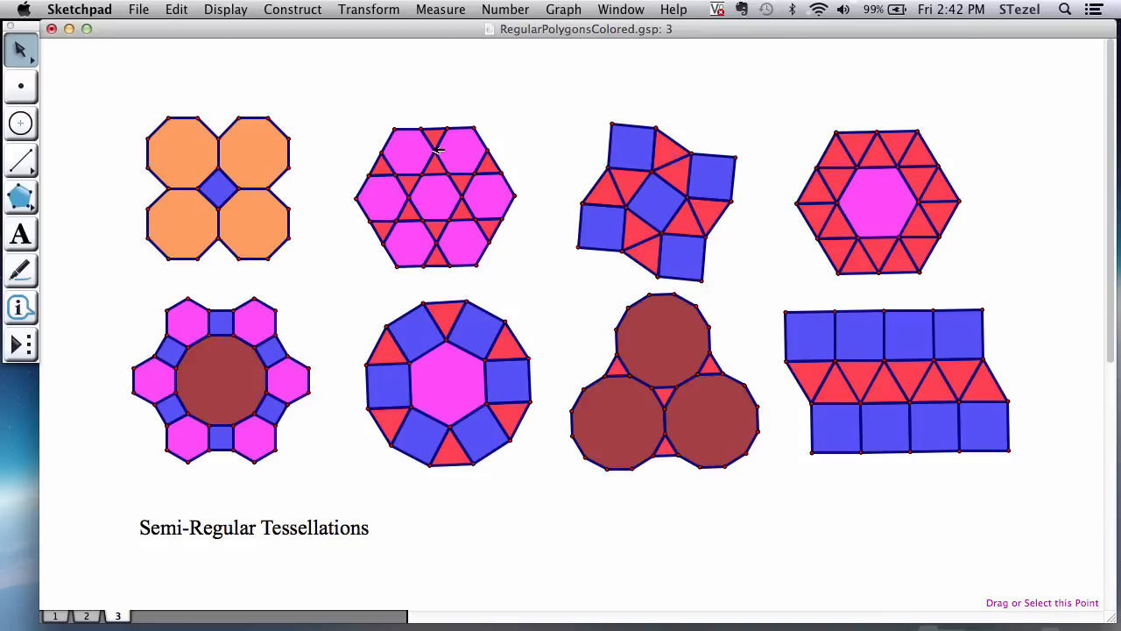
left_click(438, 151)
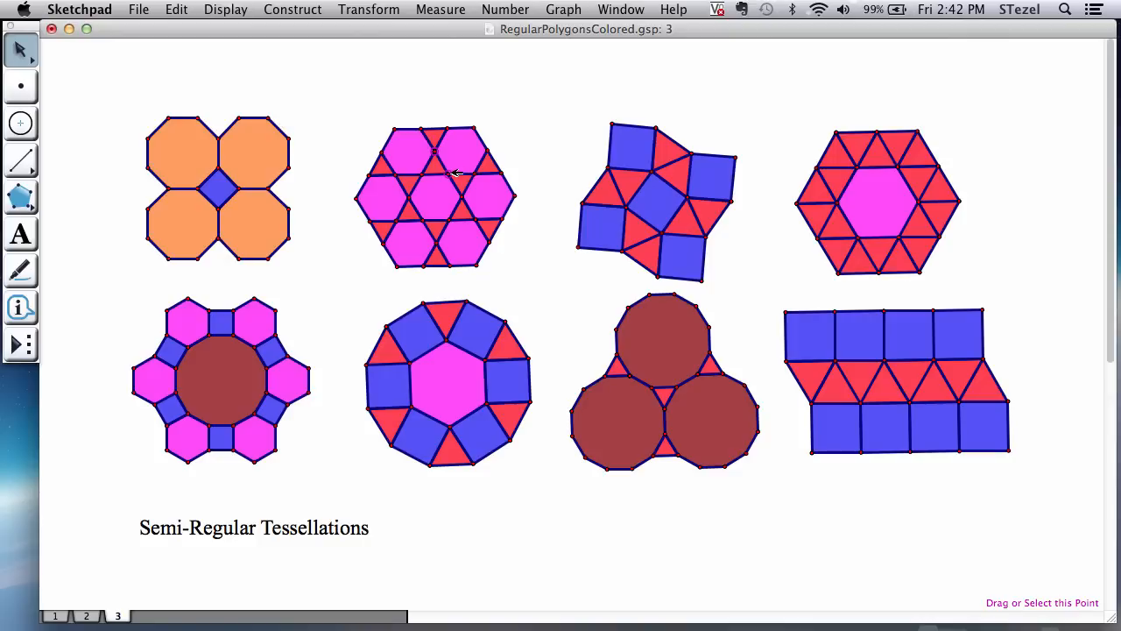
mouse_move(454, 246)
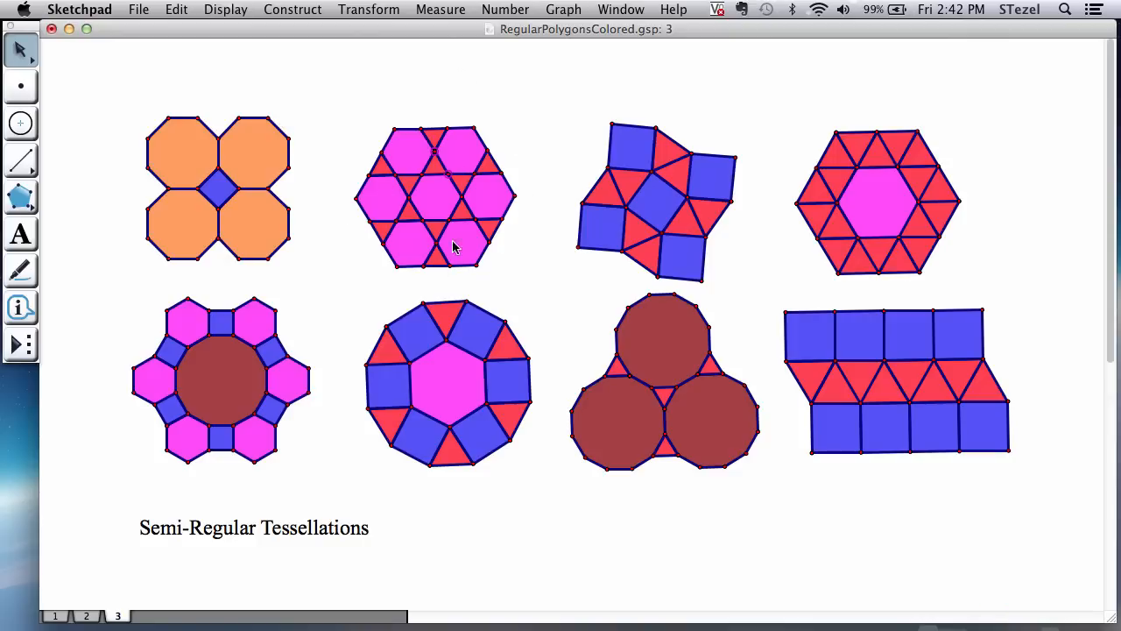
mouse_move(442, 182)
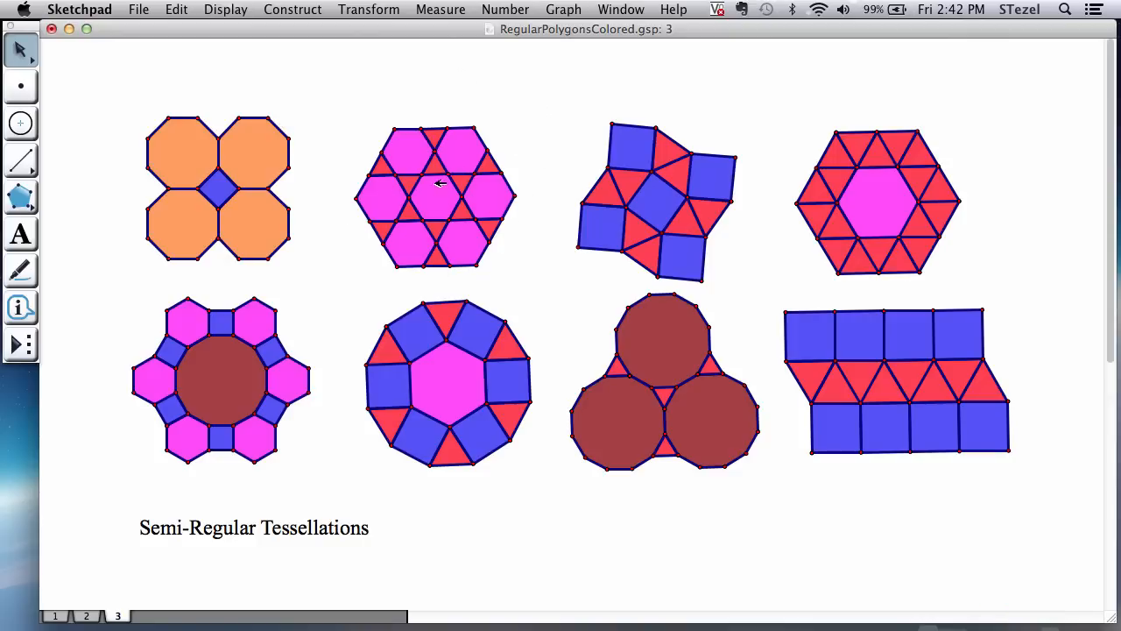
mouse_move(467, 156)
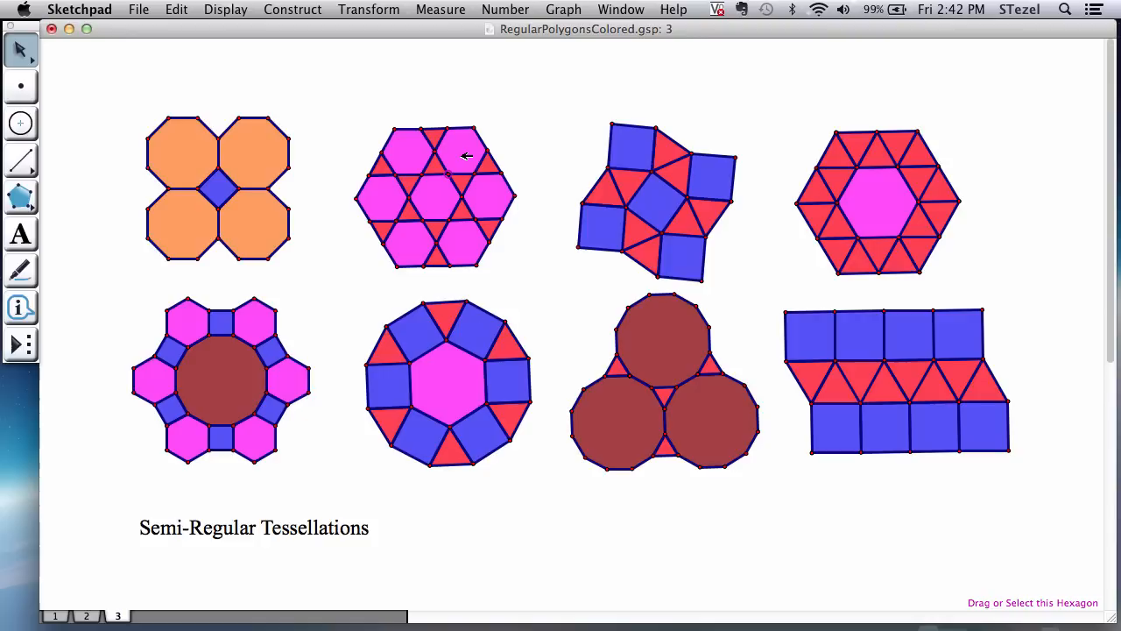
left_click(461, 151)
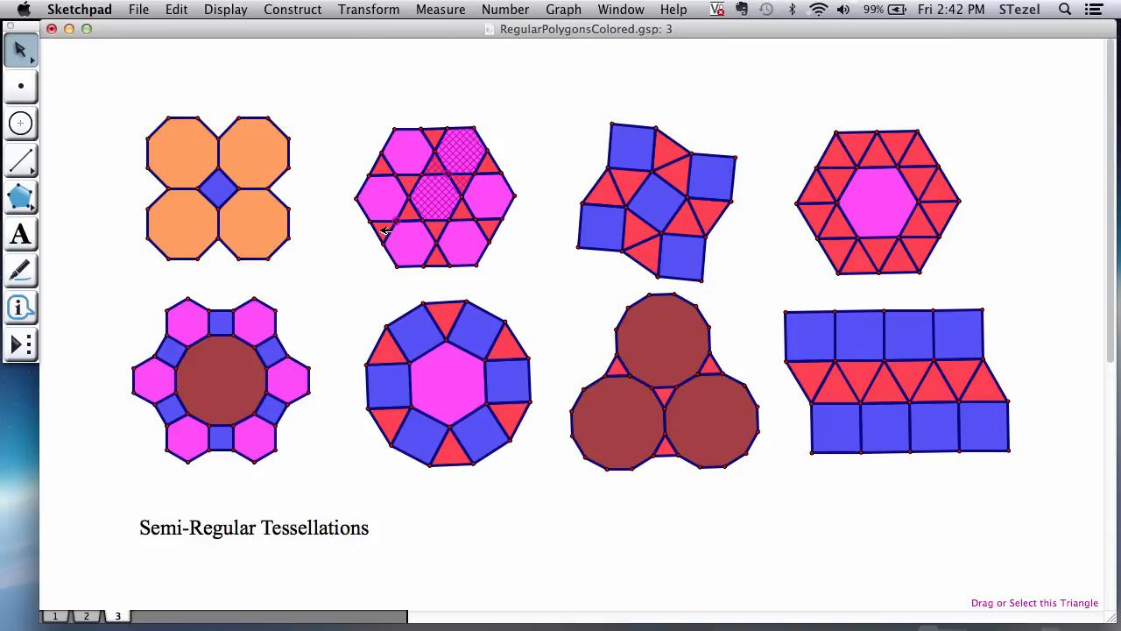
mouse_move(393, 205)
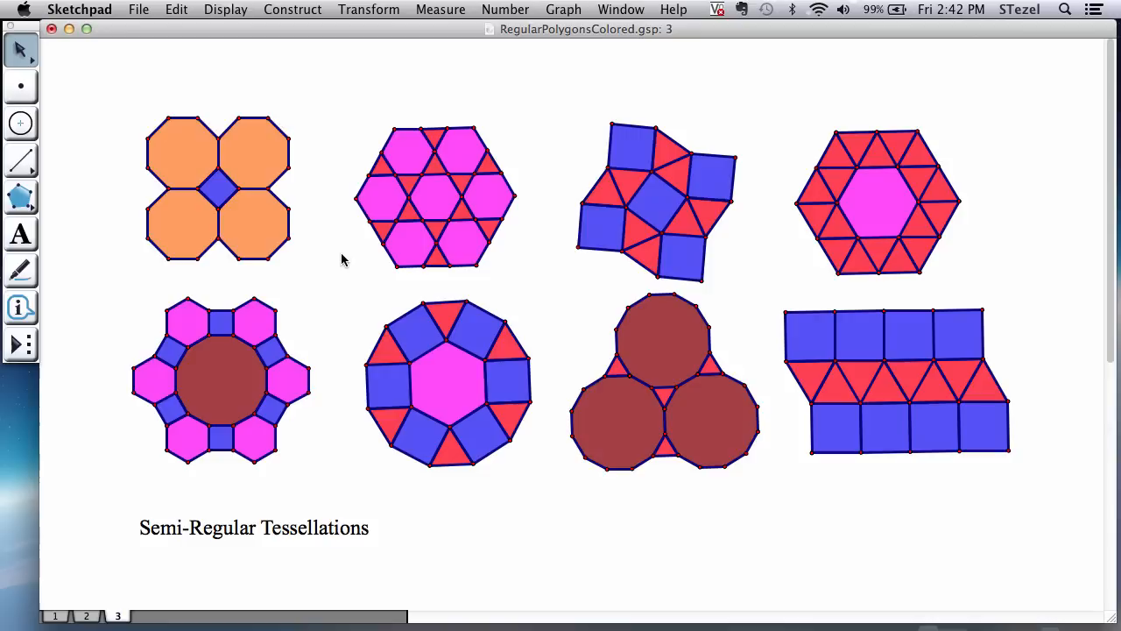
mouse_move(358, 135)
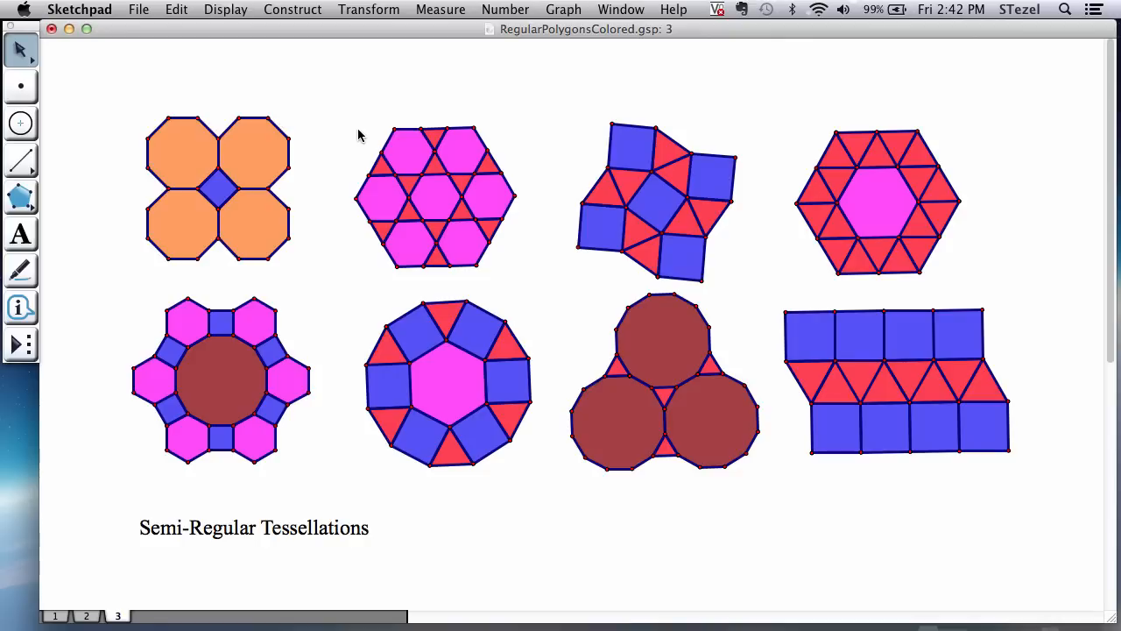
left_click(85, 615)
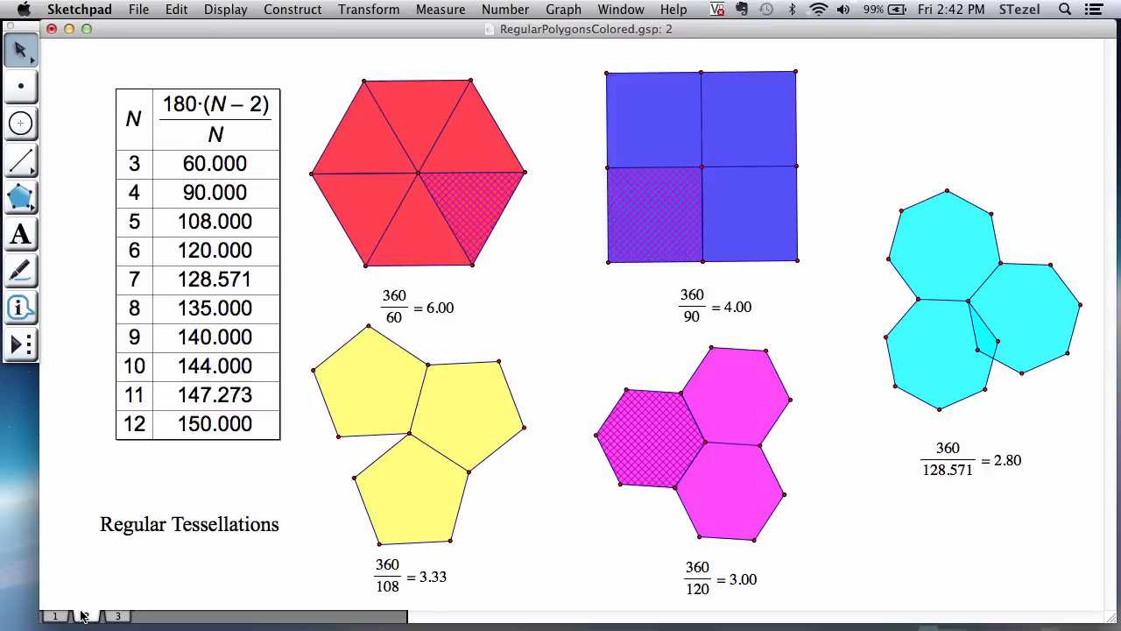
left_click(85, 615)
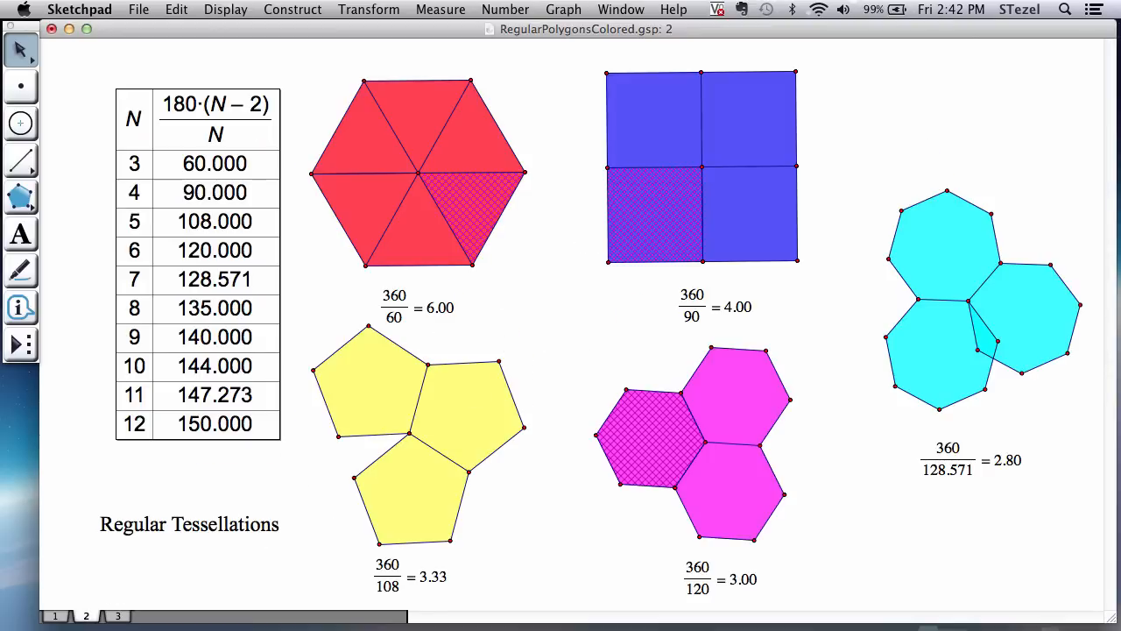
left_click(116, 616)
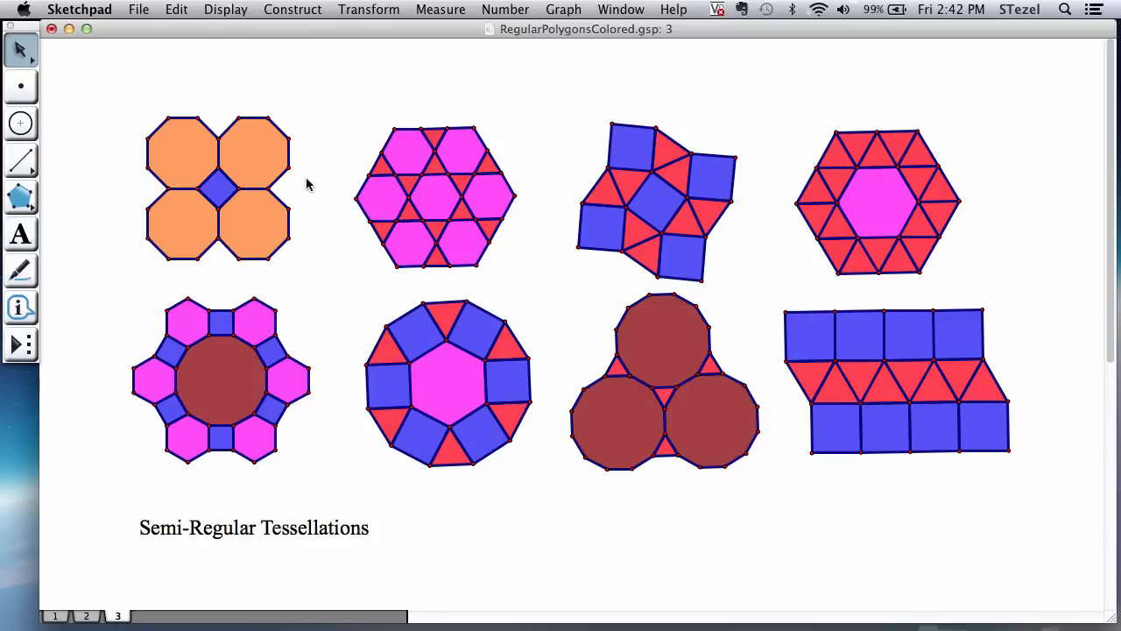
mouse_move(232, 201)
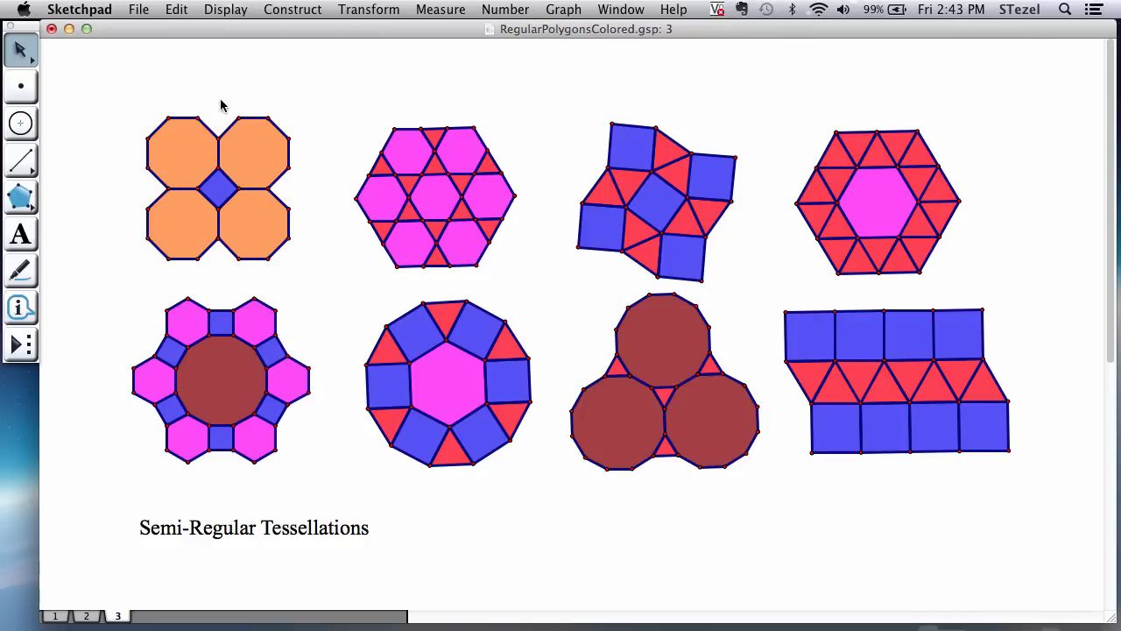
mouse_move(443, 202)
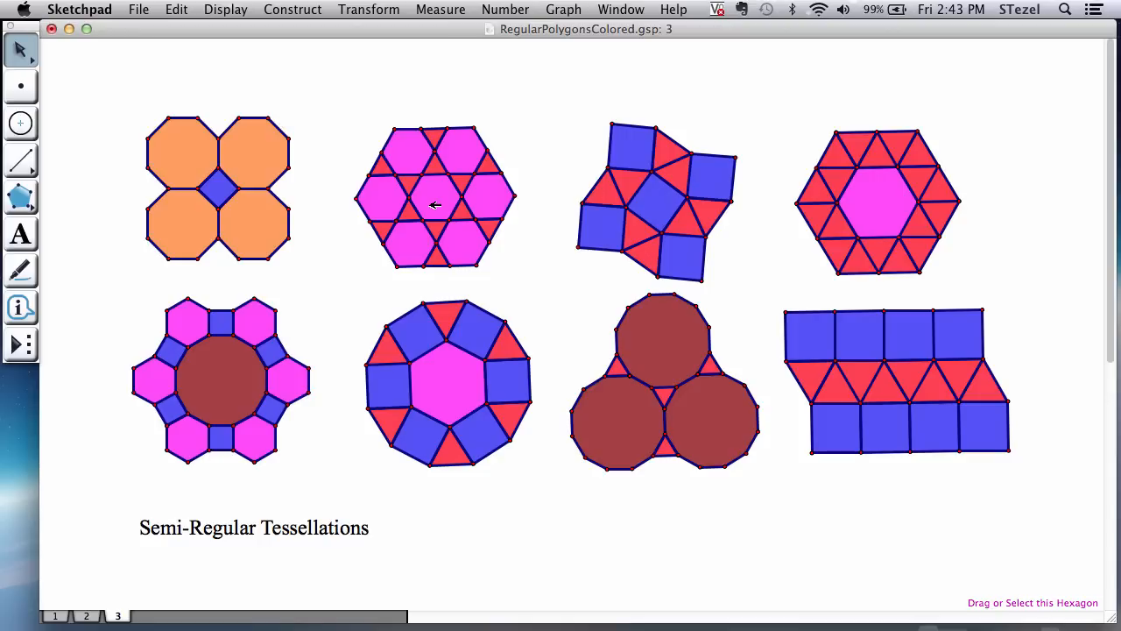
mouse_move(221, 86)
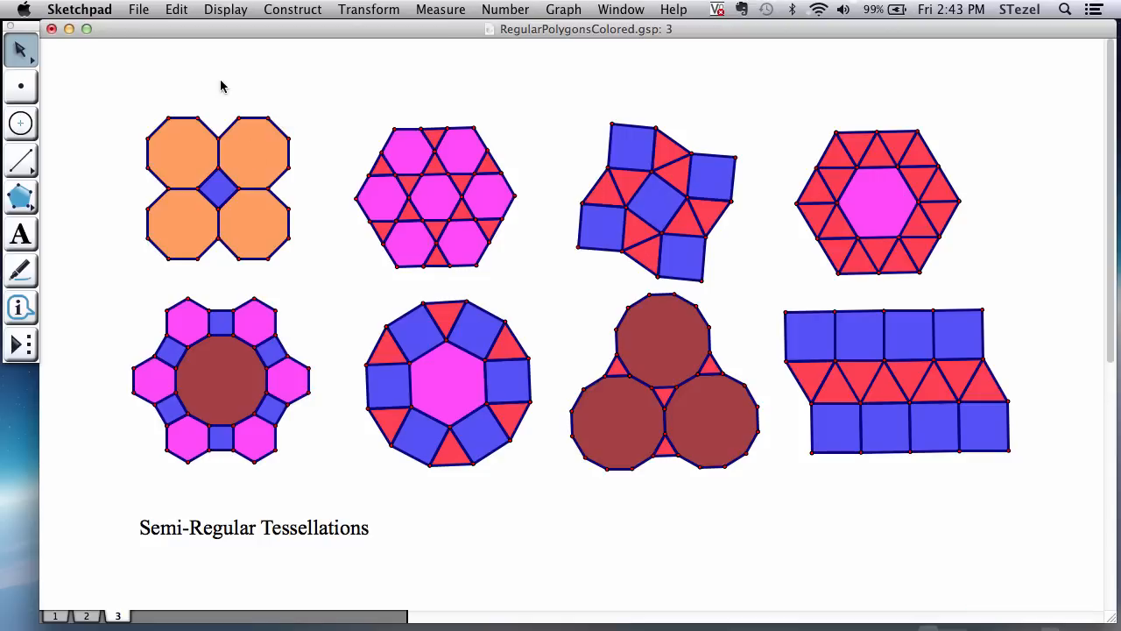
mouse_move(425, 217)
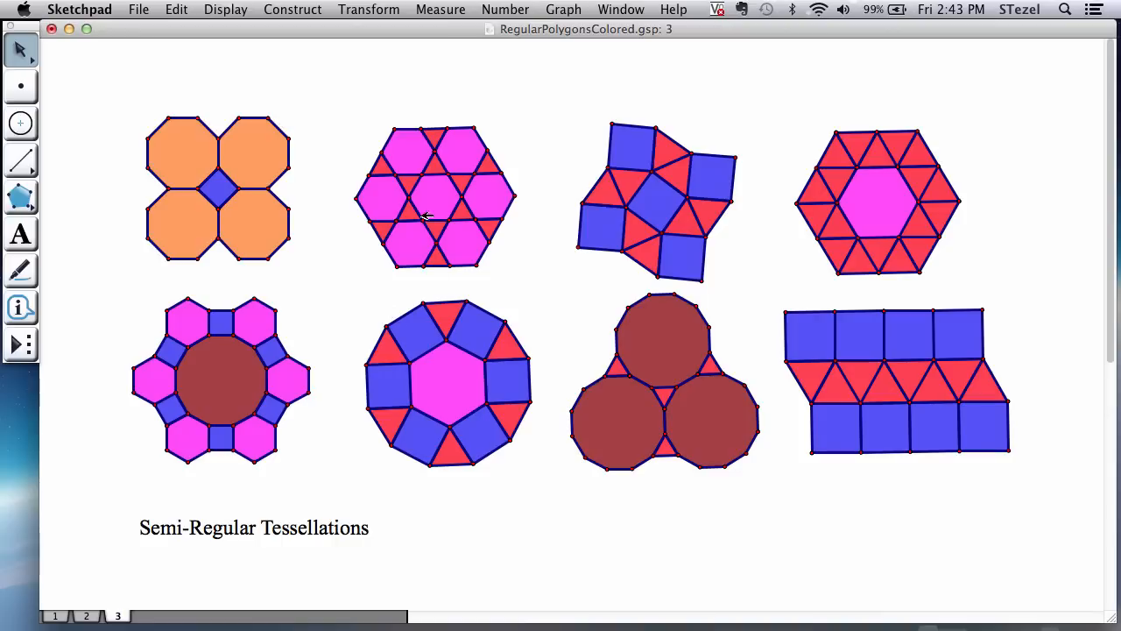
mouse_move(537, 348)
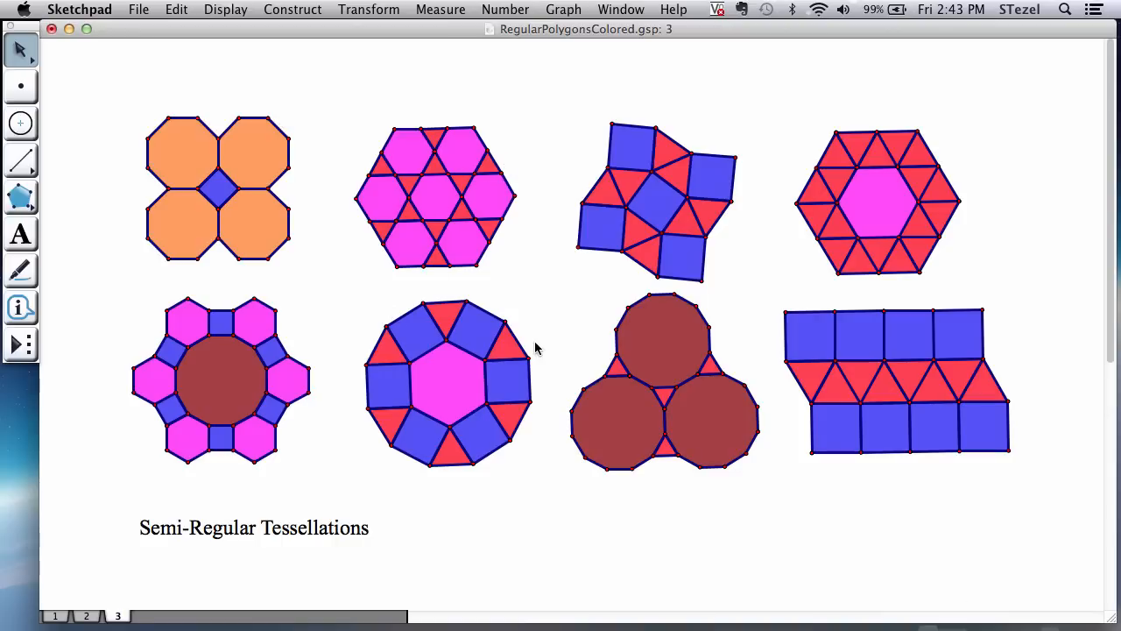
mouse_move(160, 174)
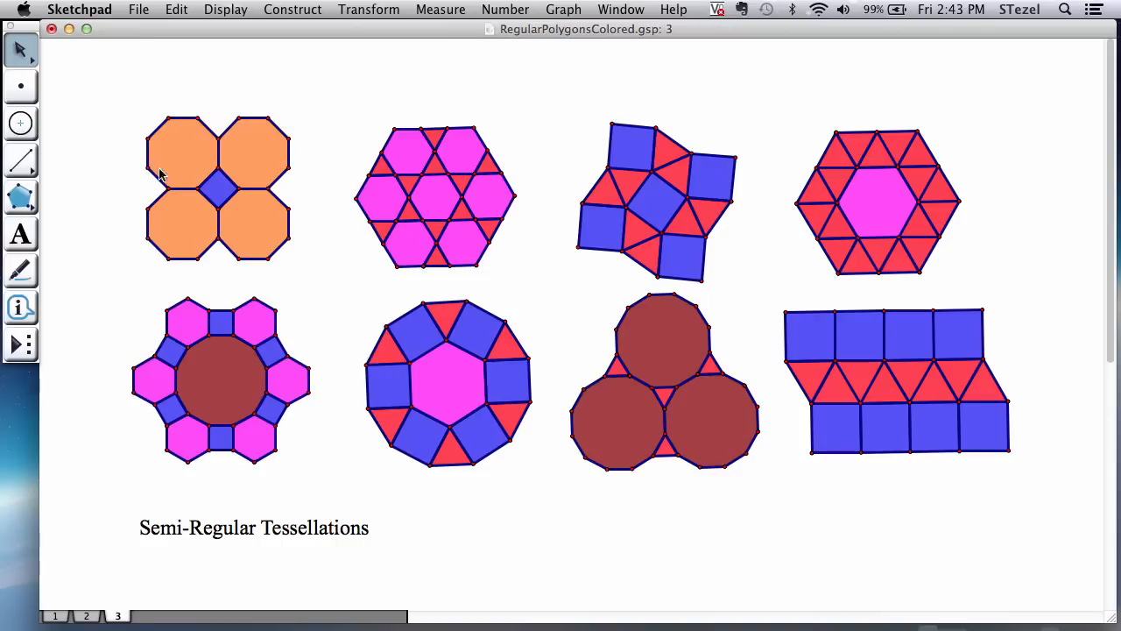
mouse_move(256, 219)
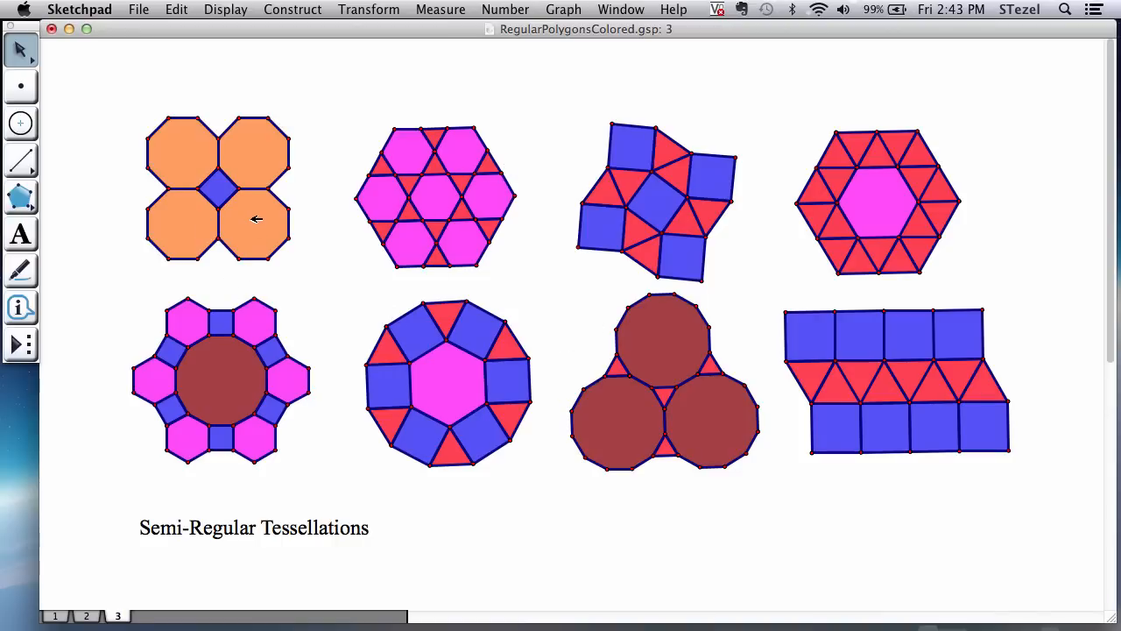
left_click(257, 224)
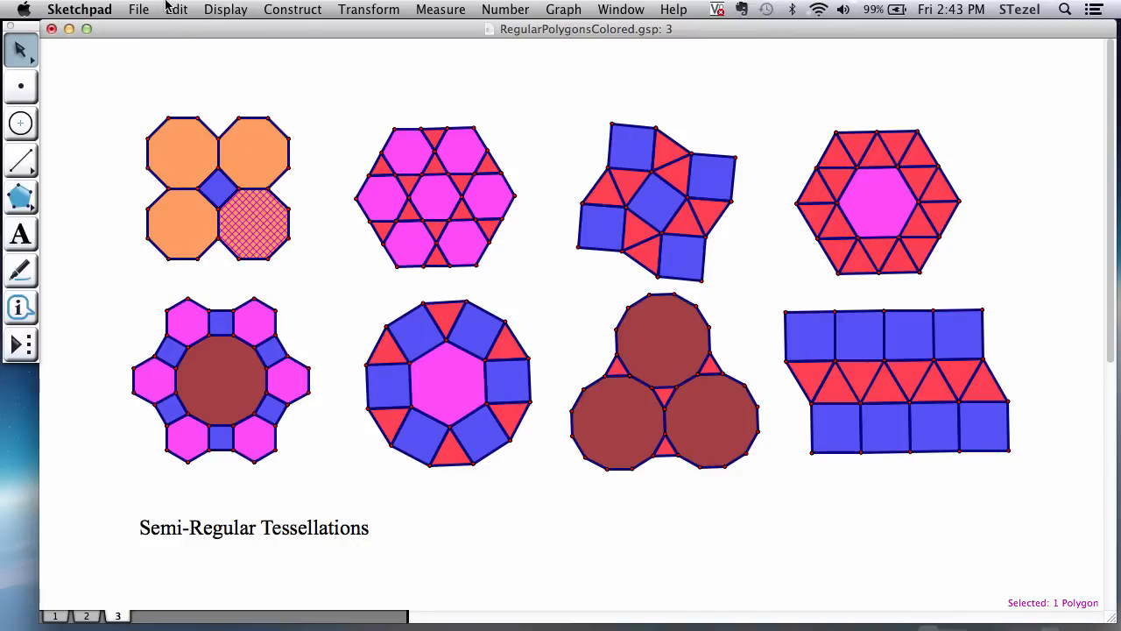
Add a blank page 4 through Document Options and confirm.
left_click(139, 9)
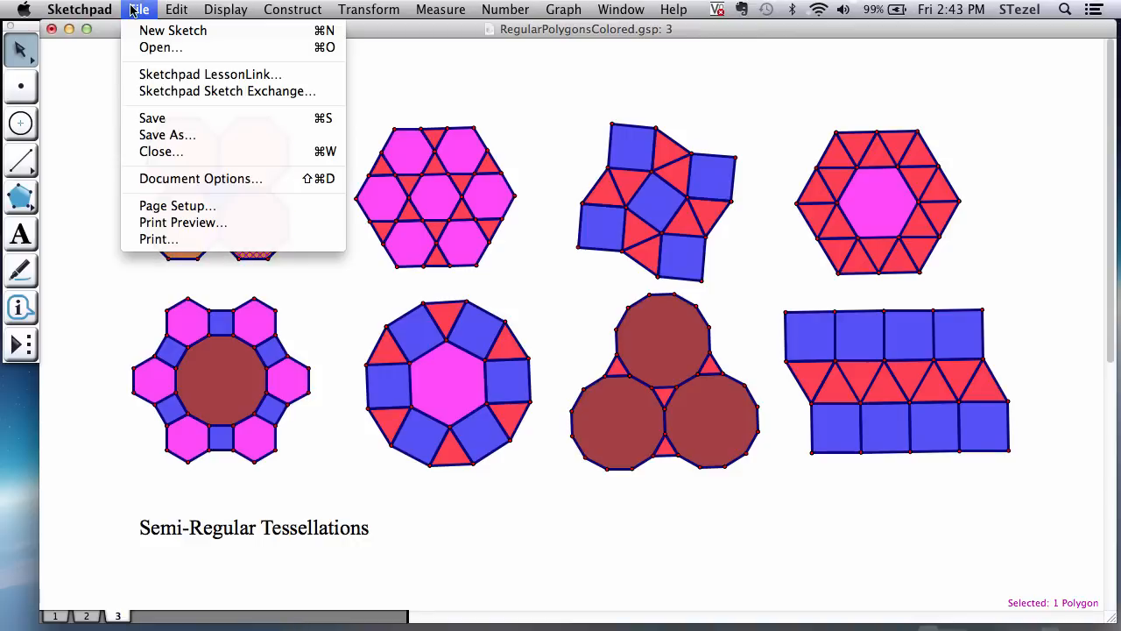
left_click(201, 178)
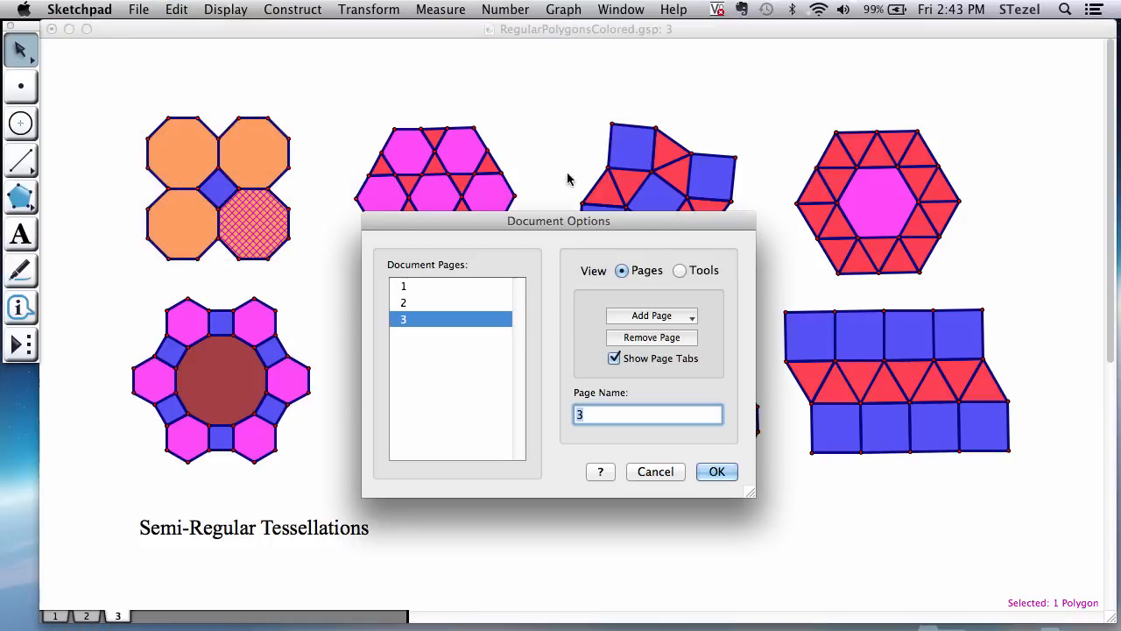
left_click(652, 315)
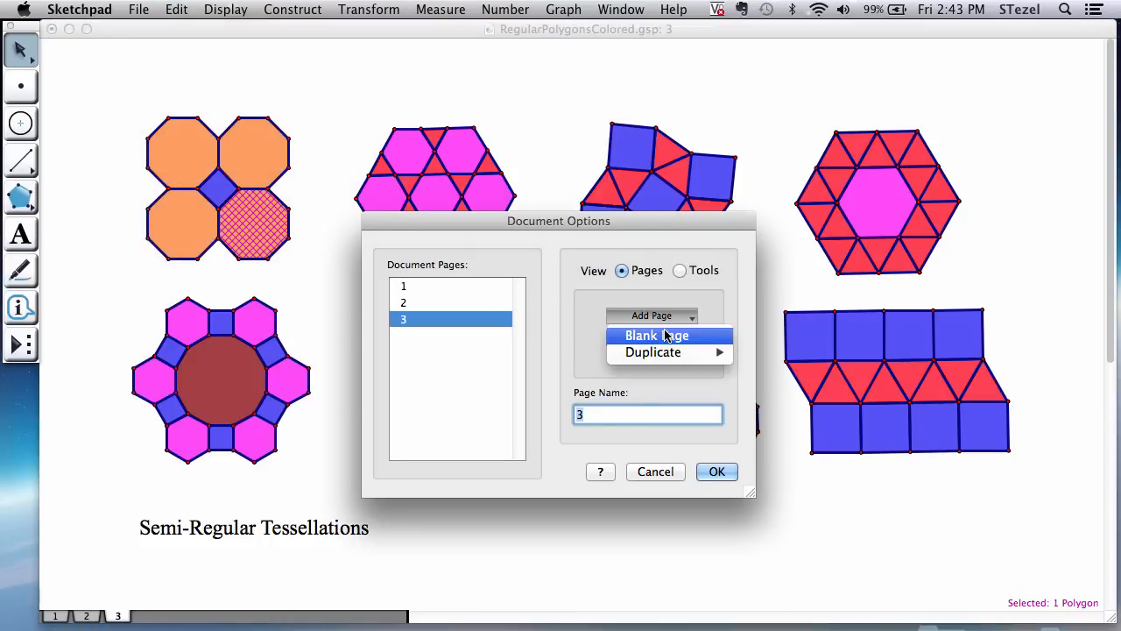
left_click(656, 335)
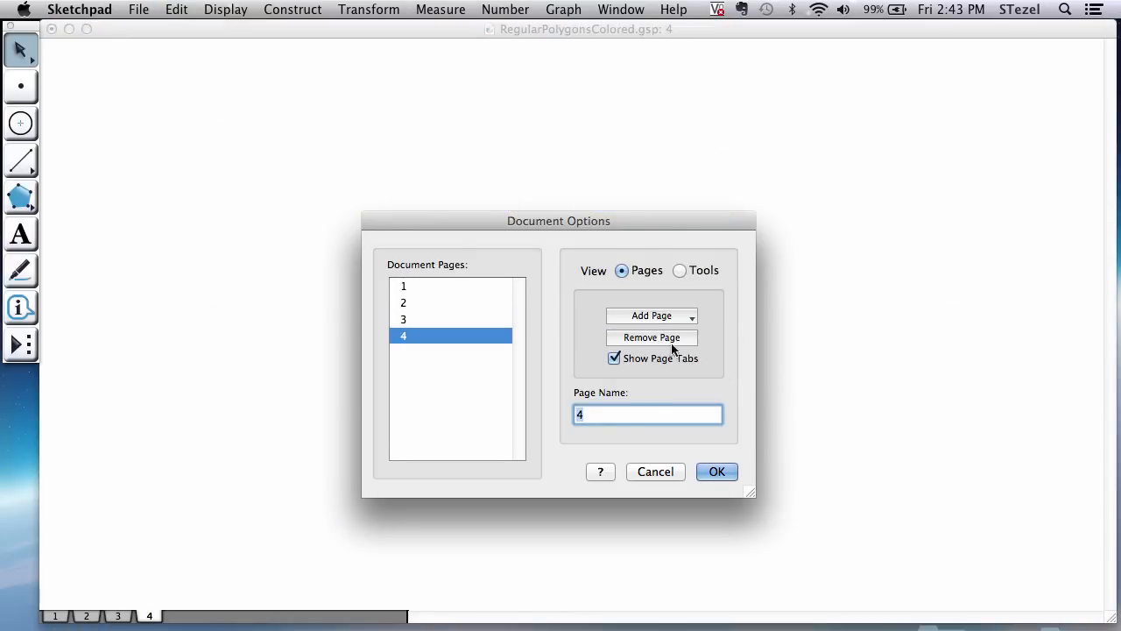
left_click(717, 471)
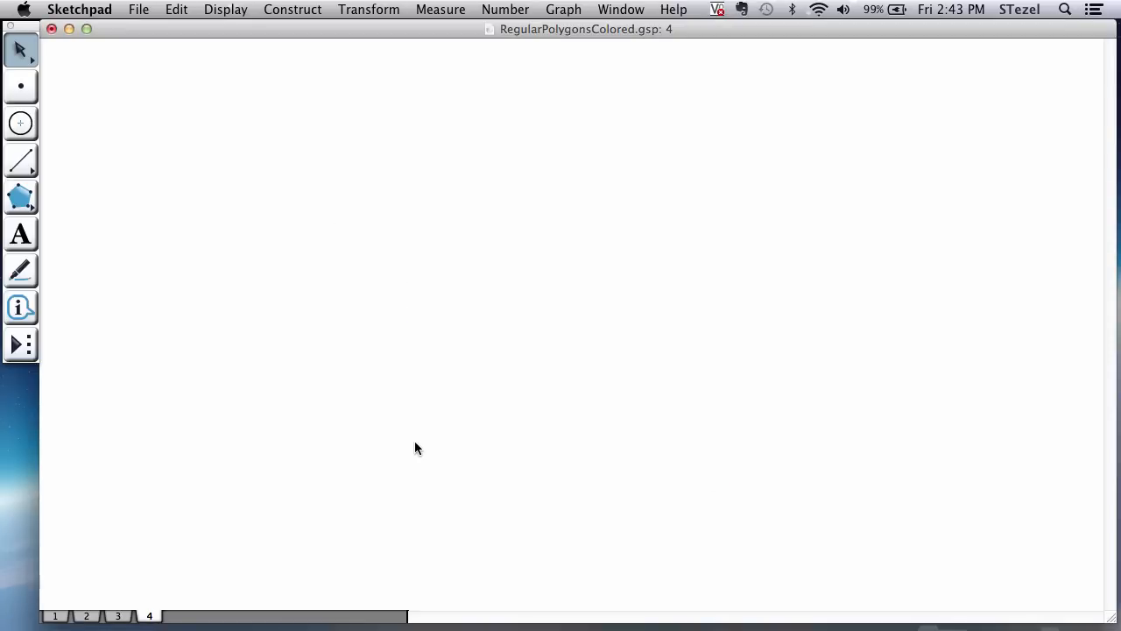
left_click(117, 616)
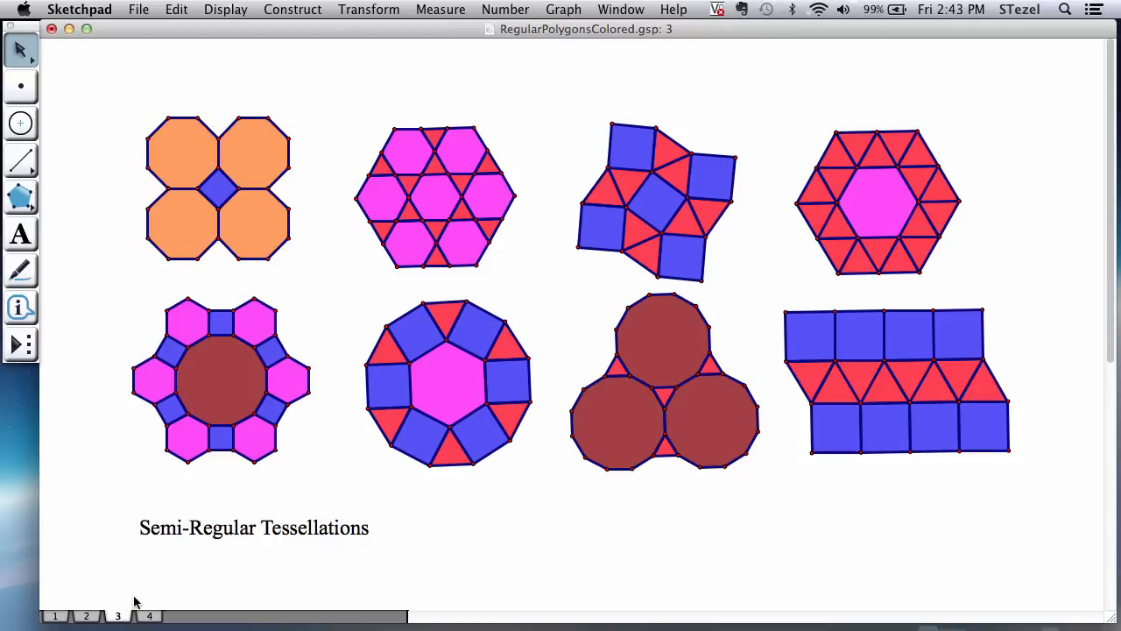
left_click(21, 343)
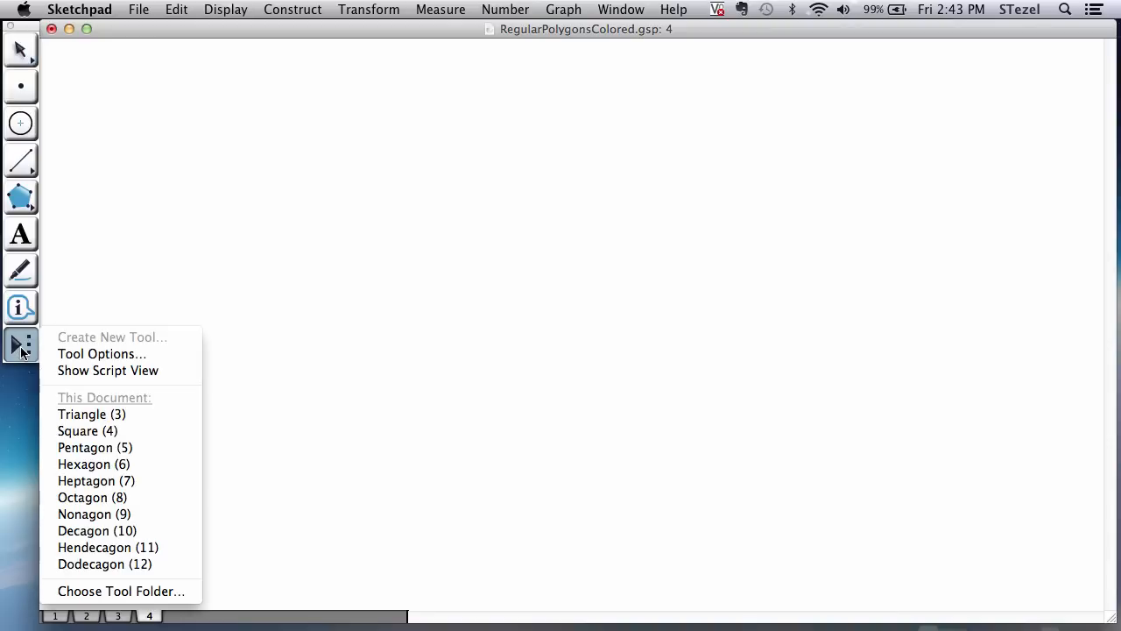
mouse_move(88, 431)
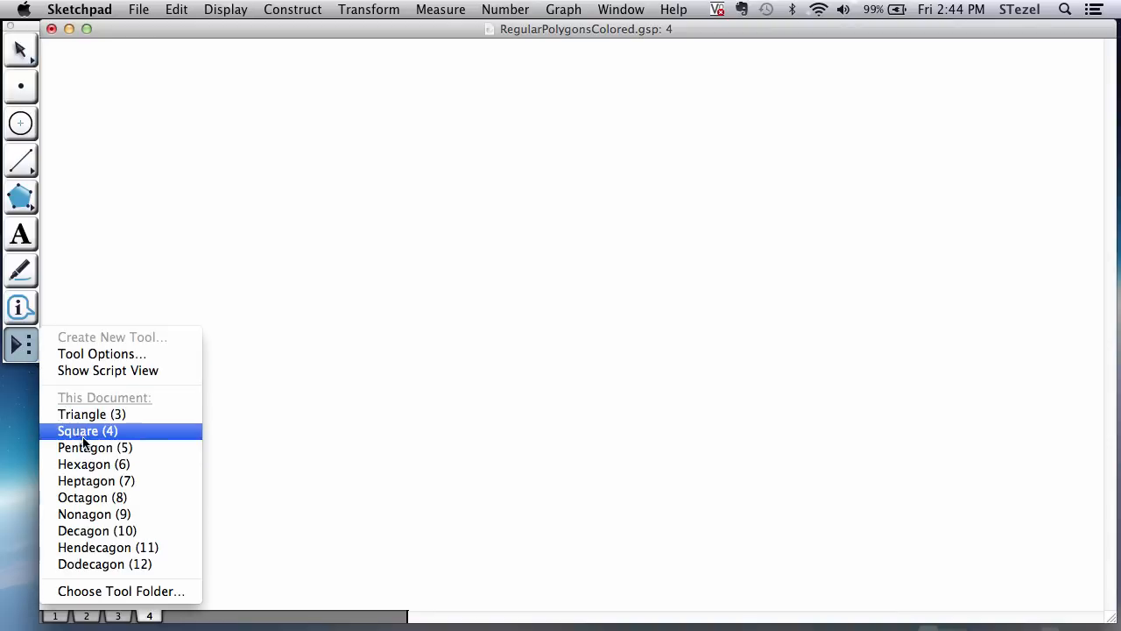
mouse_move(92, 498)
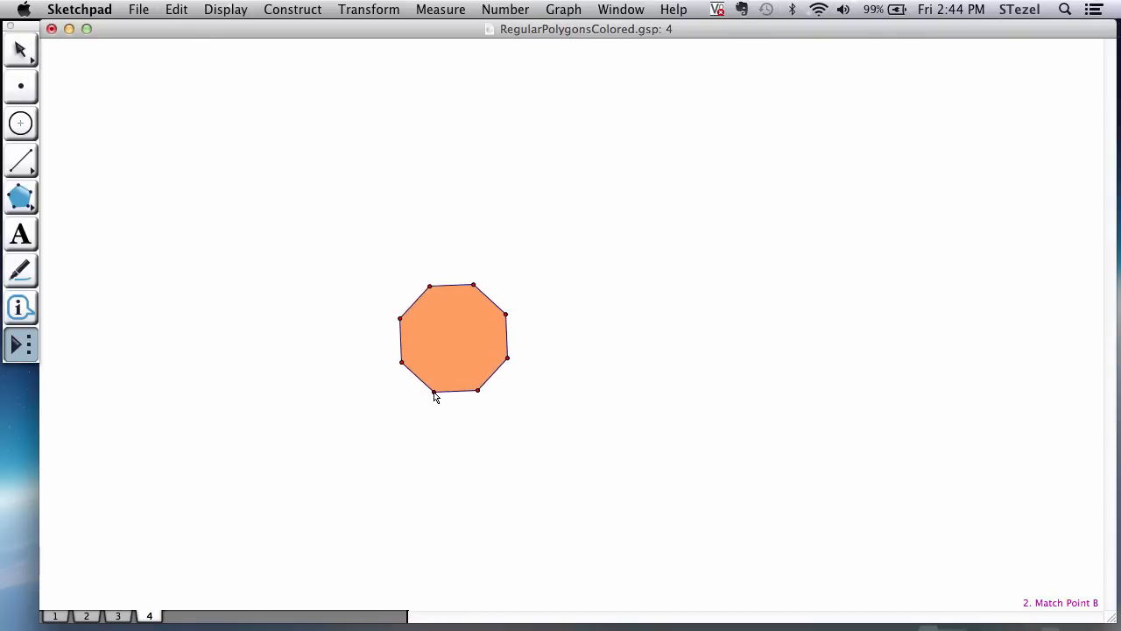
Place the first orange octagon and a blue square with the custom polygon tools.
left_click(453, 337)
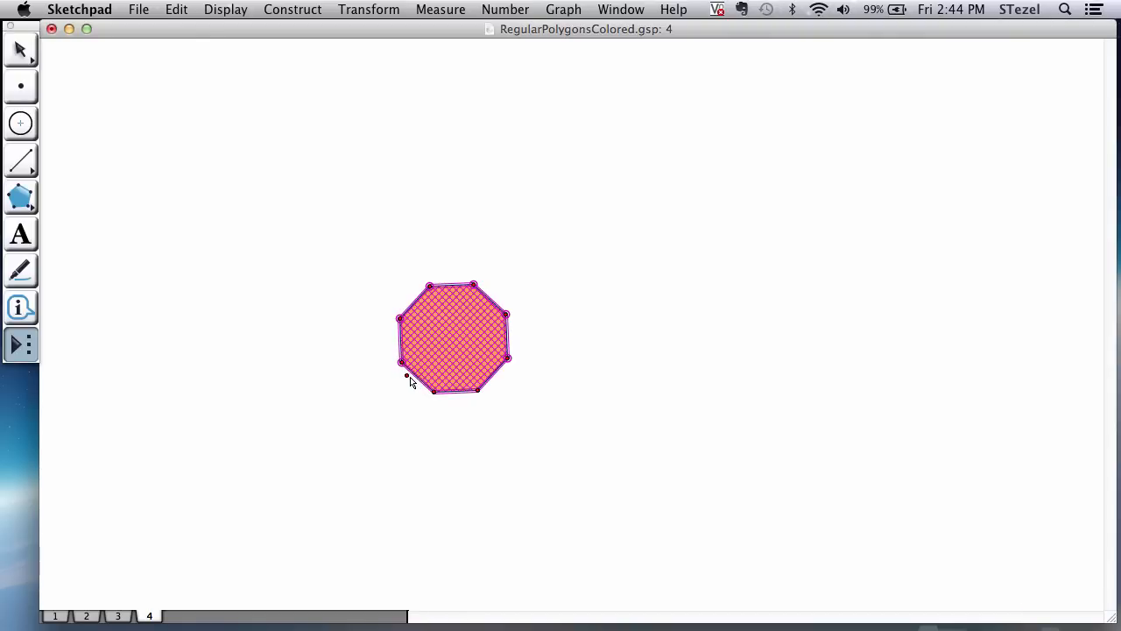
left_click(21, 343)
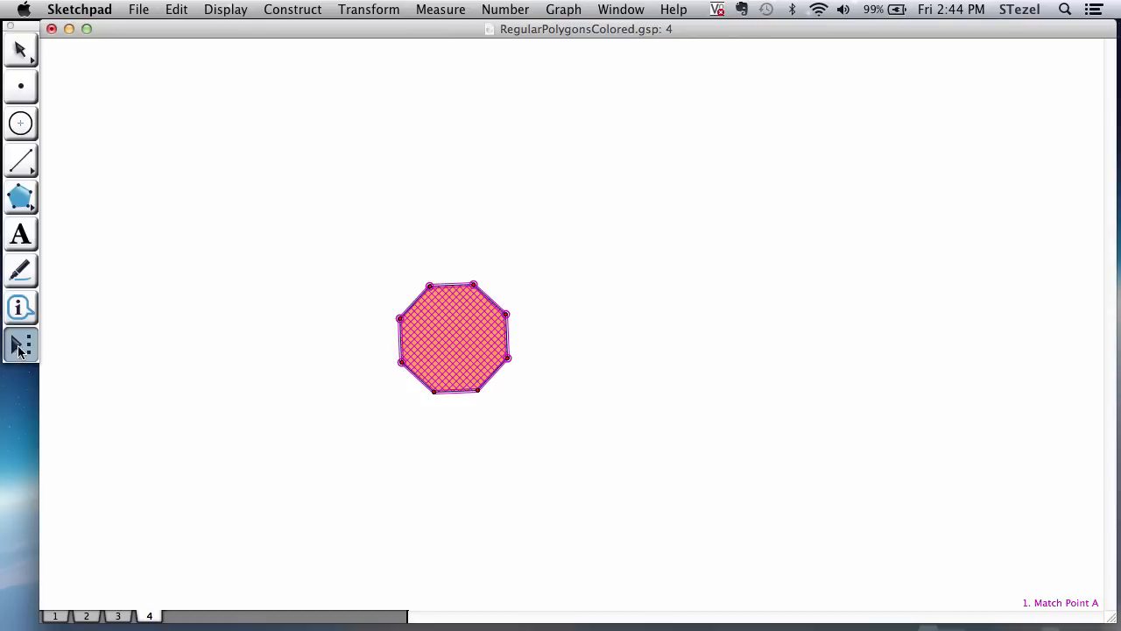
left_click(21, 344)
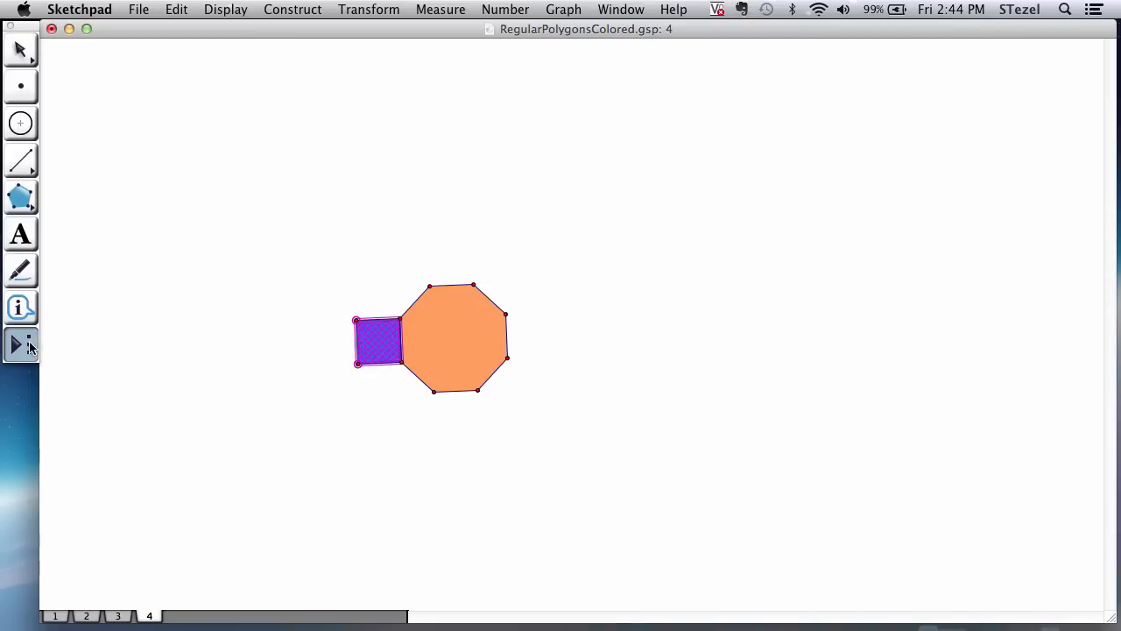
left_click(21, 343)
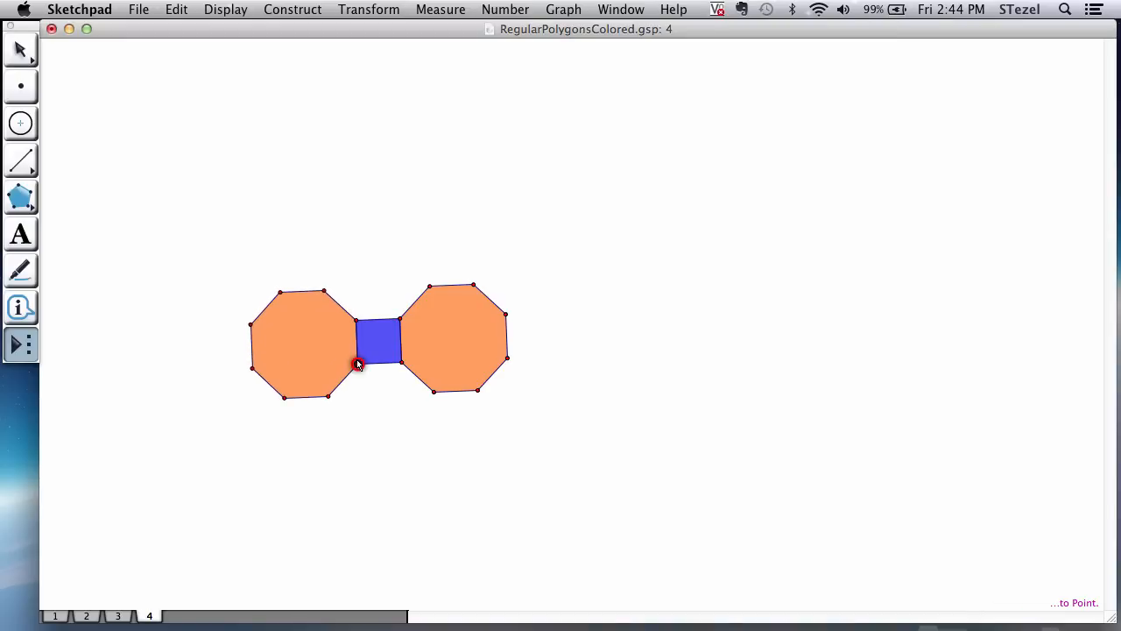
Attach octagons to the square's left, top and bottom edges to complete the four-octagon ring.
left_click(302, 342)
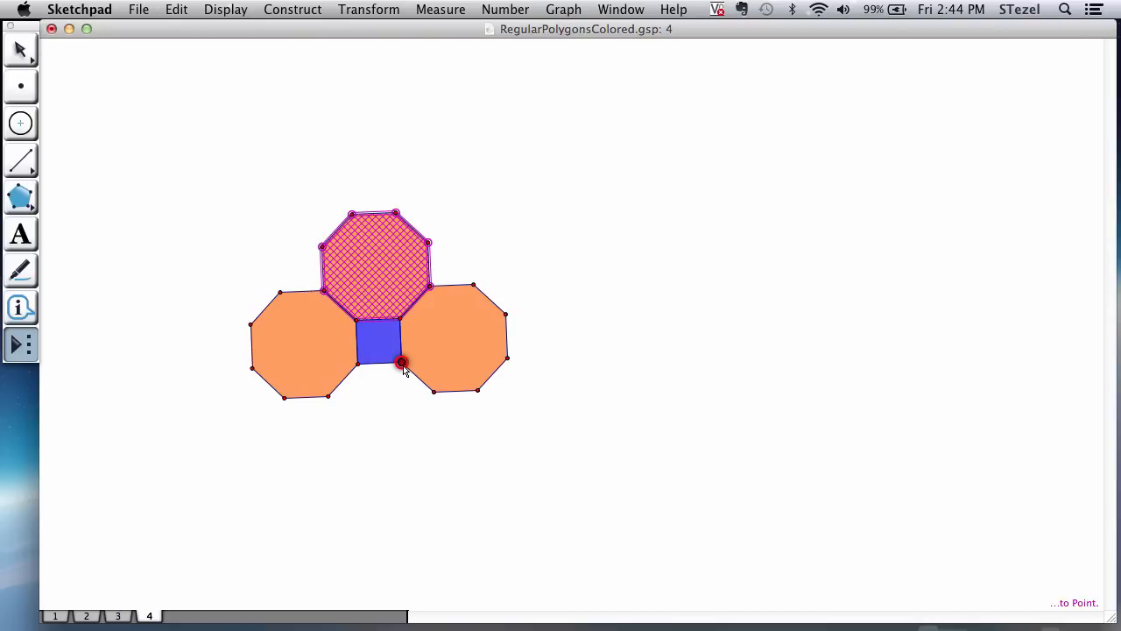
left_click(401, 363)
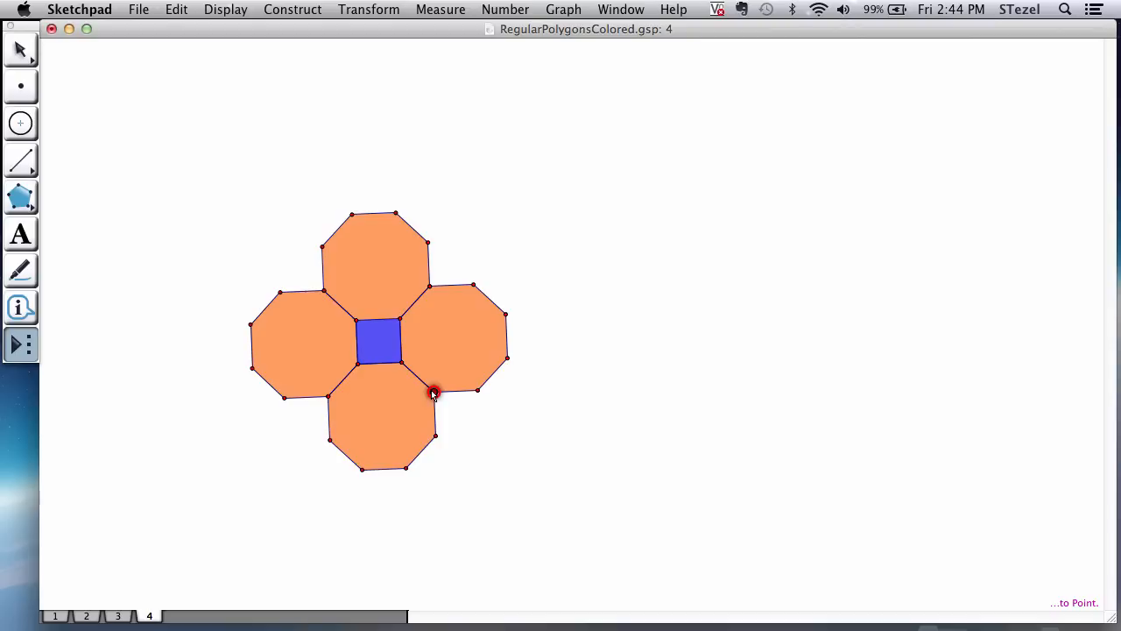
left_click(434, 392)
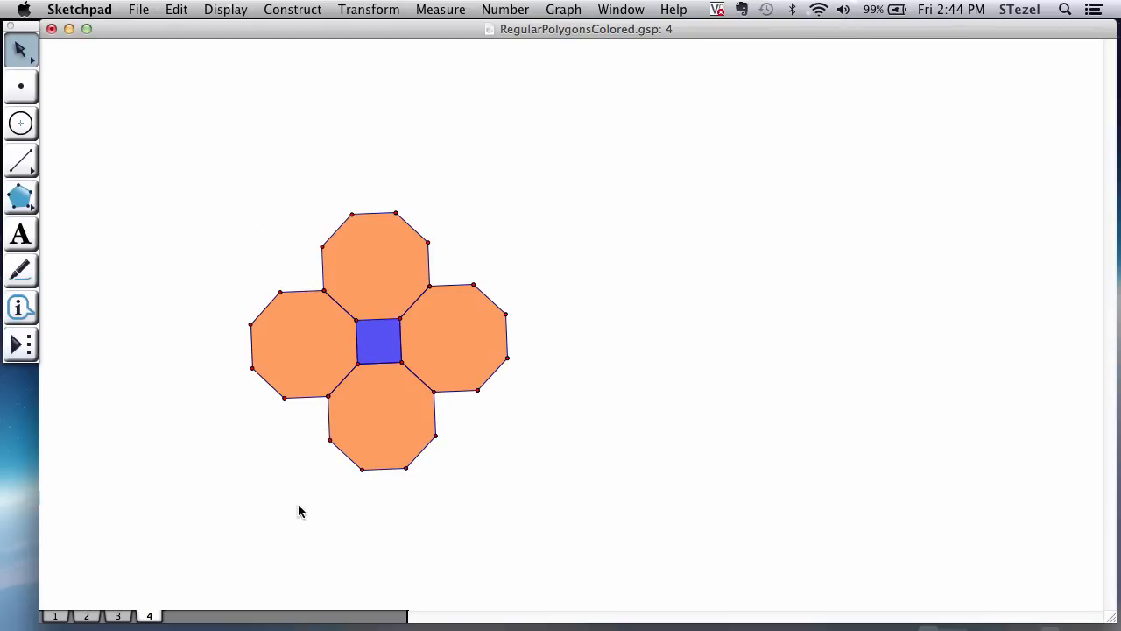
mouse_move(506, 366)
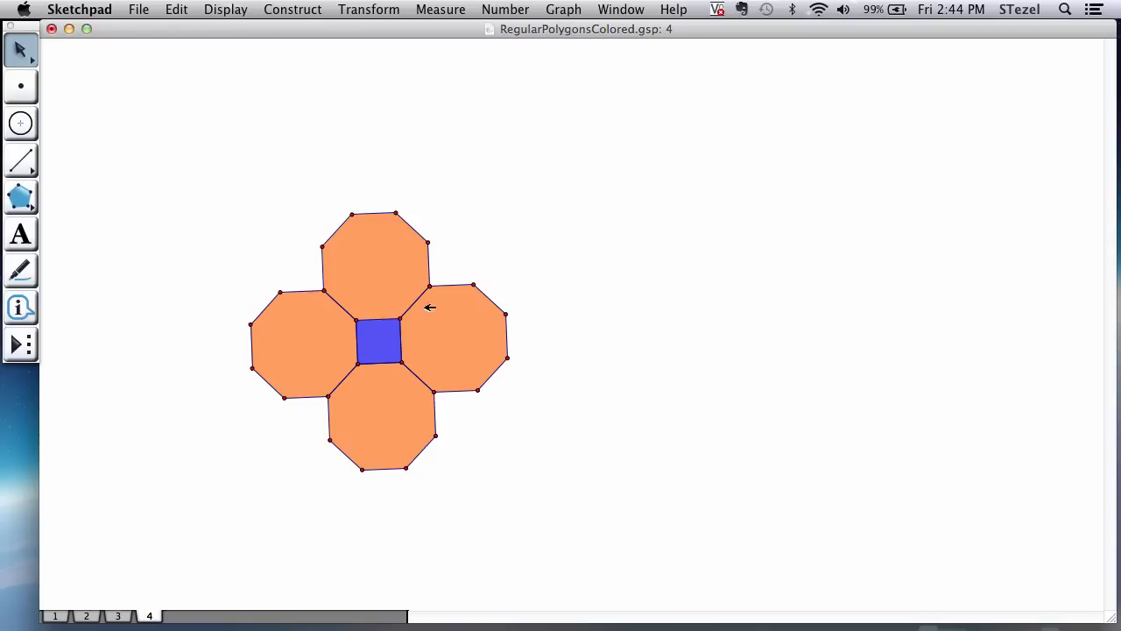
mouse_move(83, 627)
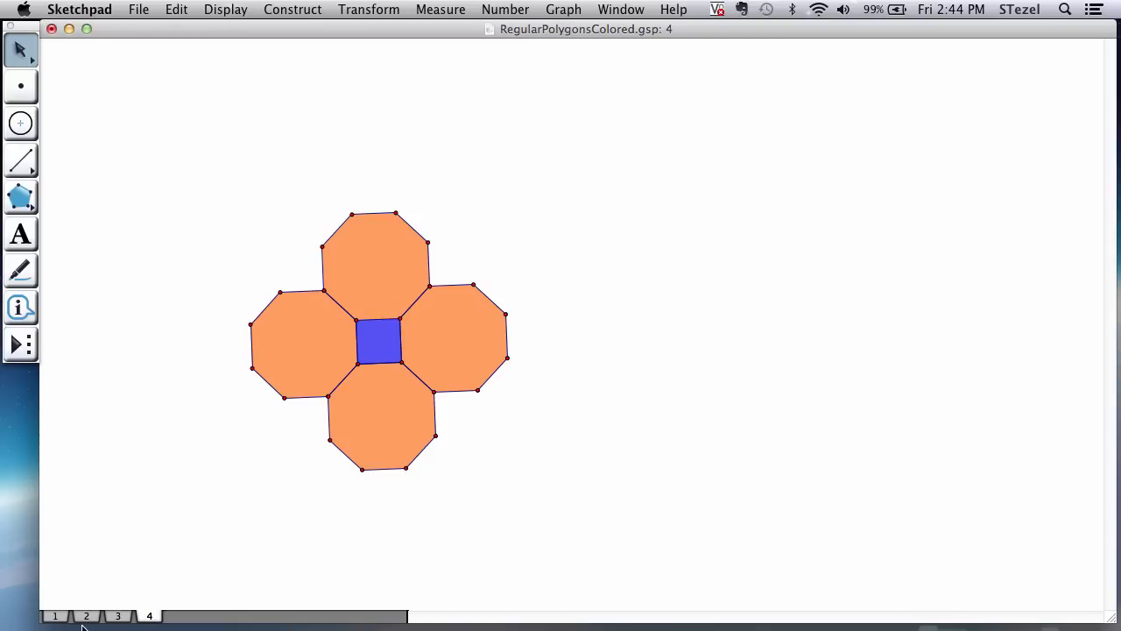
Copy the interior-angle table from page 2 onto page 4 beside the octagon pattern.
left_click(86, 616)
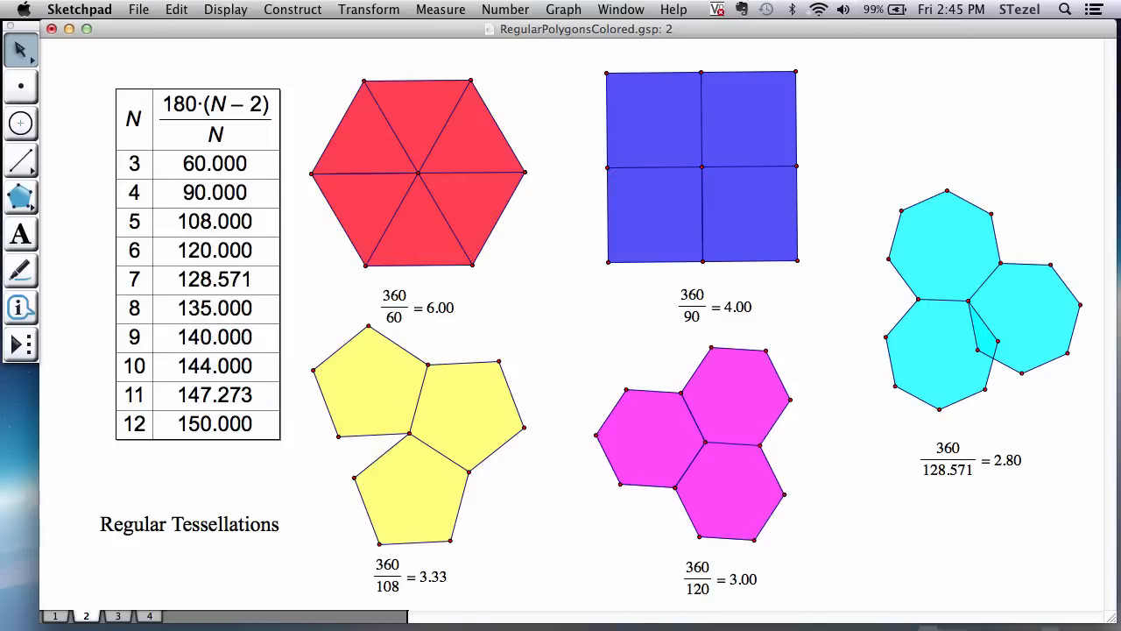
left_click(149, 616)
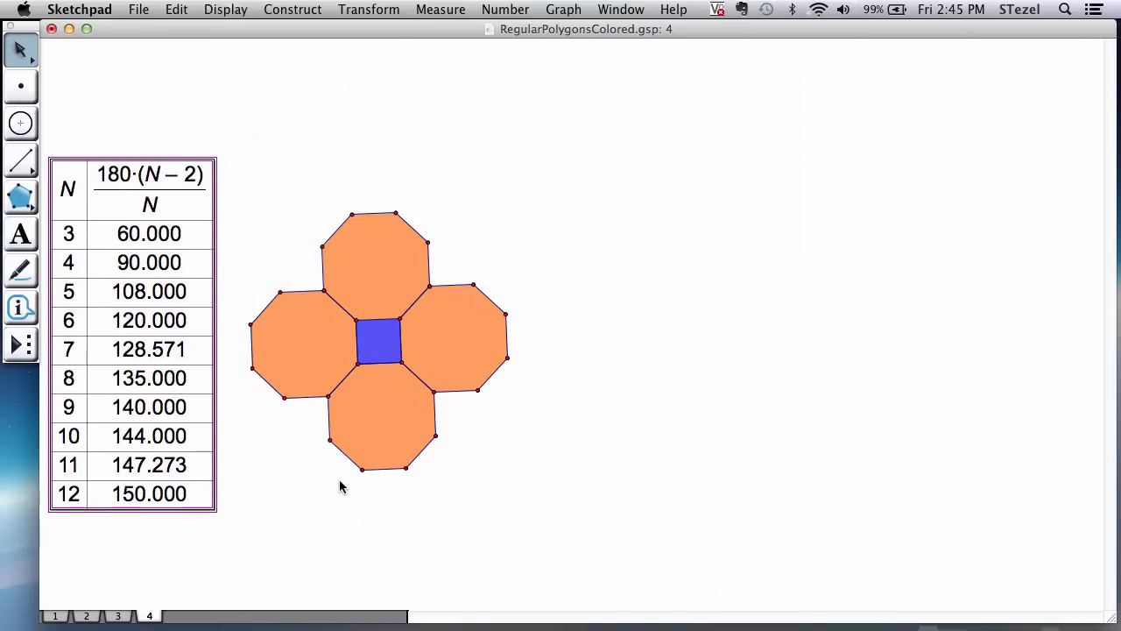
mouse_move(337, 353)
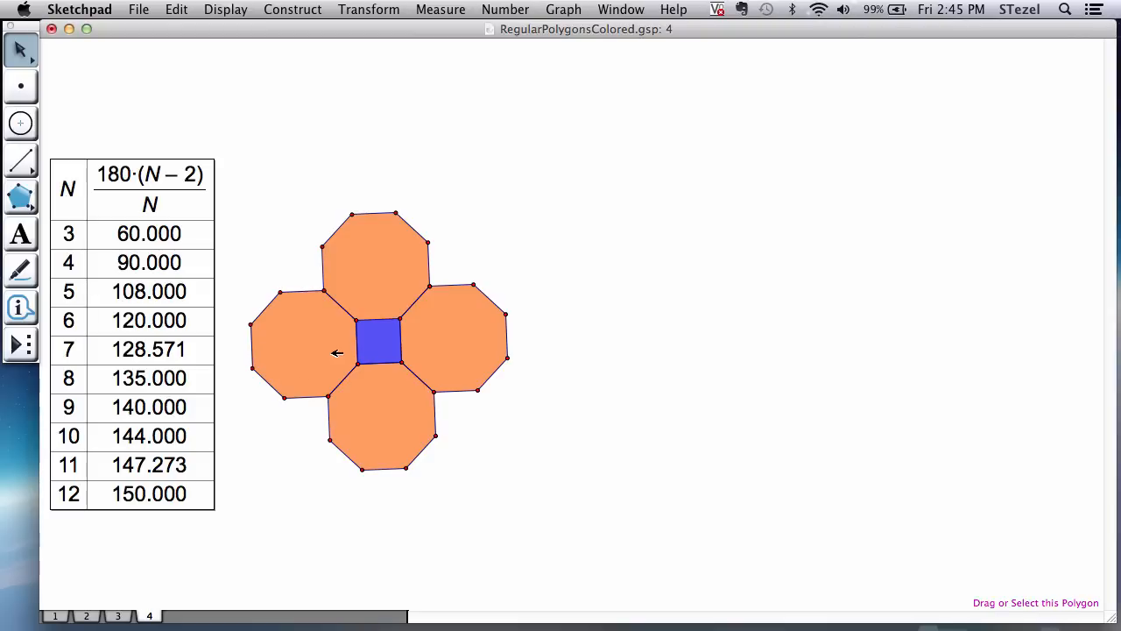
mouse_move(360, 318)
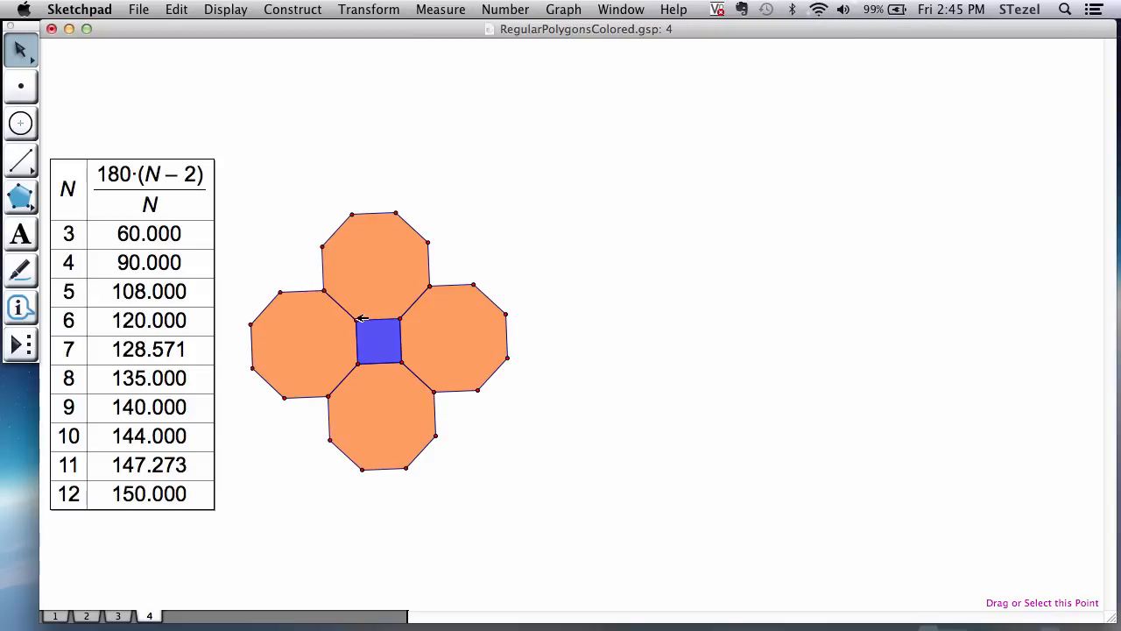
mouse_move(236, 287)
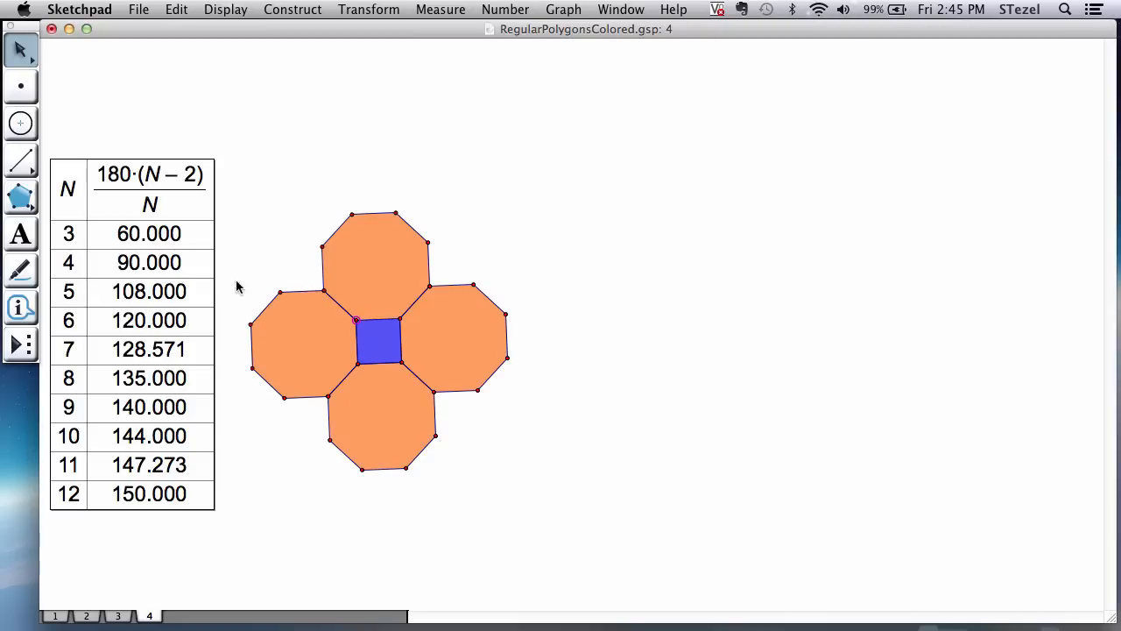
mouse_move(391, 278)
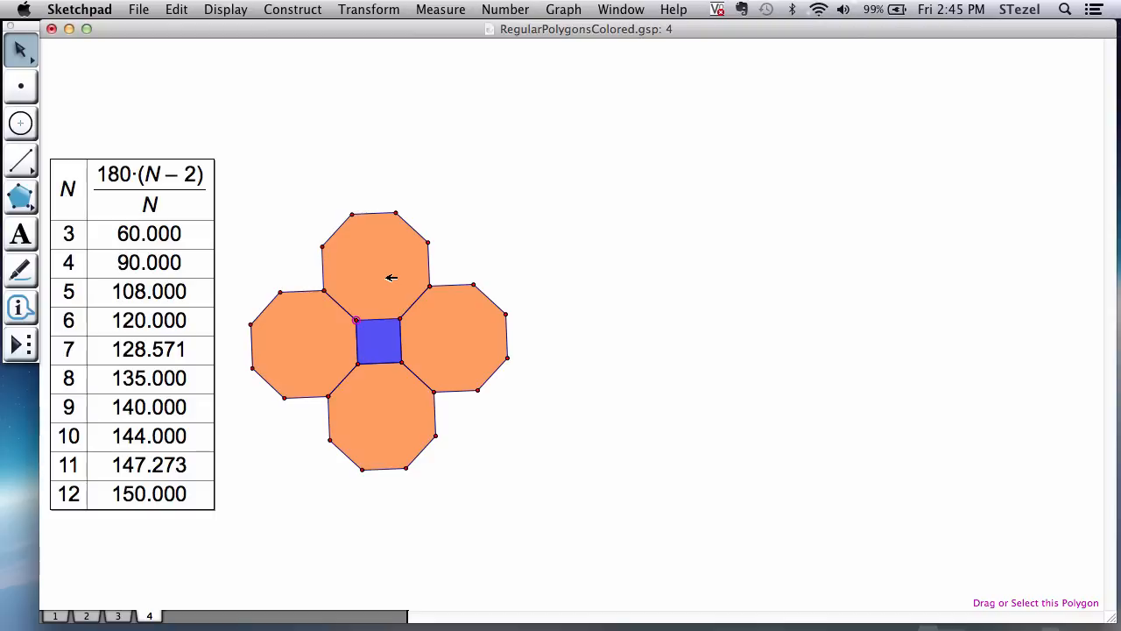
mouse_move(495, 101)
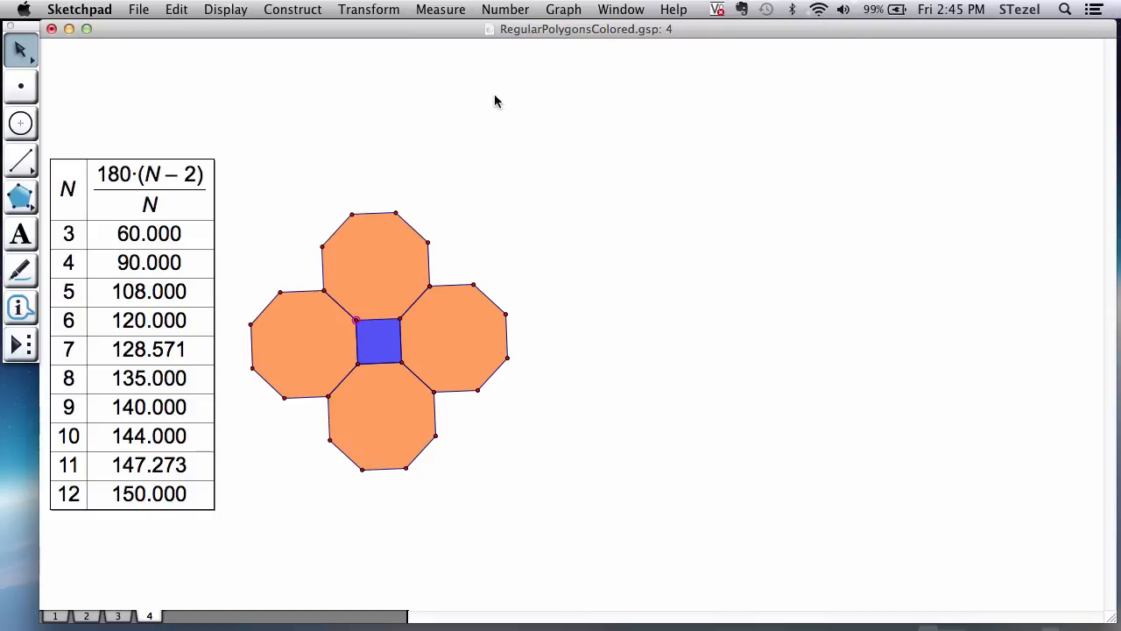
left_click(506, 10)
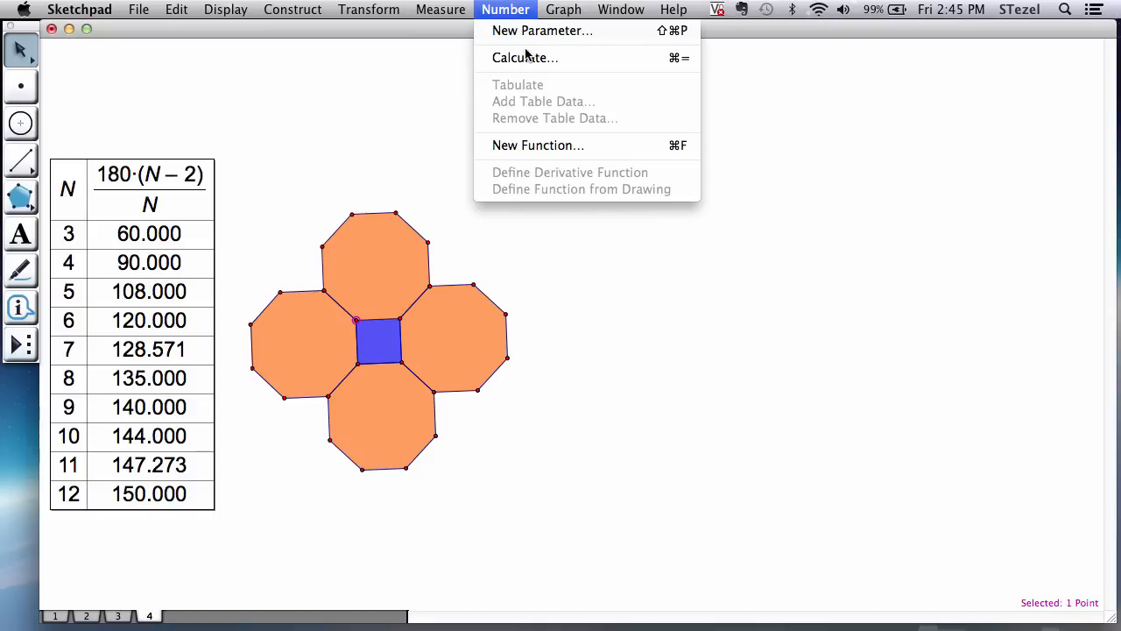
Calculate 135 + 135 + 90 = 360.00 and add it to the sketch.
left_click(525, 57)
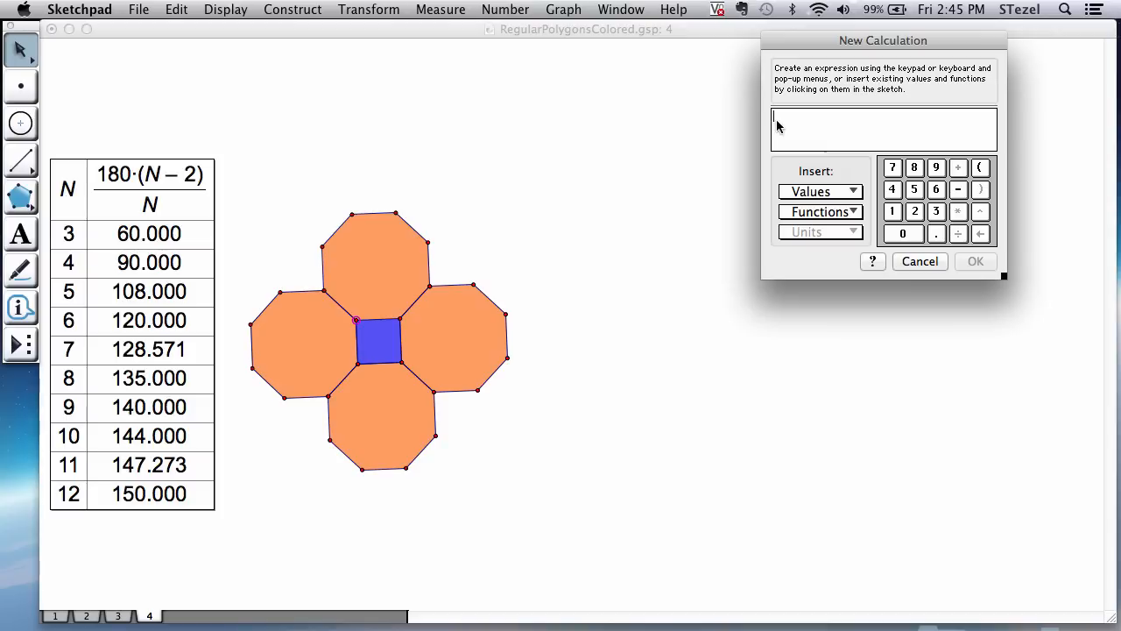
type("135")
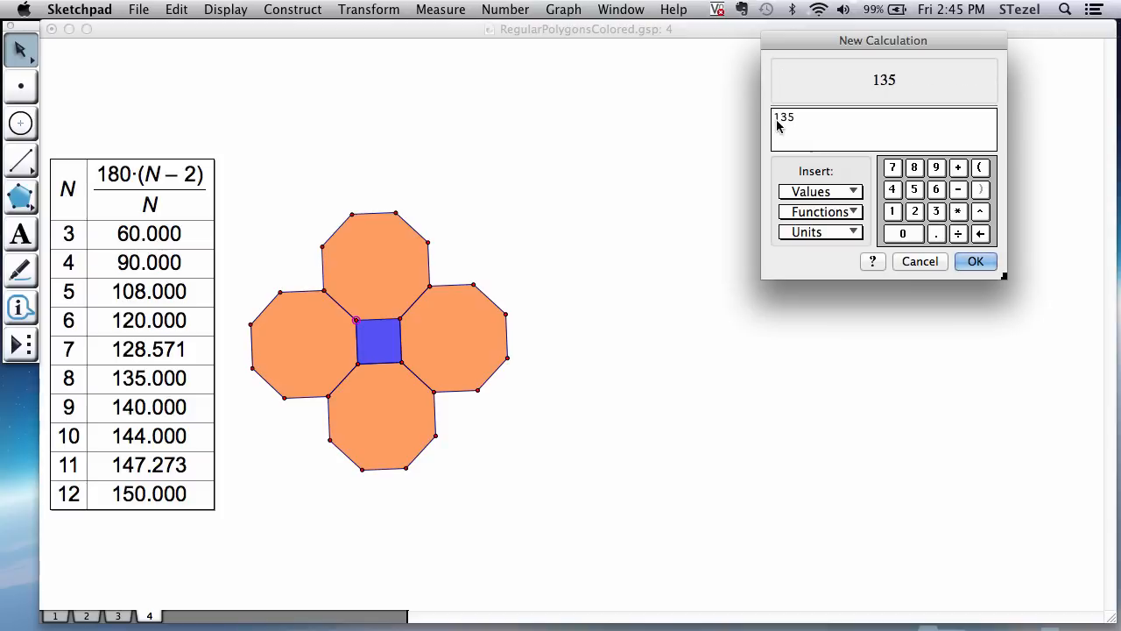
left_click(957, 167)
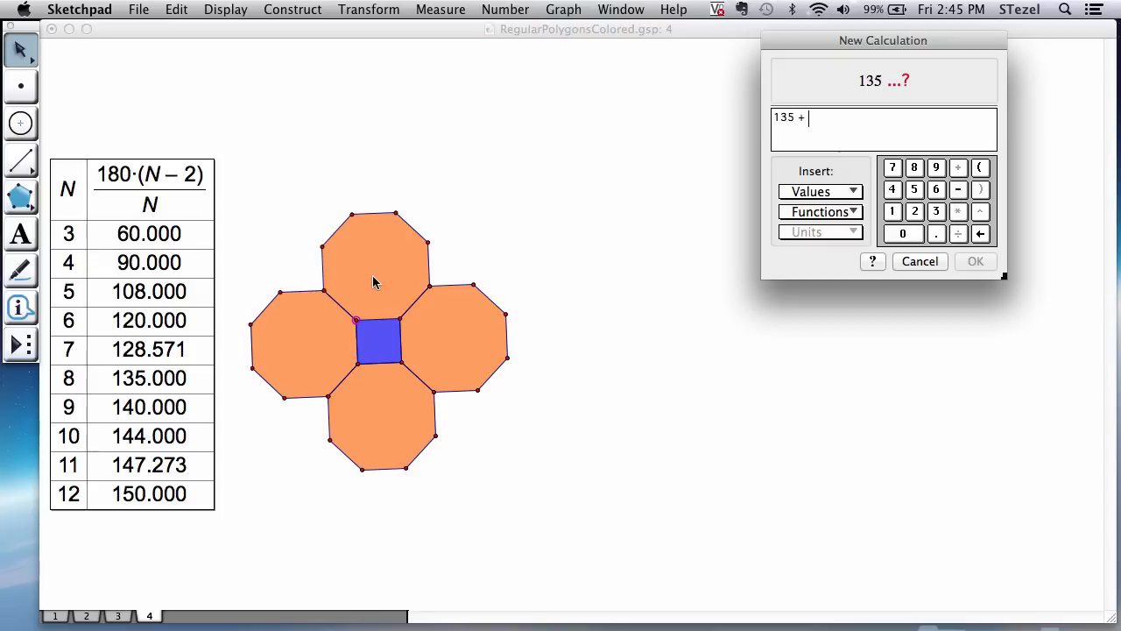
type("135 + 9")
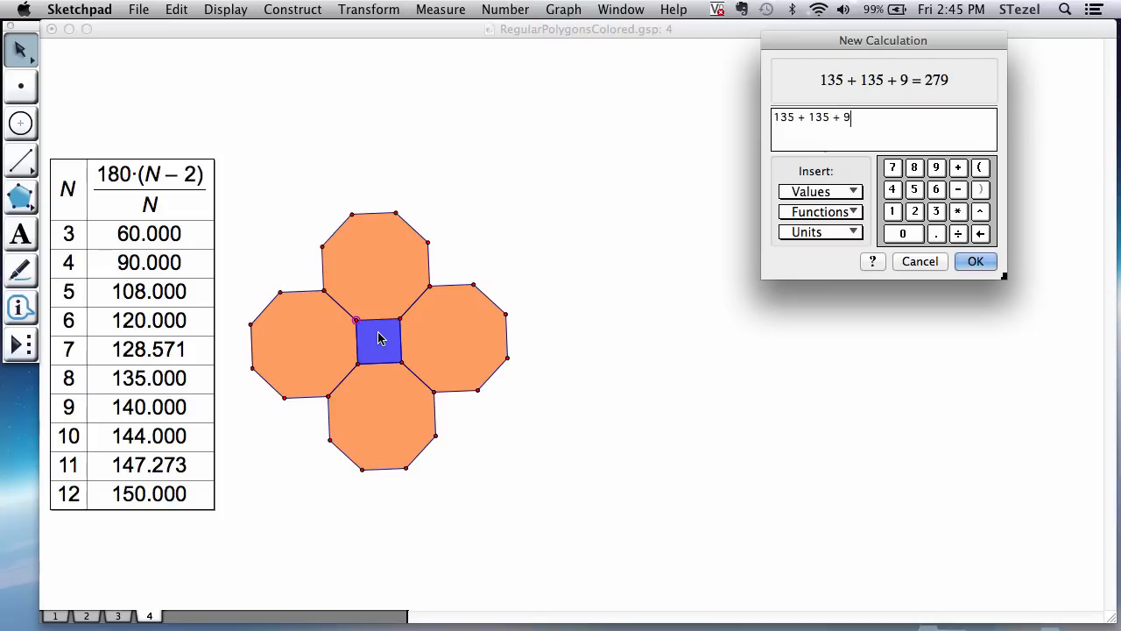
type("0")
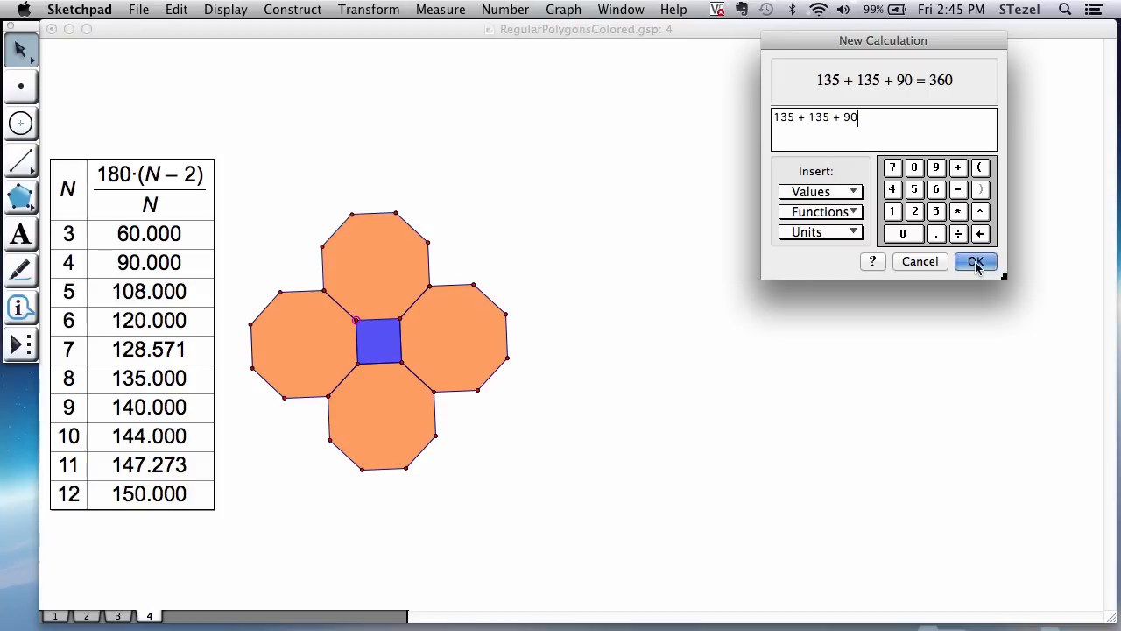
left_click(975, 261)
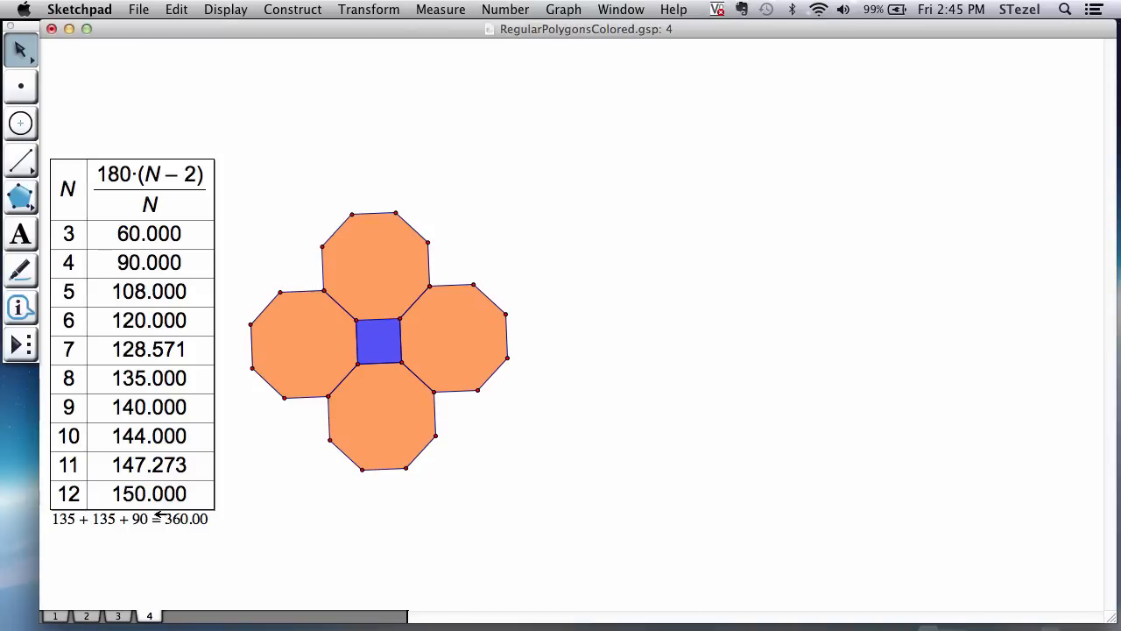
Move the 360.00 calculation below the octagon cluster and enlarge its font.
left_click_drag(129, 518, 357, 537)
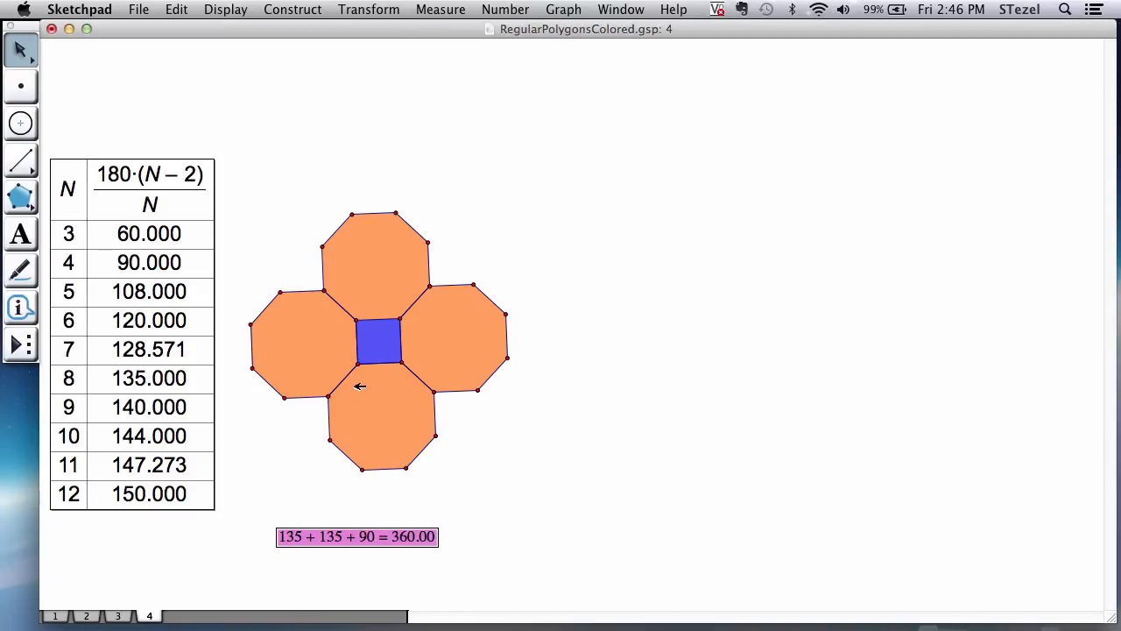
mouse_move(355, 320)
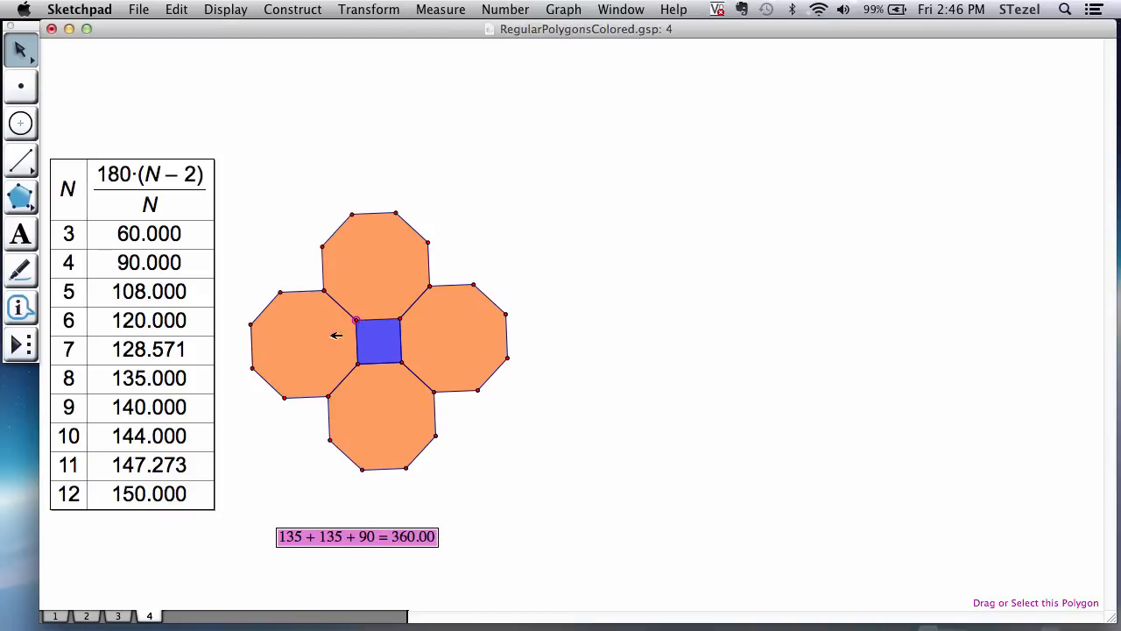
mouse_move(297, 509)
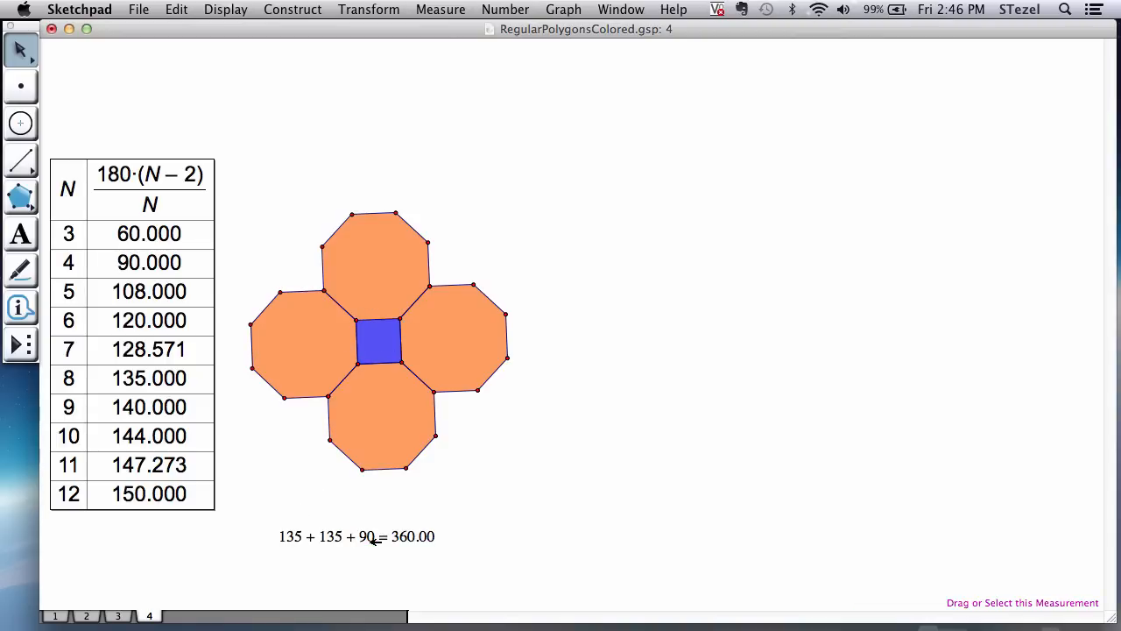
left_click(356, 536)
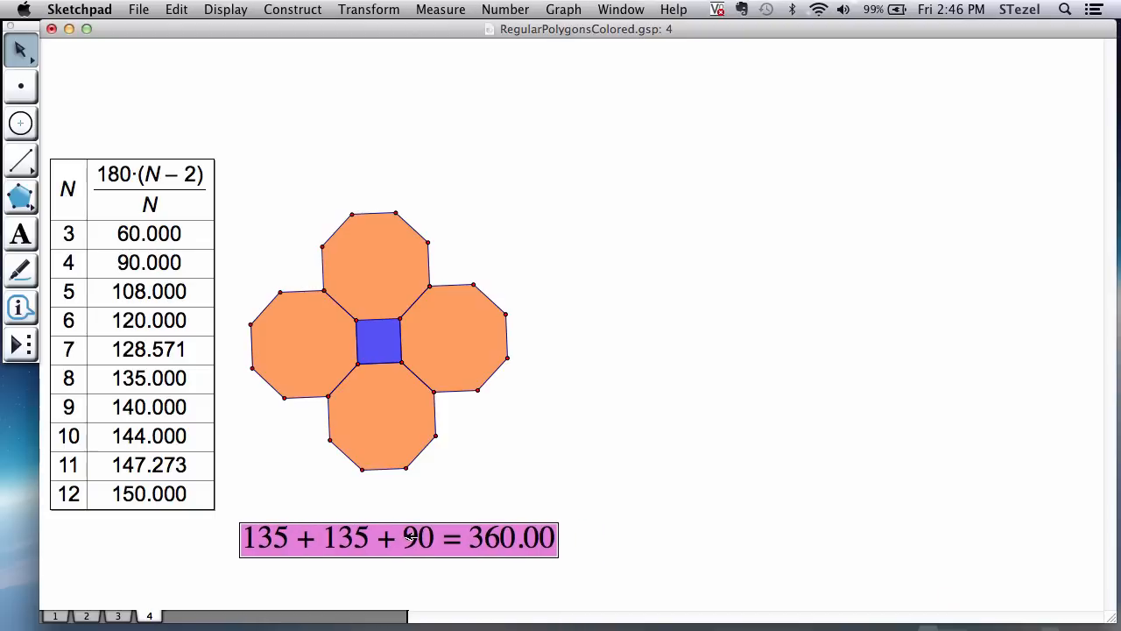
left_click(296, 563)
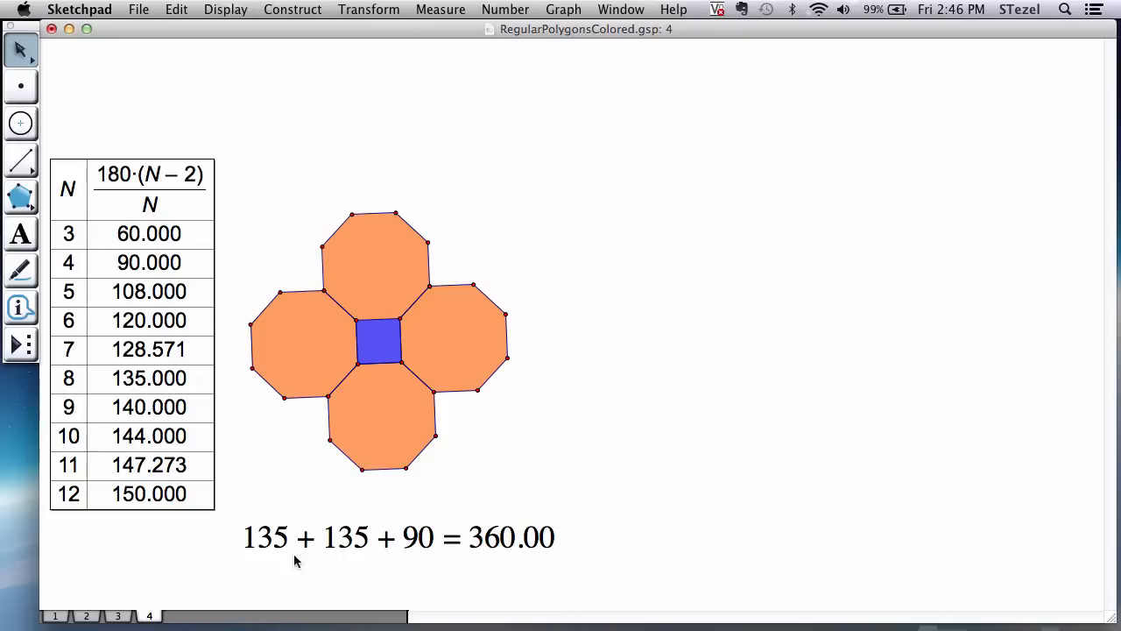
mouse_move(335, 538)
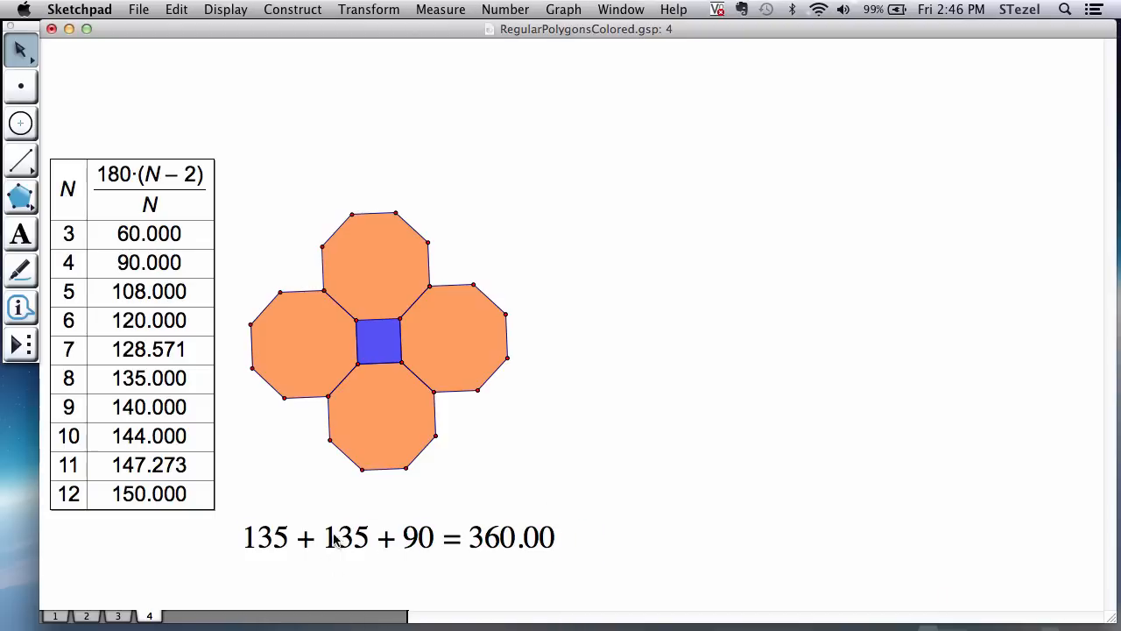
mouse_move(507, 507)
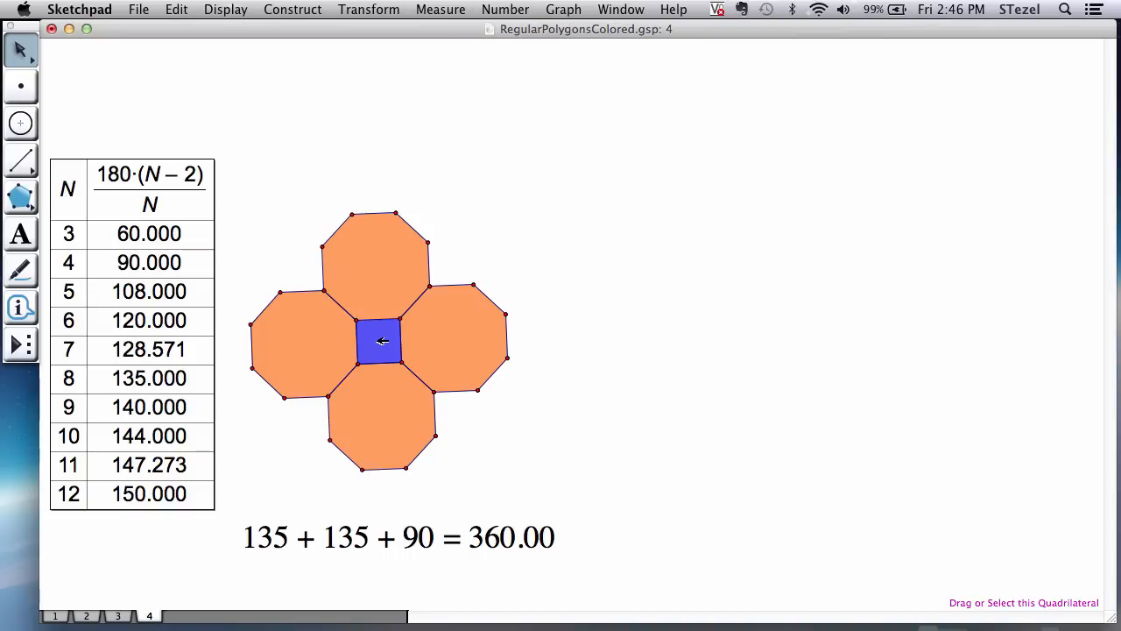
left_click(379, 341)
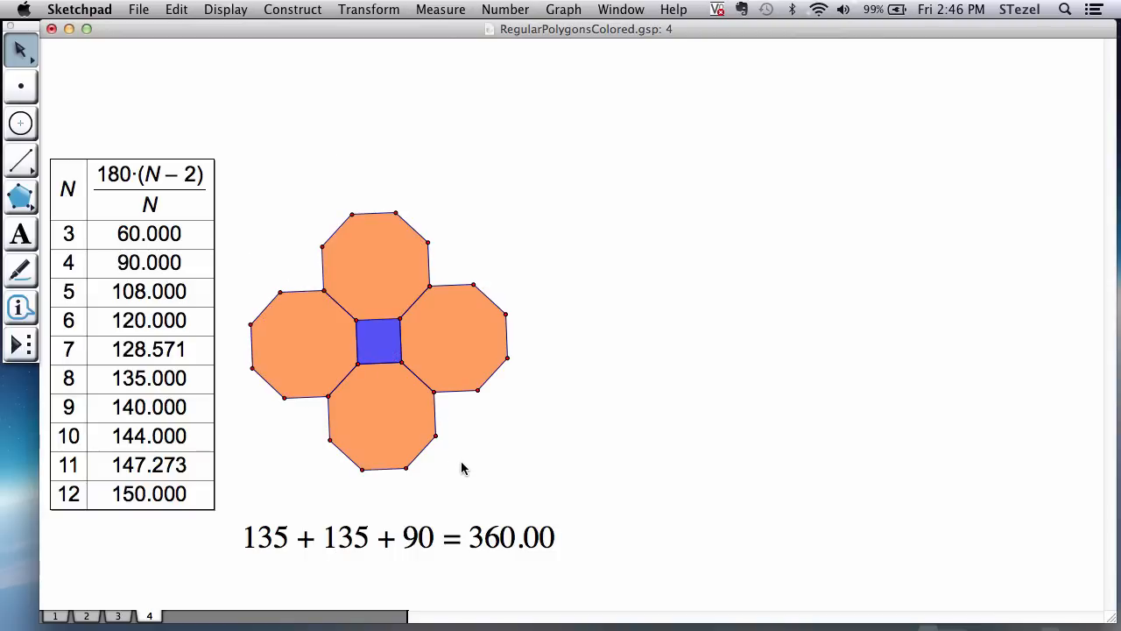
mouse_move(175, 596)
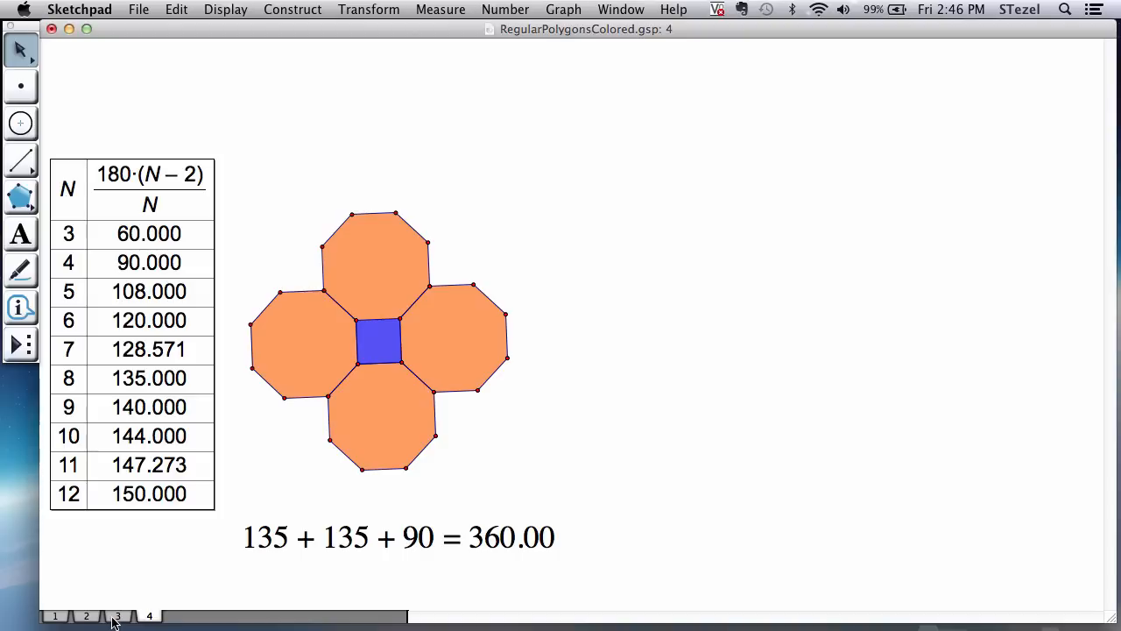
mouse_move(219, 359)
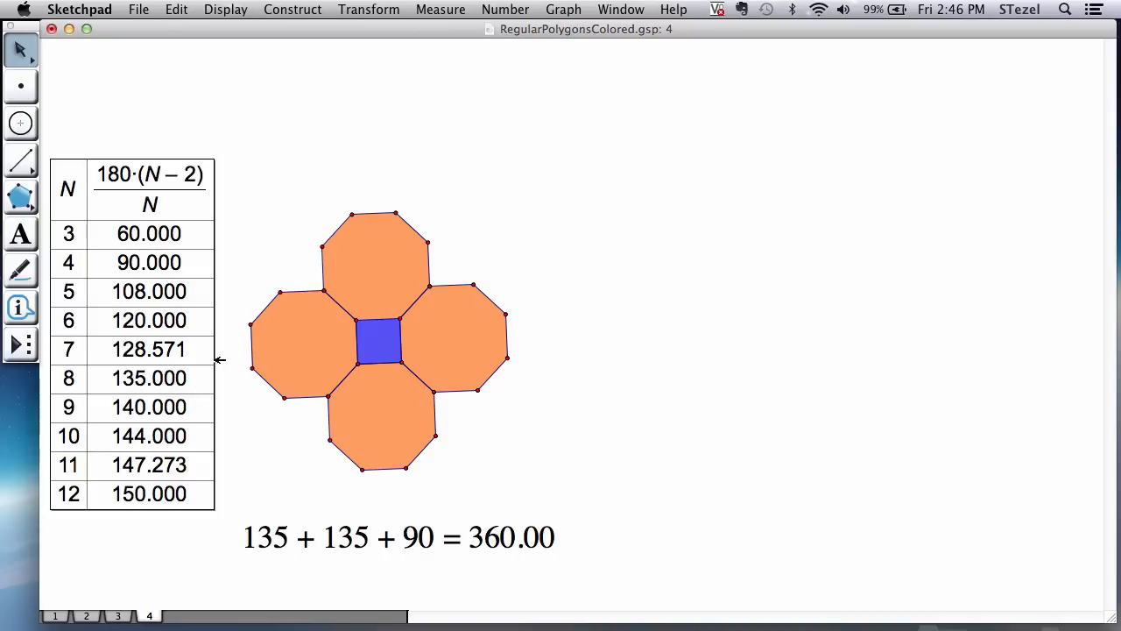
mouse_move(26, 358)
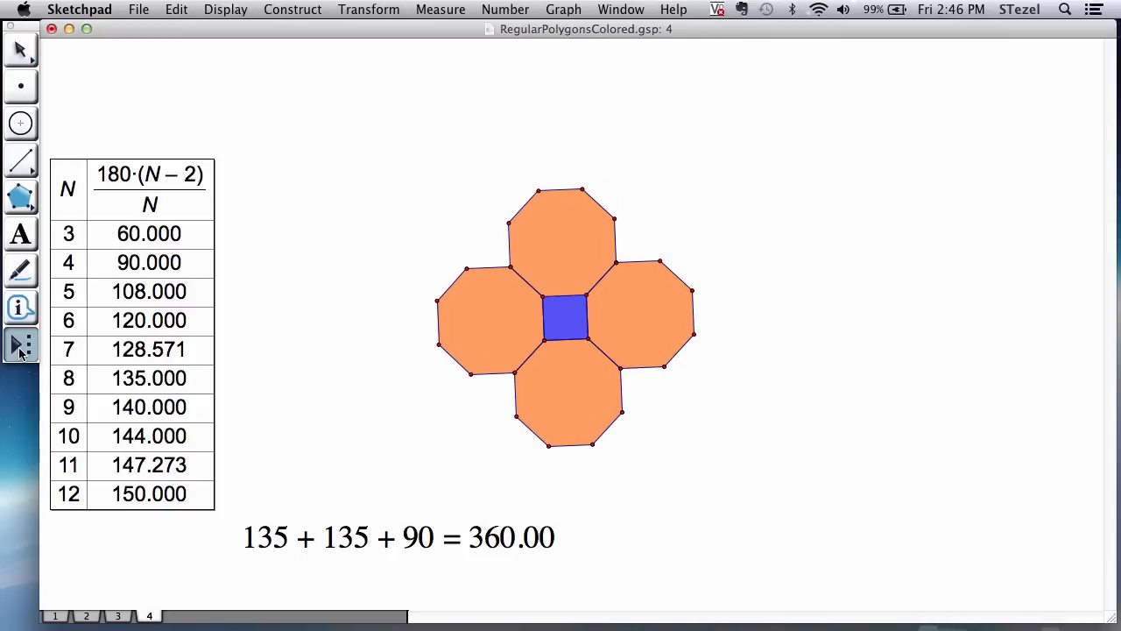
Add blue squares in the top-left, bottom-left and bottom-right notches of the cluster.
left_click(21, 344)
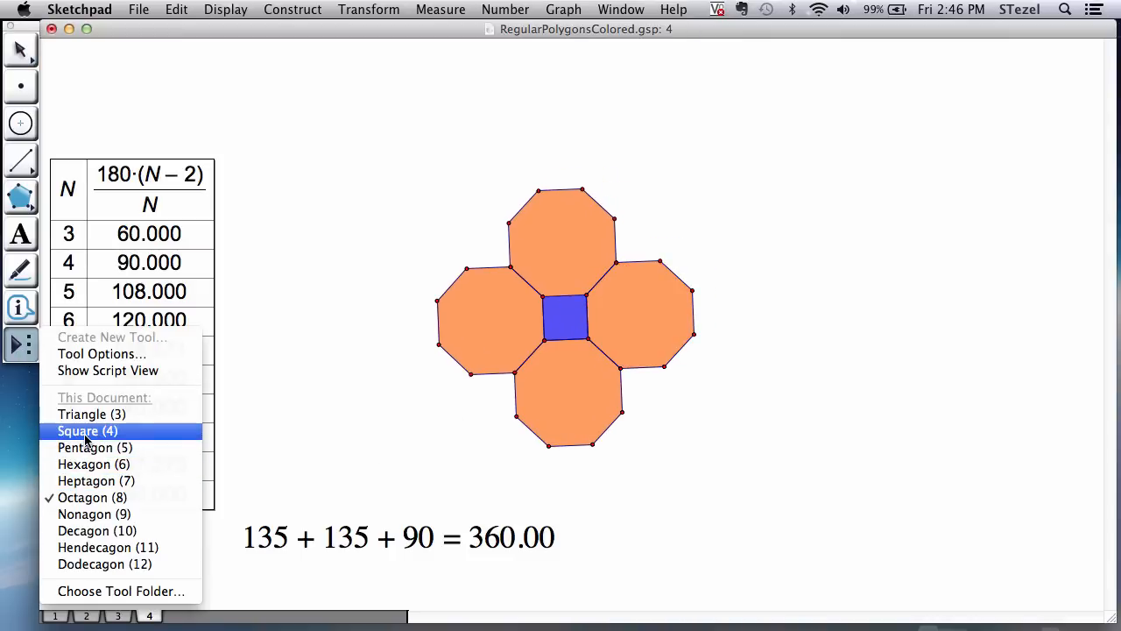
left_click(88, 430)
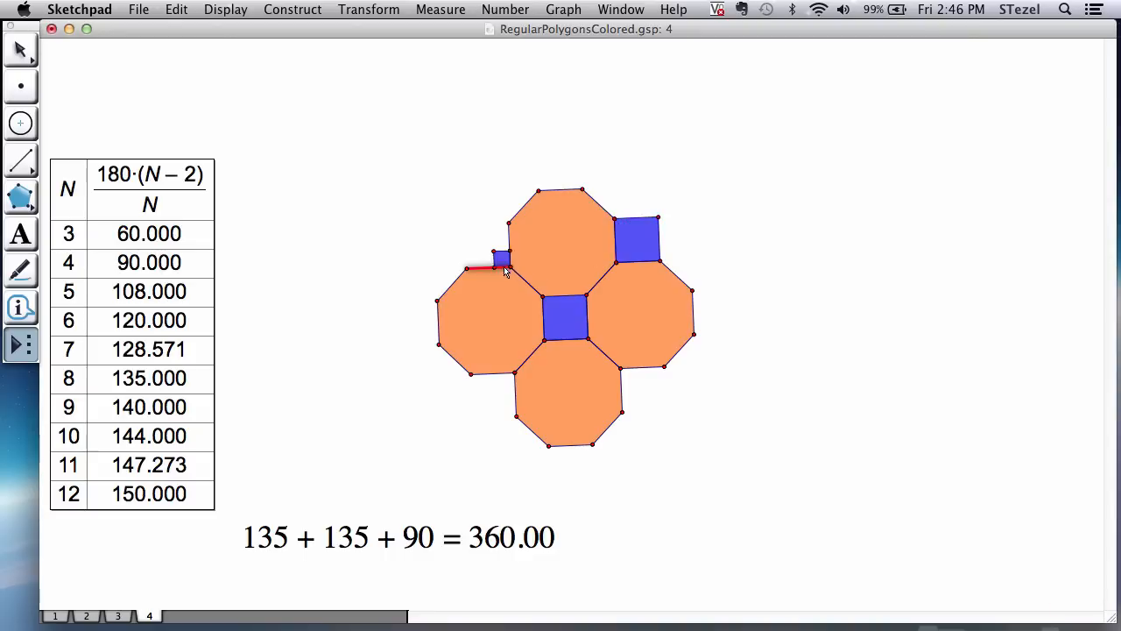
left_click(486, 246)
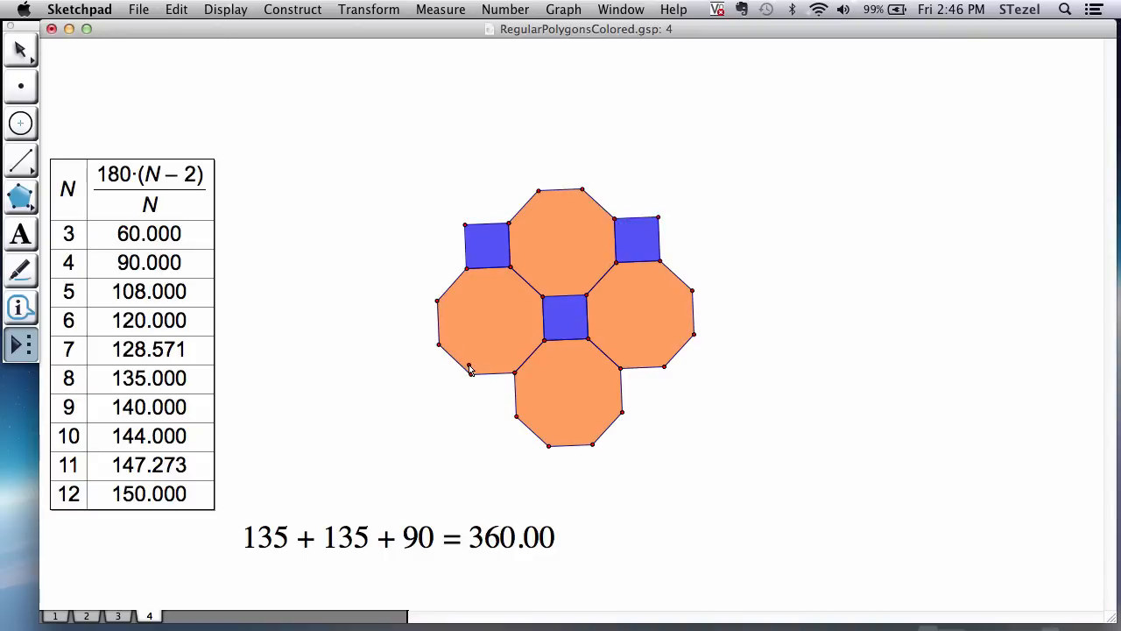
left_click(495, 403)
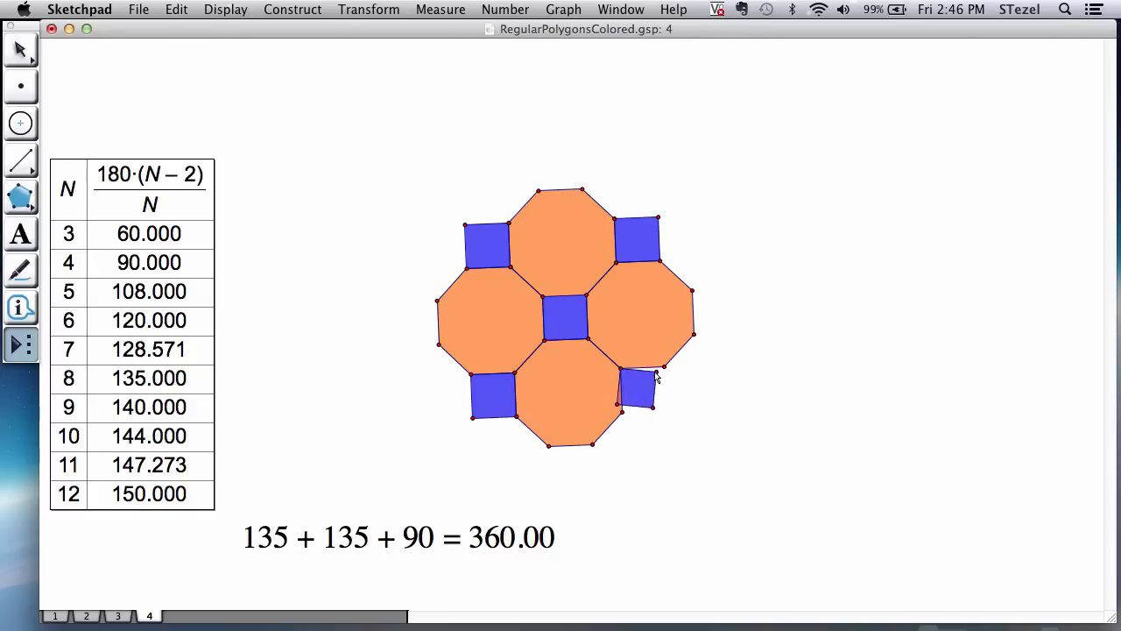
left_click(642, 390)
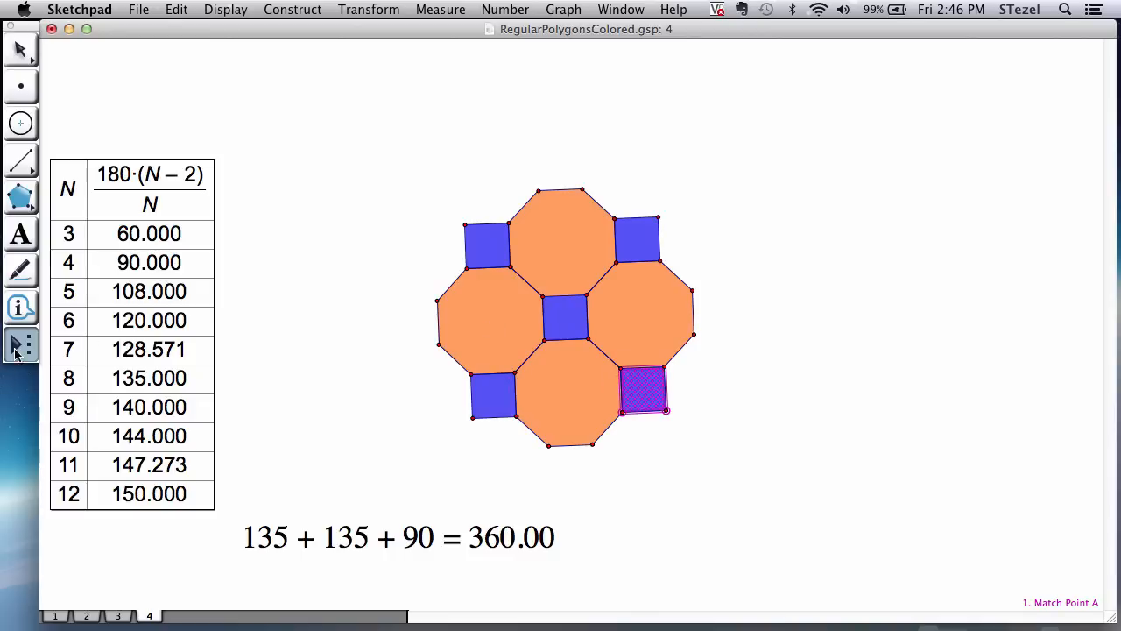
Add octagons at upper left, lower right and lower left, then a square between the left octagons.
left_click(21, 344)
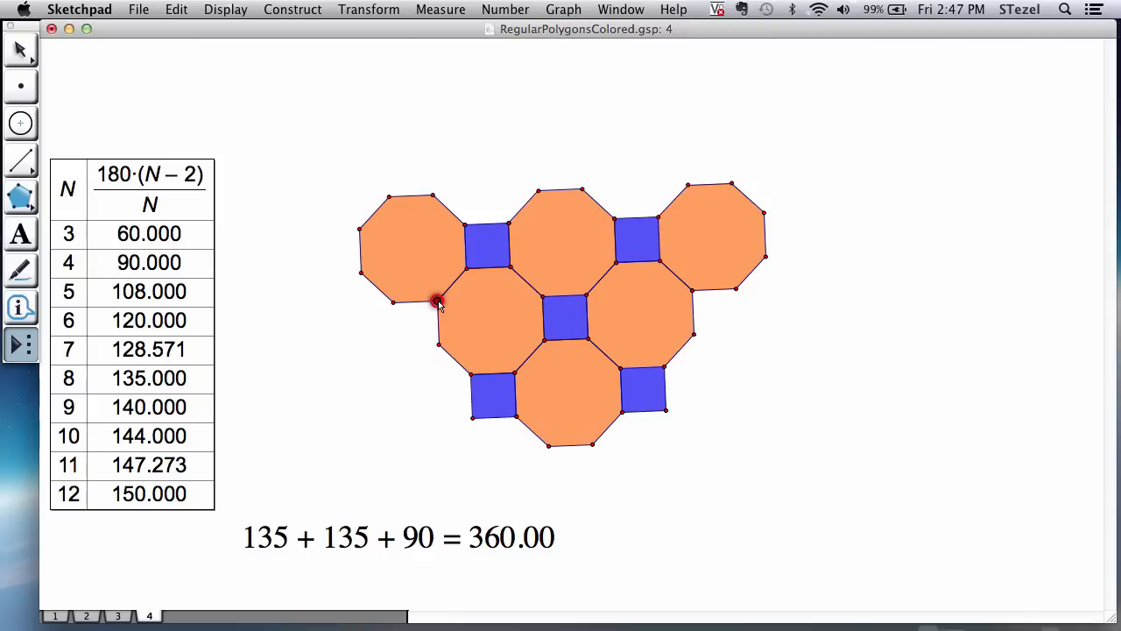
left_click(436, 303)
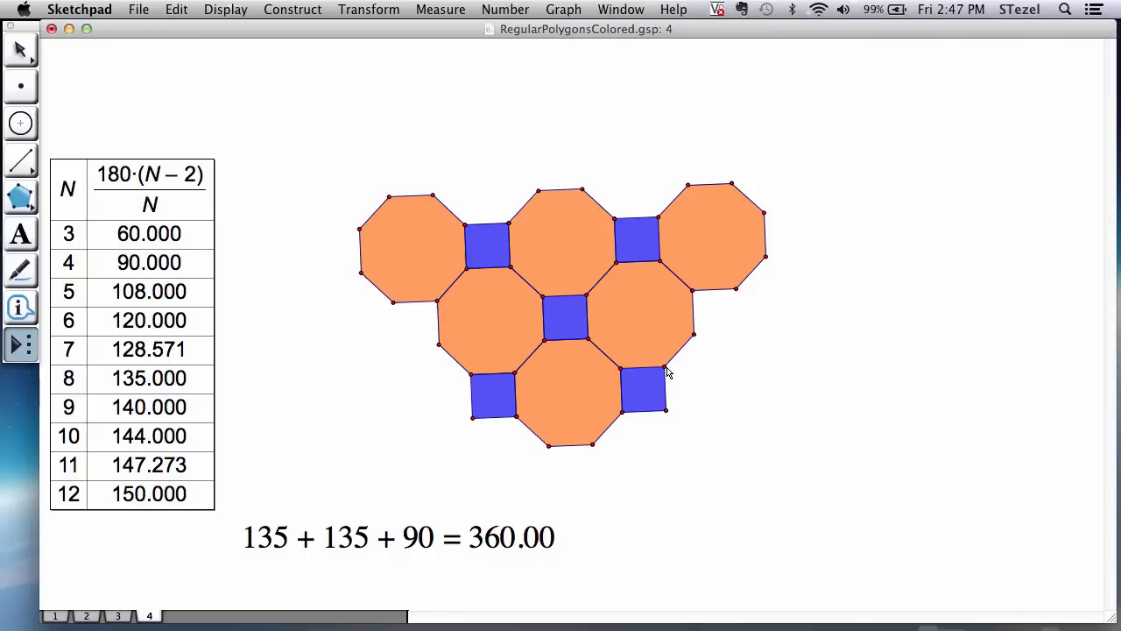
left_click(718, 386)
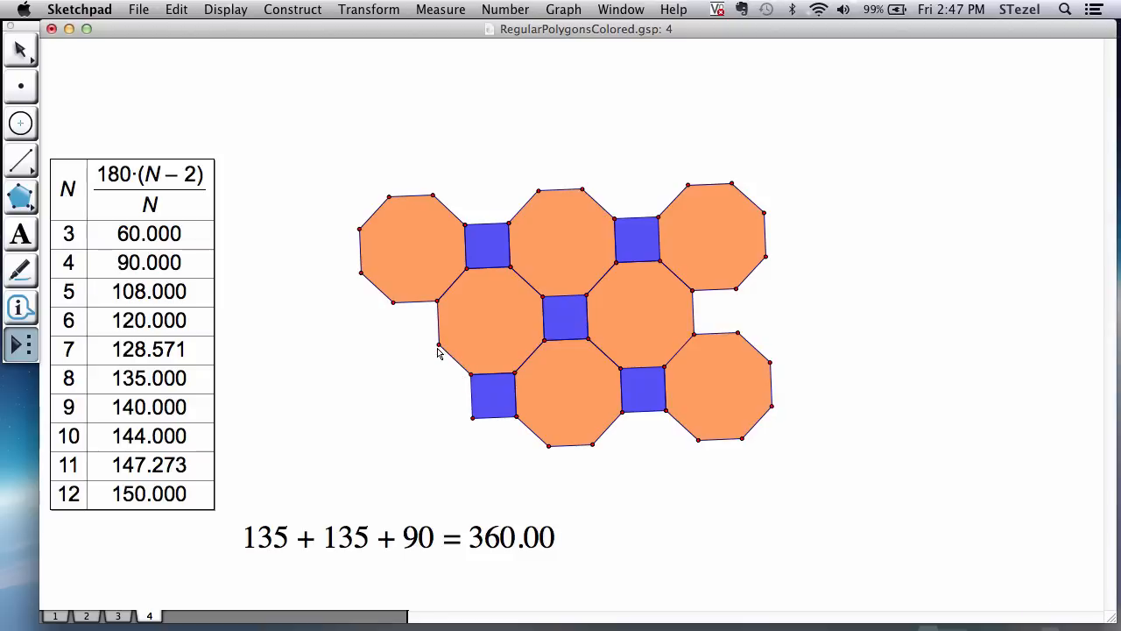
left_click(419, 399)
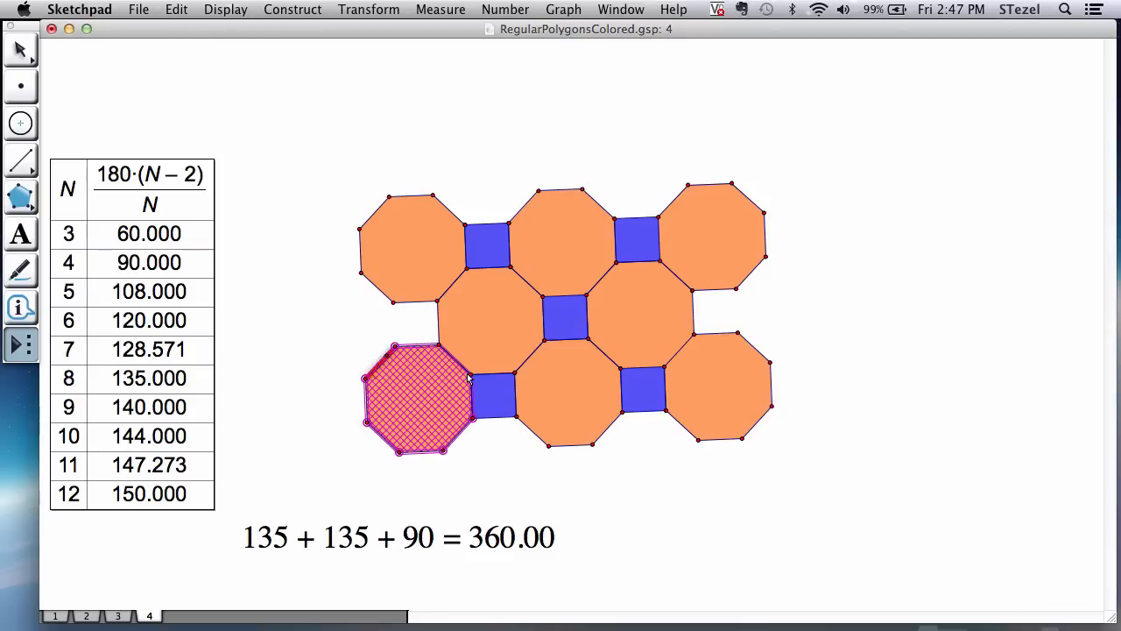
left_click(19, 344)
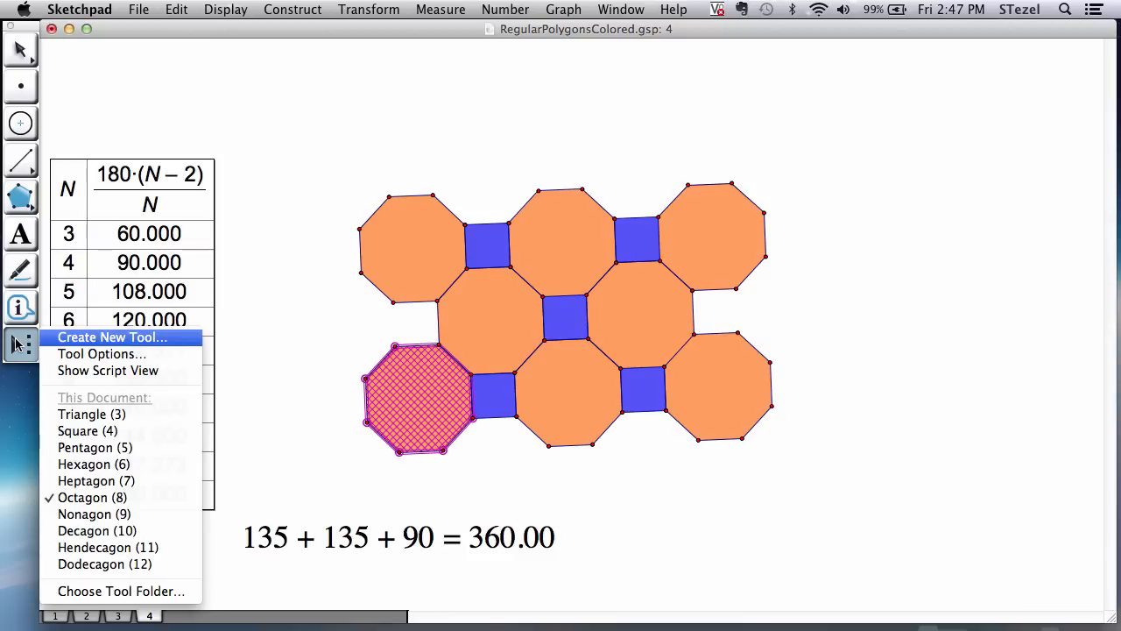
left_click(395, 347)
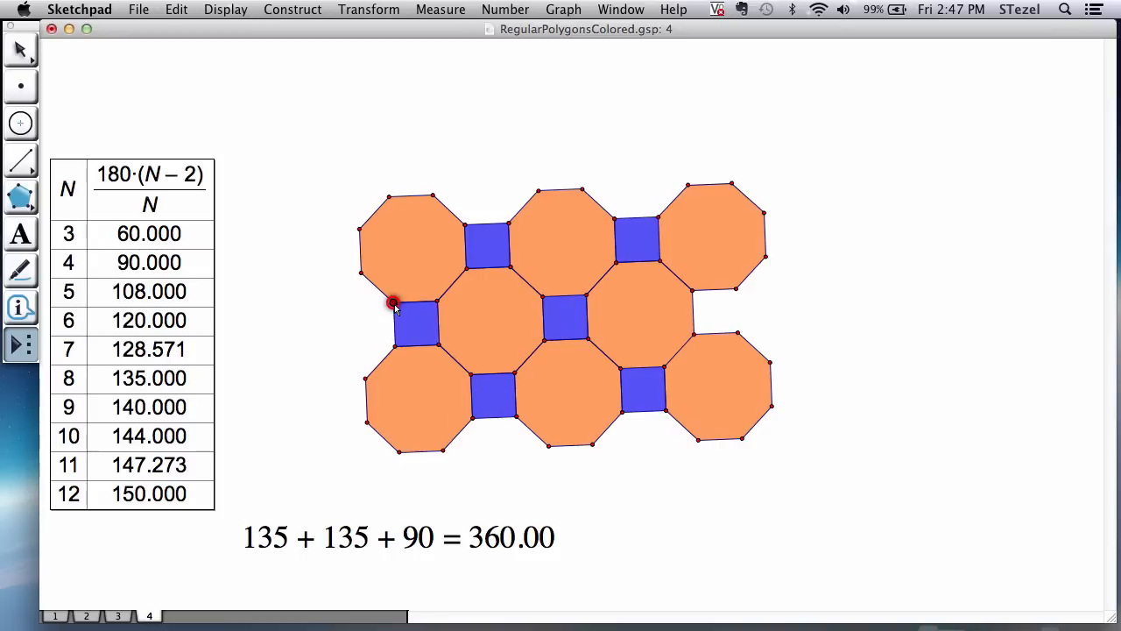
left_click(416, 324)
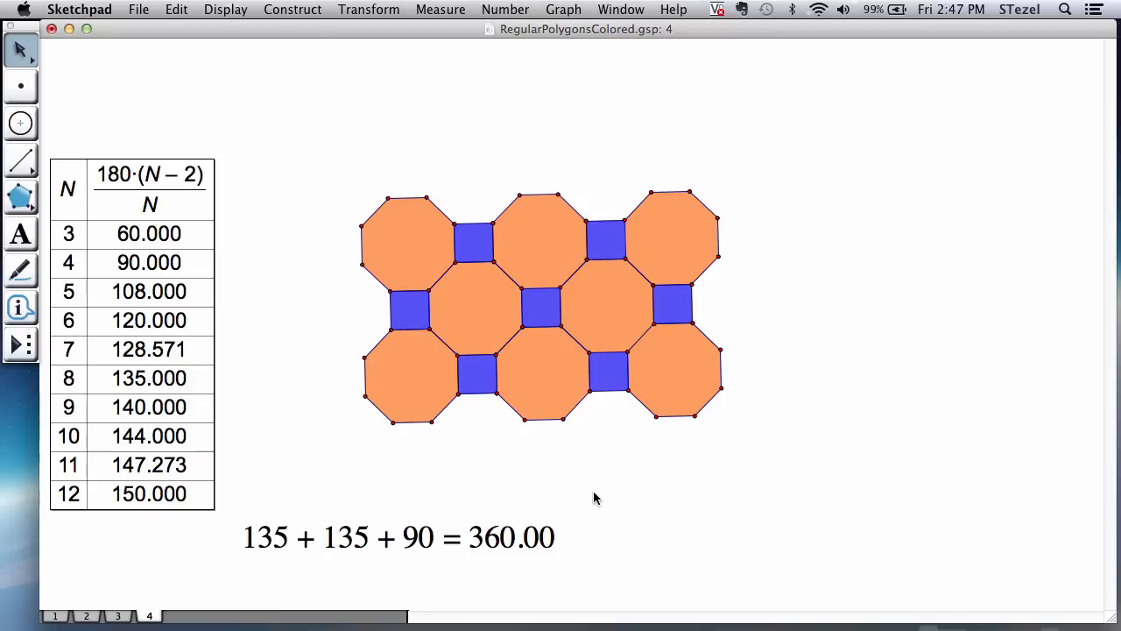
mouse_move(734, 228)
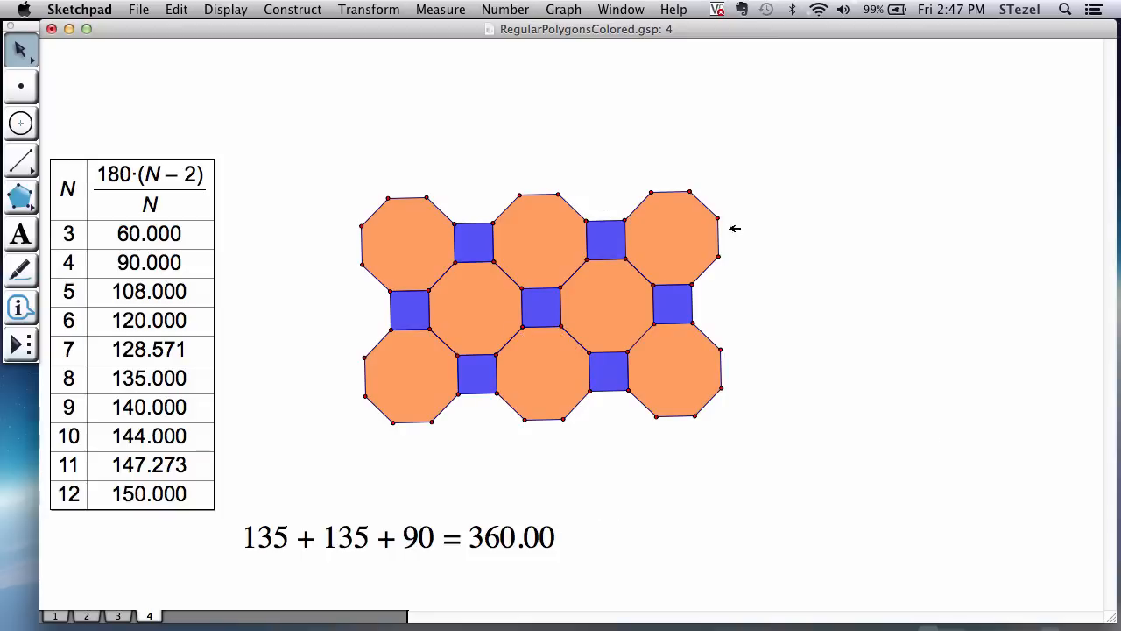
mouse_move(389, 304)
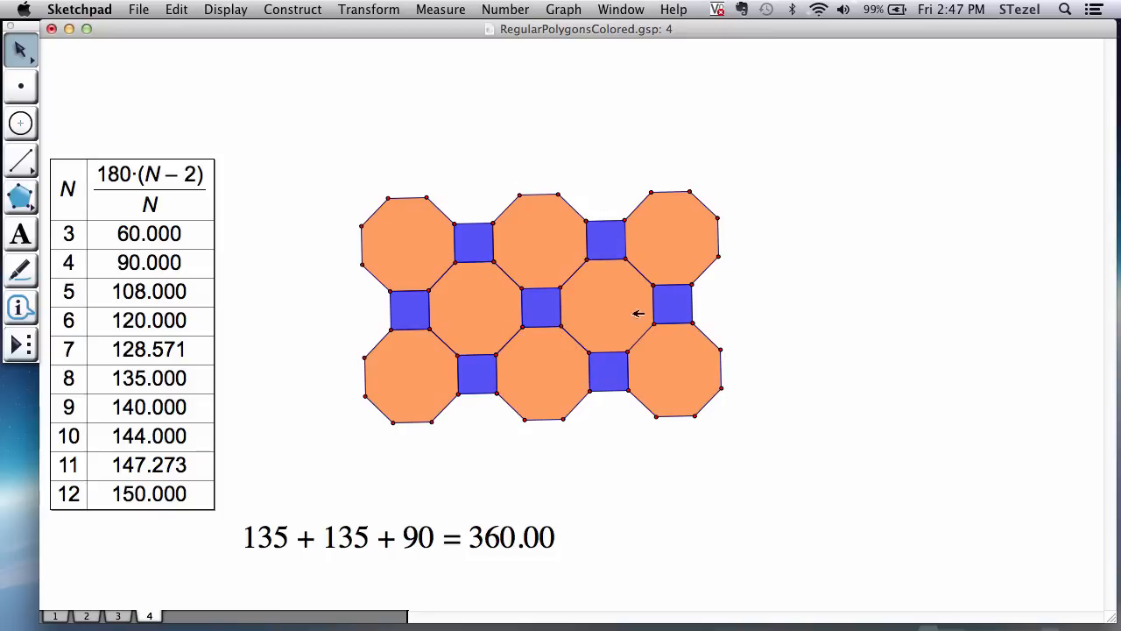
mouse_move(455, 174)
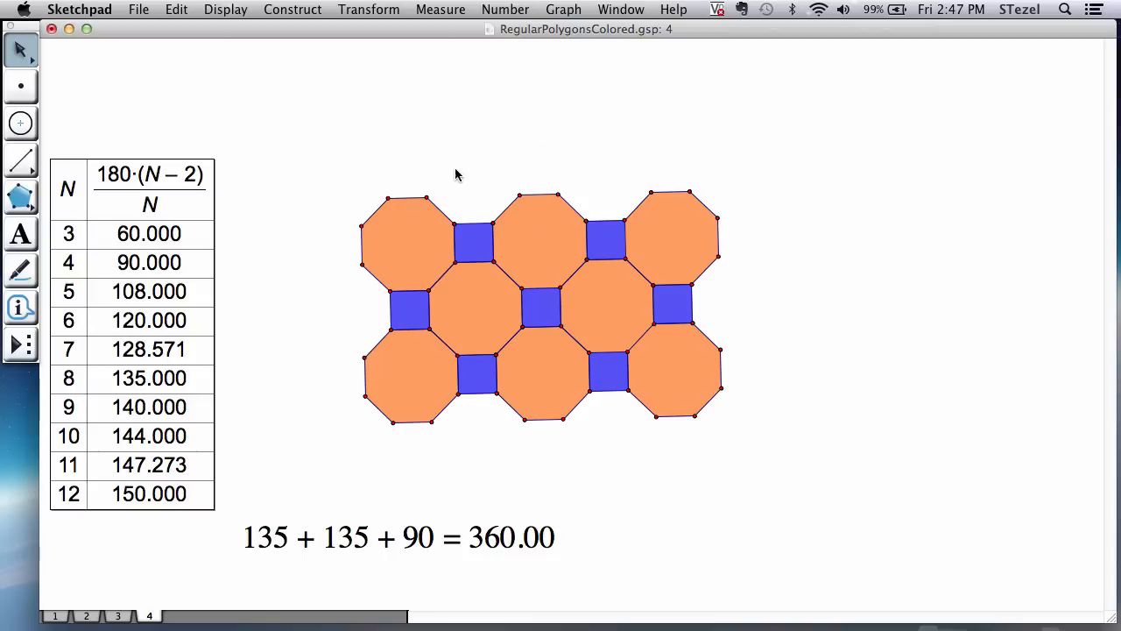
mouse_move(486, 133)
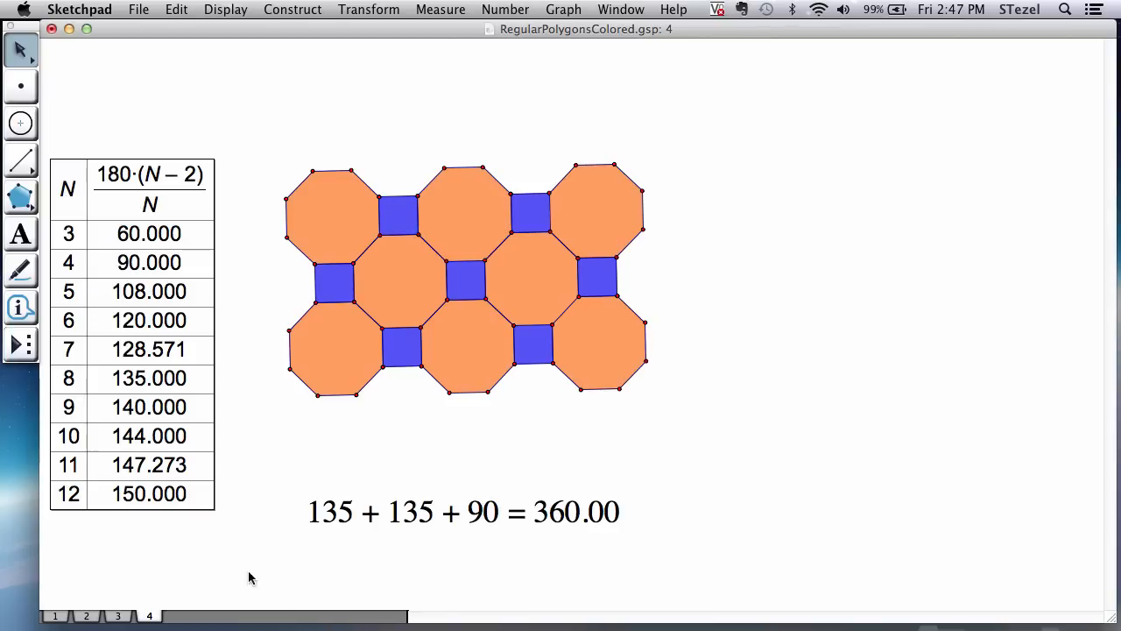
mouse_move(119, 618)
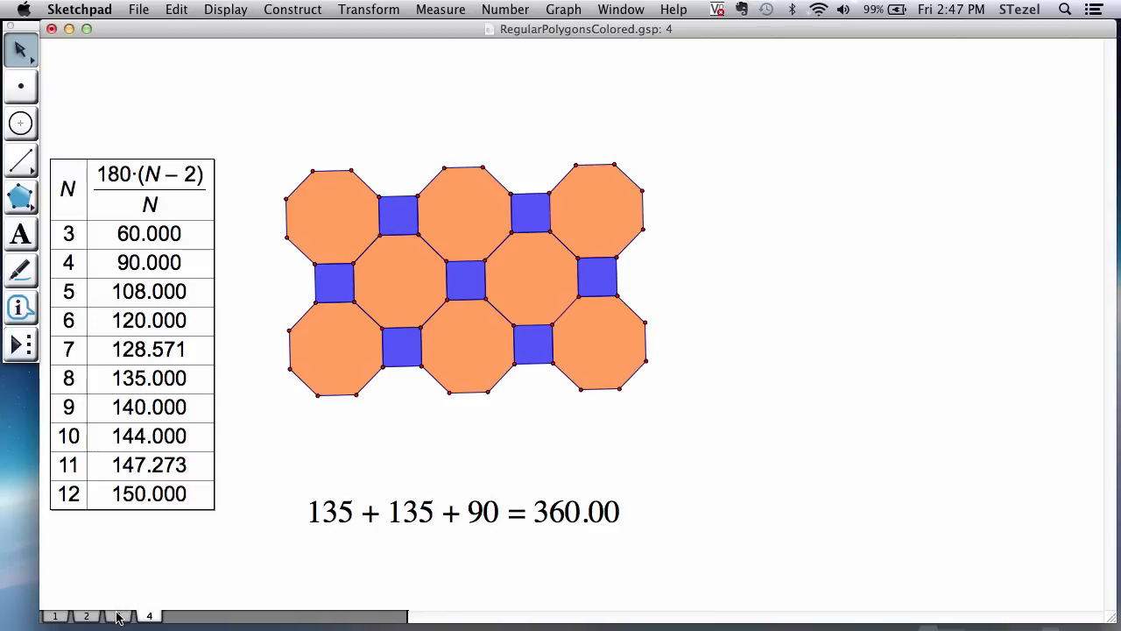
Review page 3, highlighting the dodecagons and other polygons in the semi-regular tessellations.
left_click(116, 616)
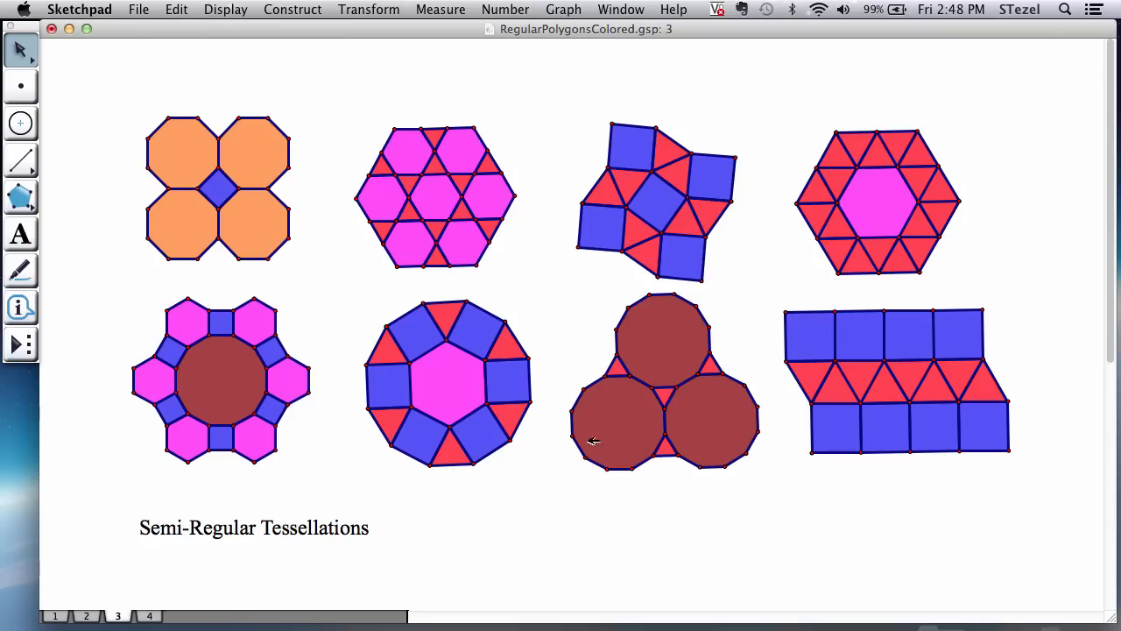
mouse_move(232, 345)
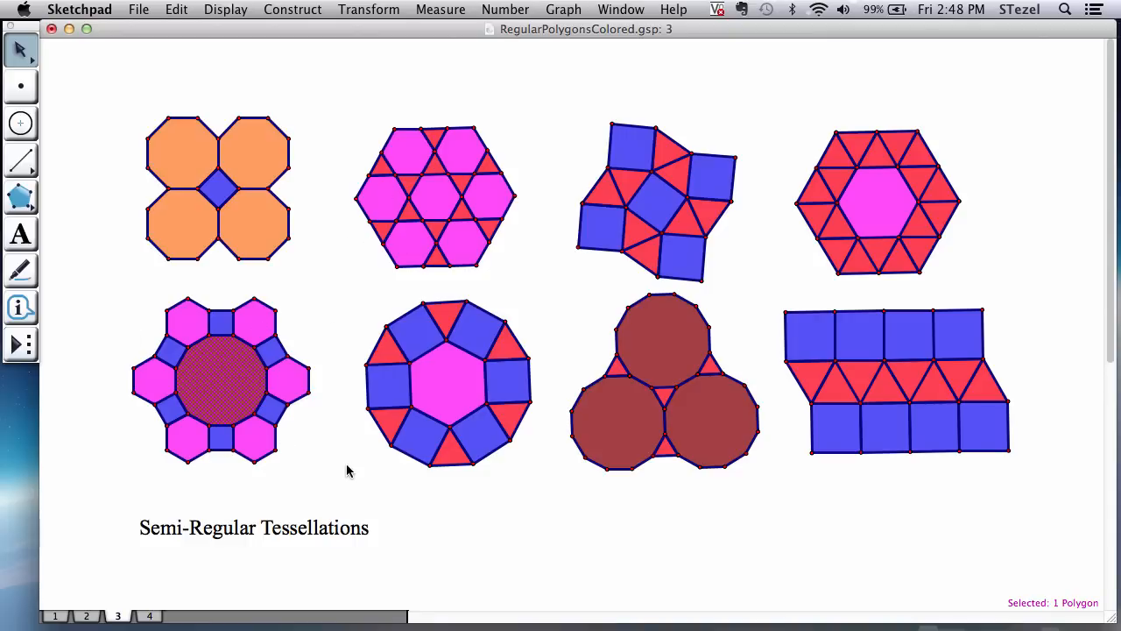
mouse_move(453, 384)
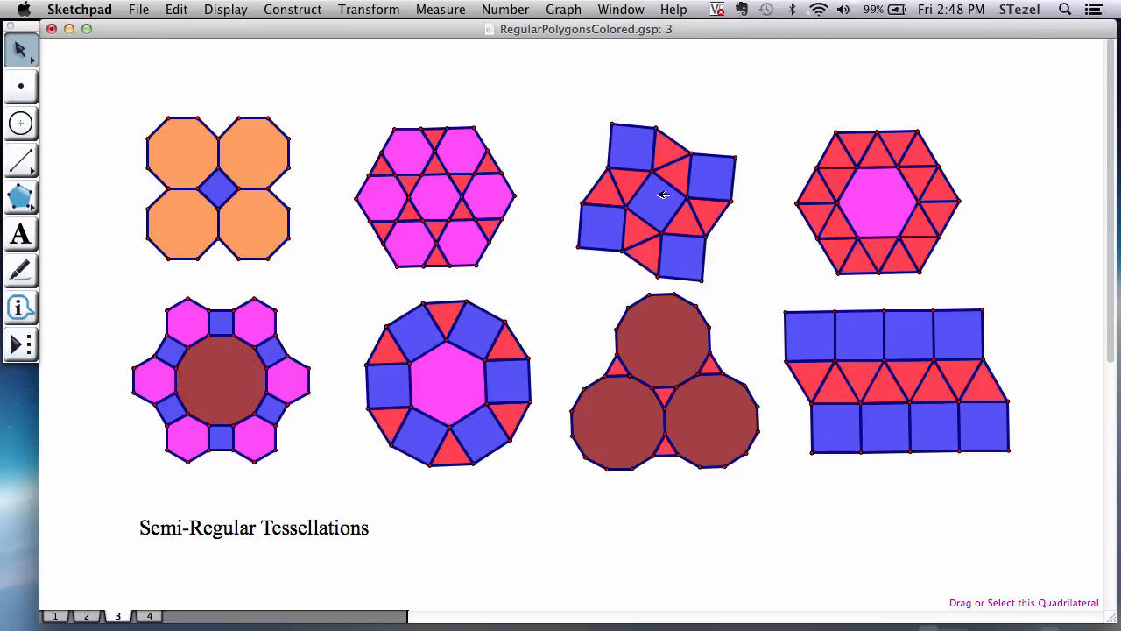
left_click(659, 200)
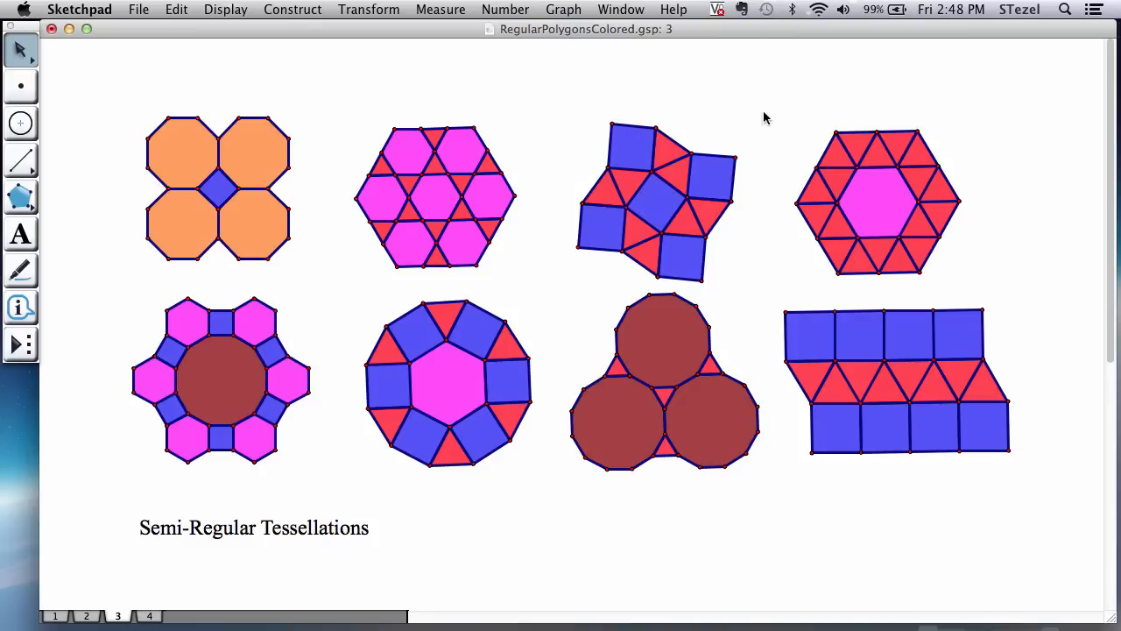
mouse_move(710, 180)
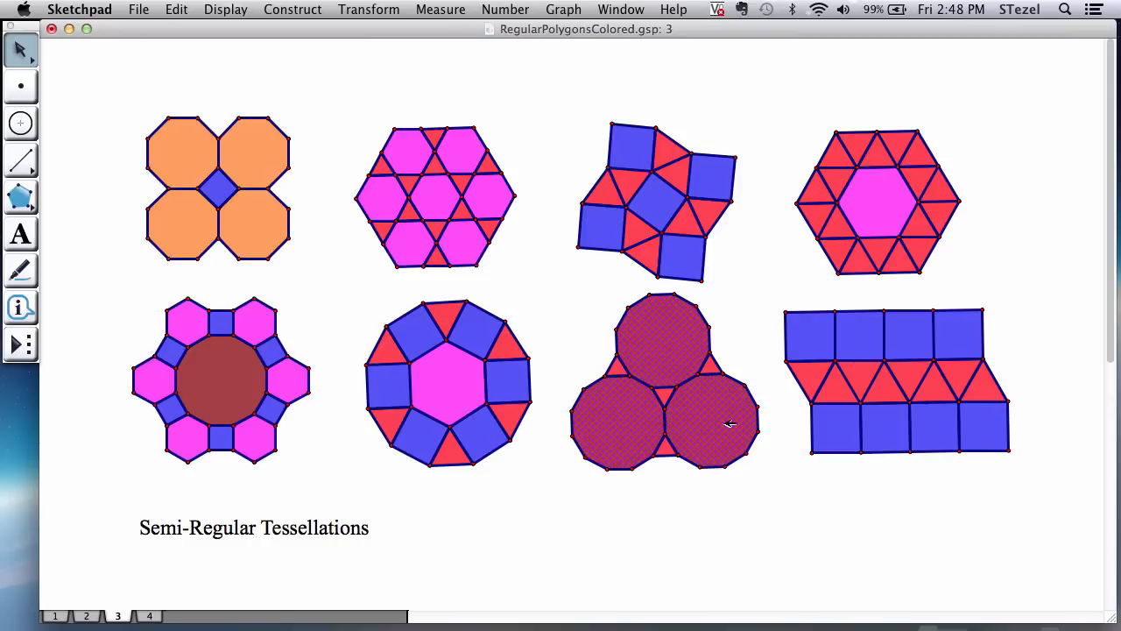
left_click(714, 425)
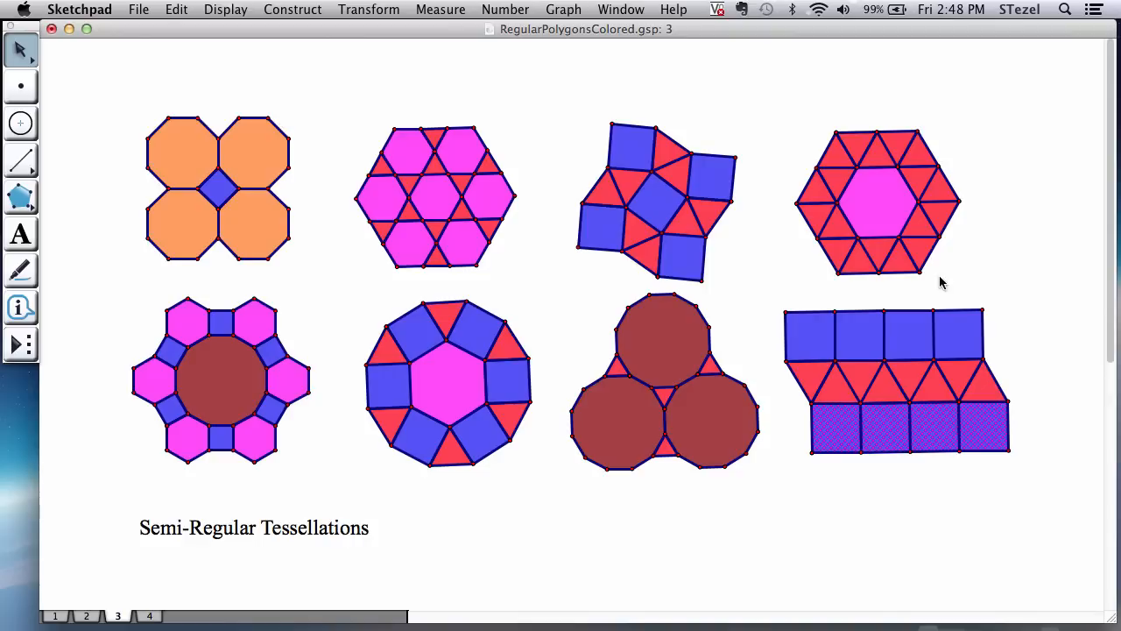
mouse_move(865, 317)
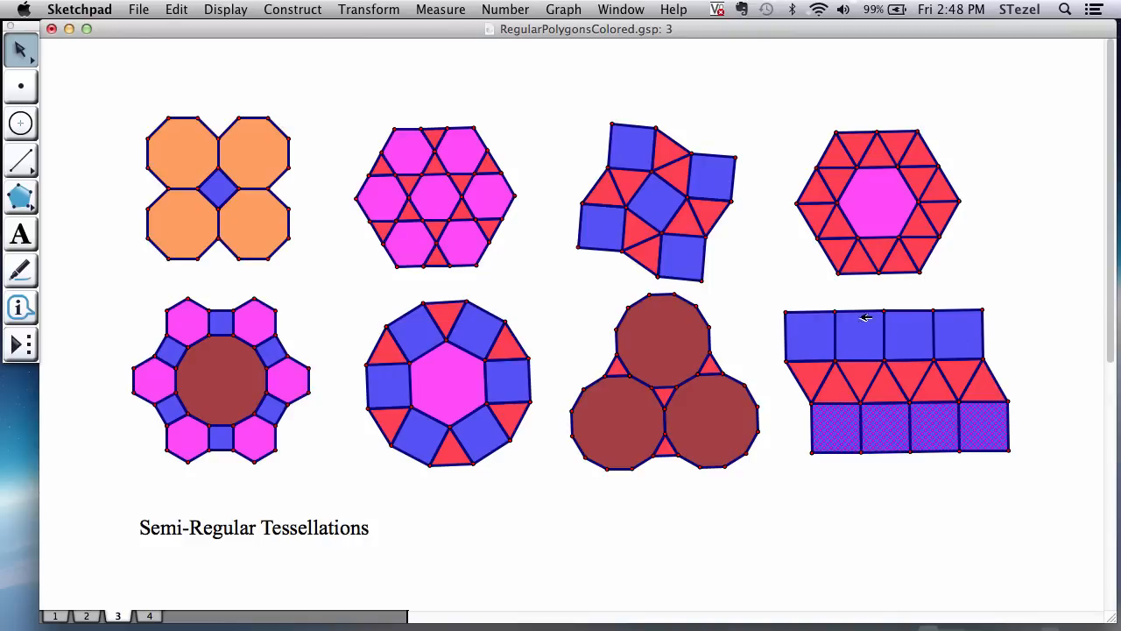
left_click(884, 205)
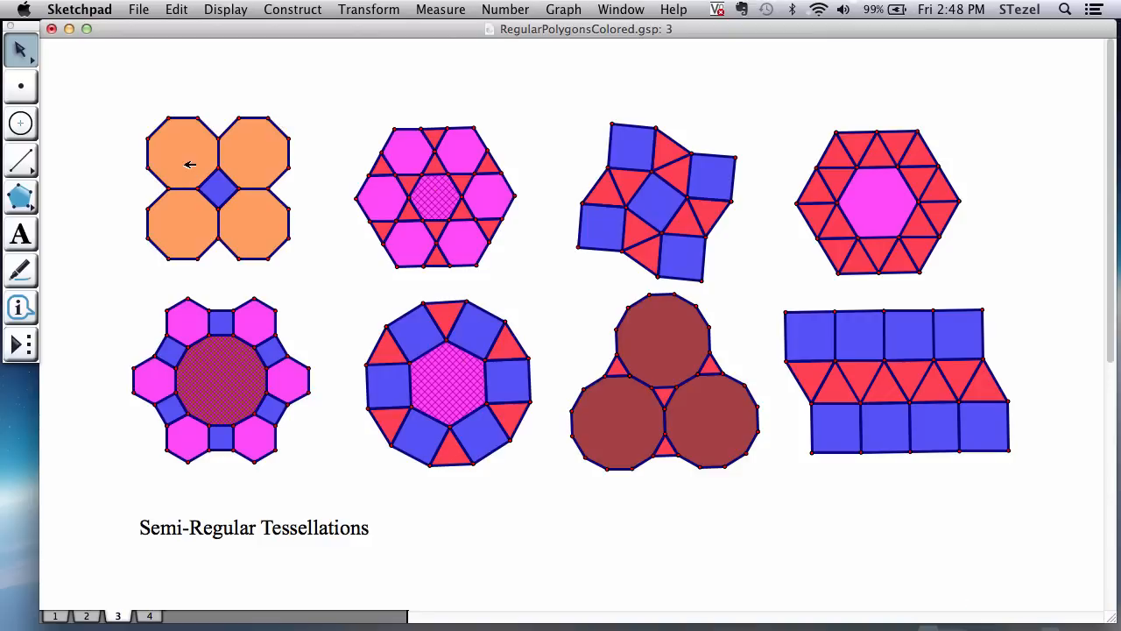
left_click(182, 151)
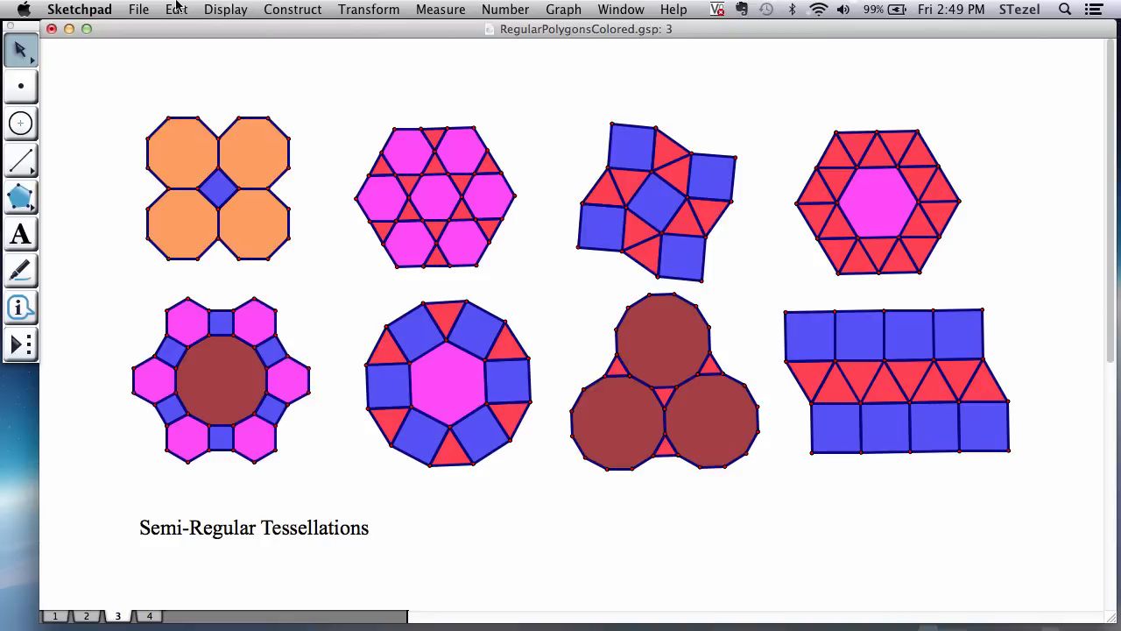
Begin adding a new page from the File menu.
left_click(138, 9)
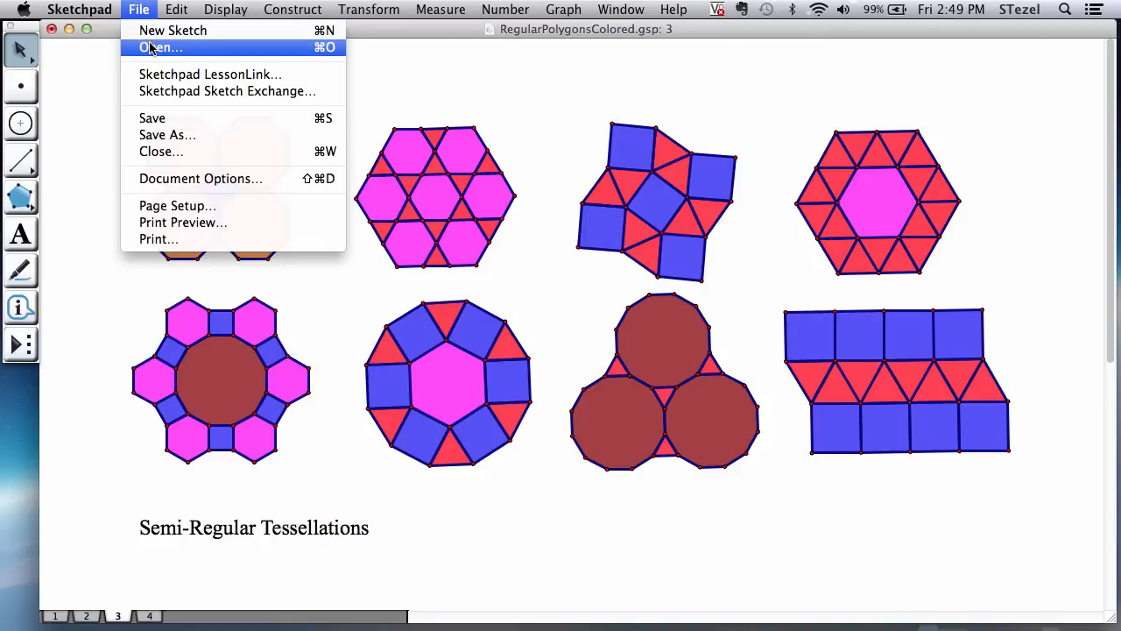
mouse_move(169, 184)
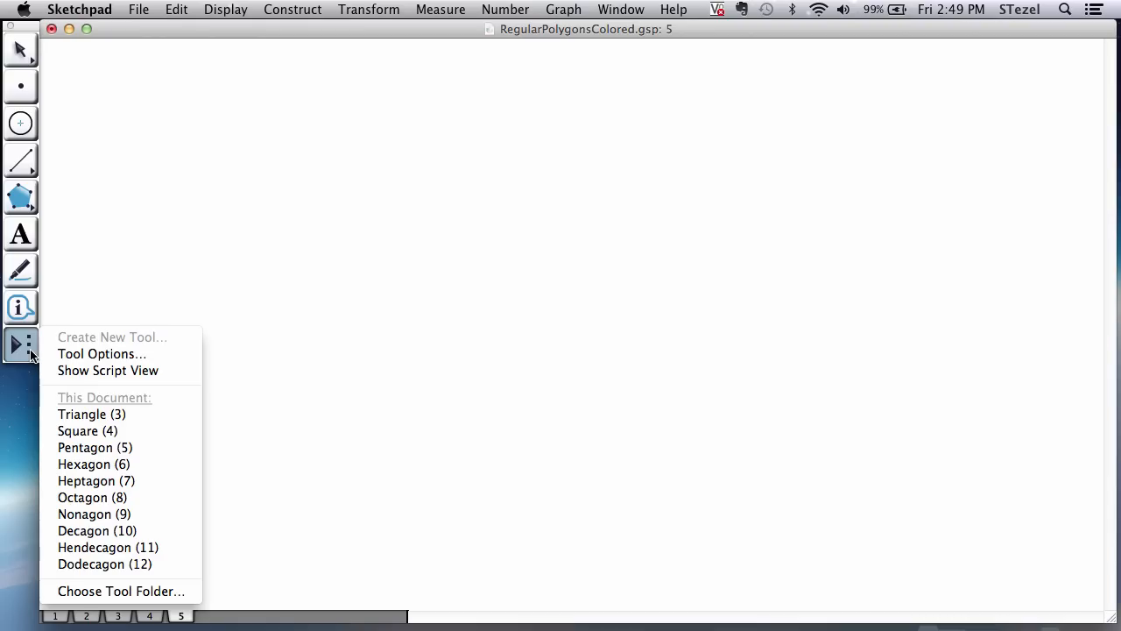
mouse_move(95, 448)
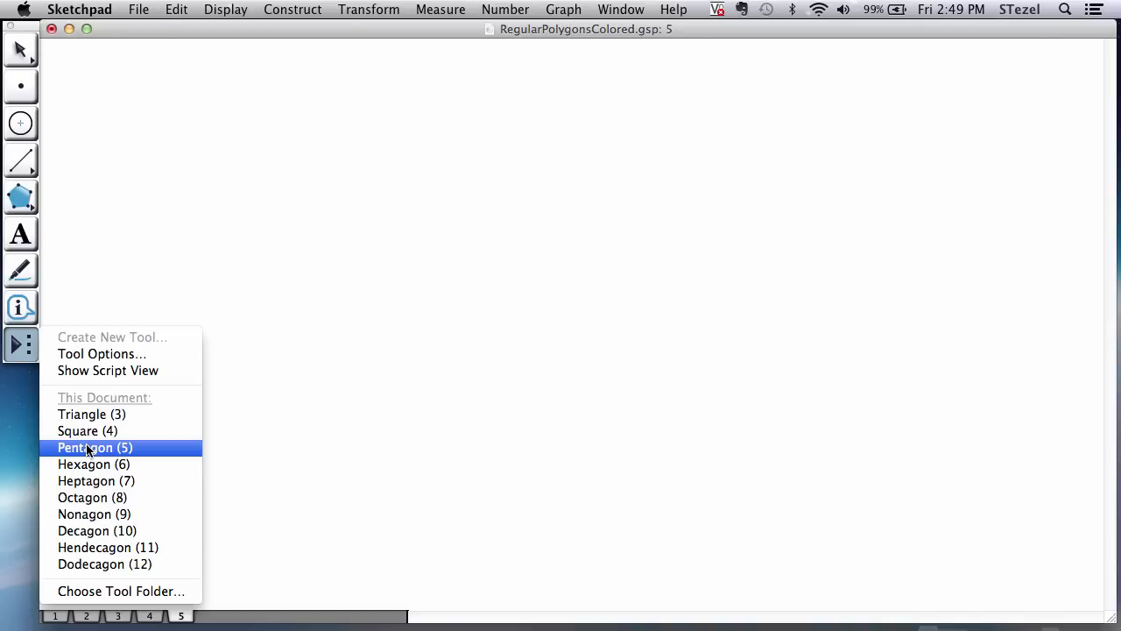
mouse_move(92, 496)
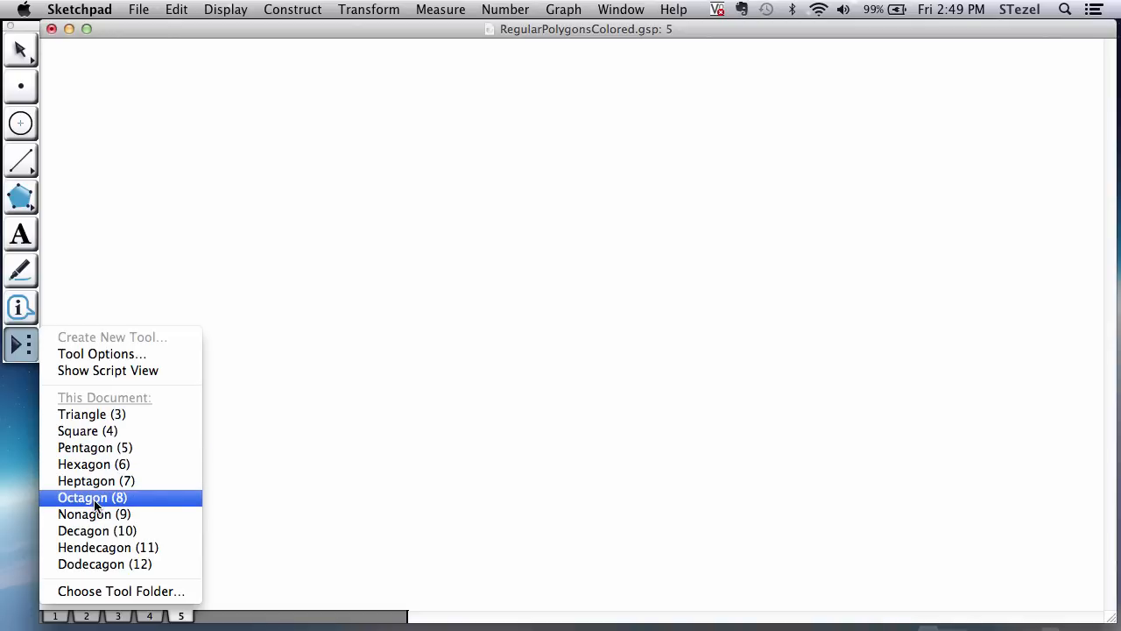
mouse_move(94, 448)
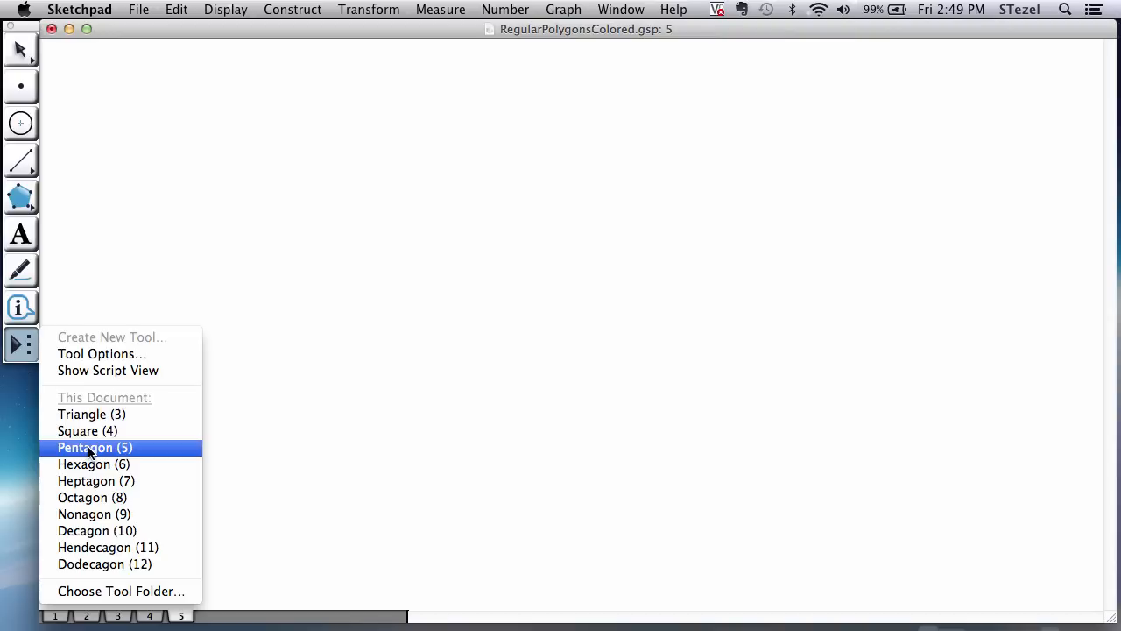
Place the first yellow pentagons with the Pentagon (5) tool and begin chaining them edge to edge.
left_click(94, 448)
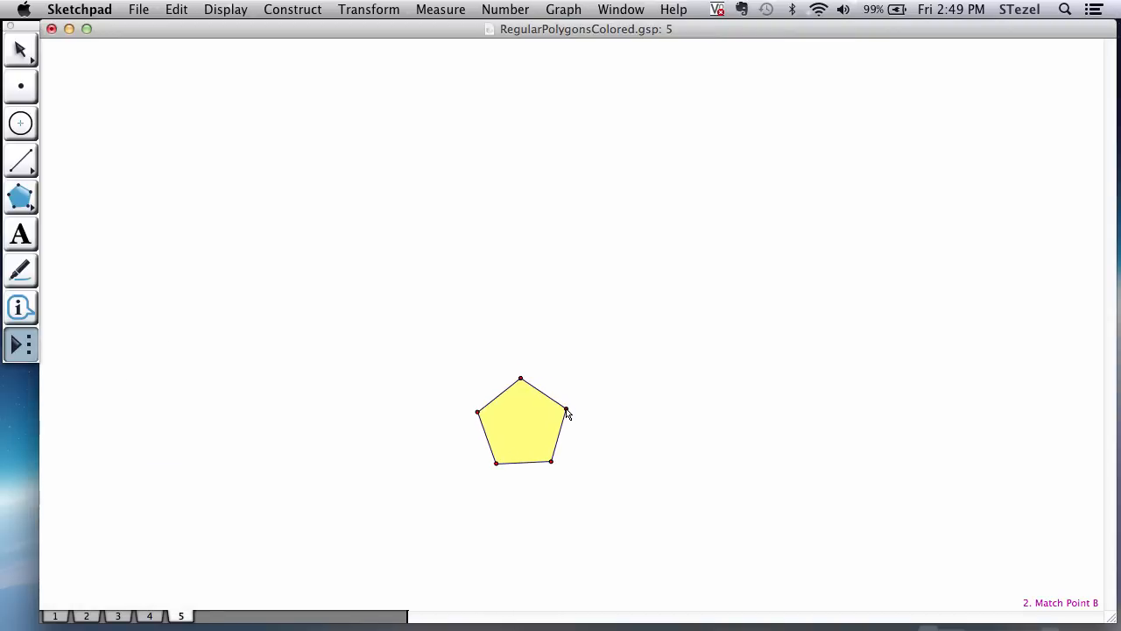
left_click(521, 420)
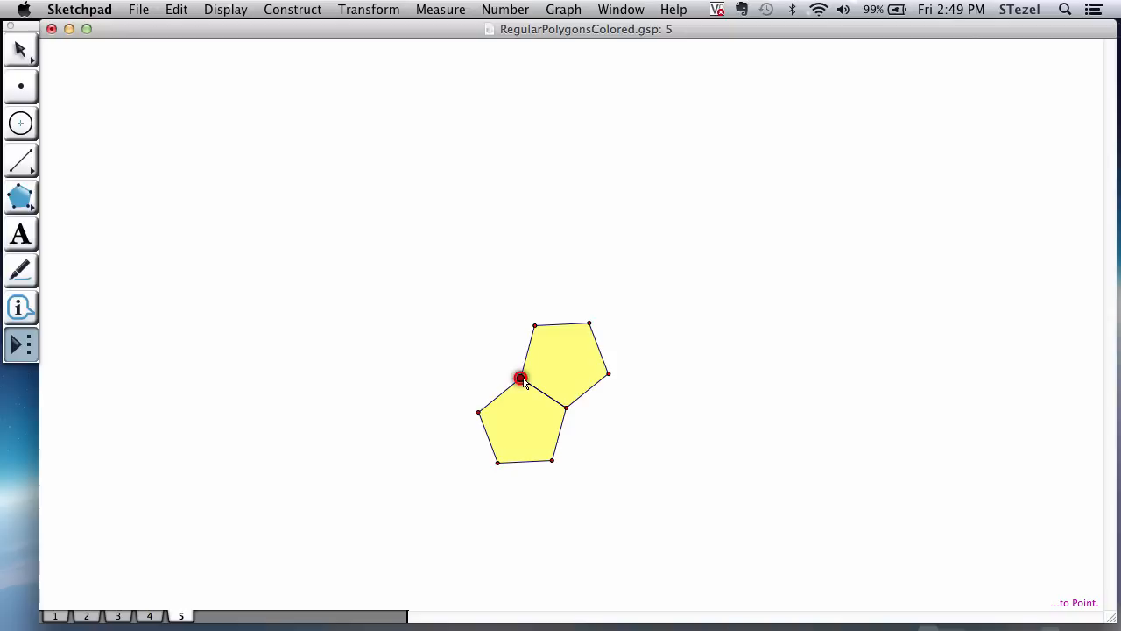
left_click(565, 355)
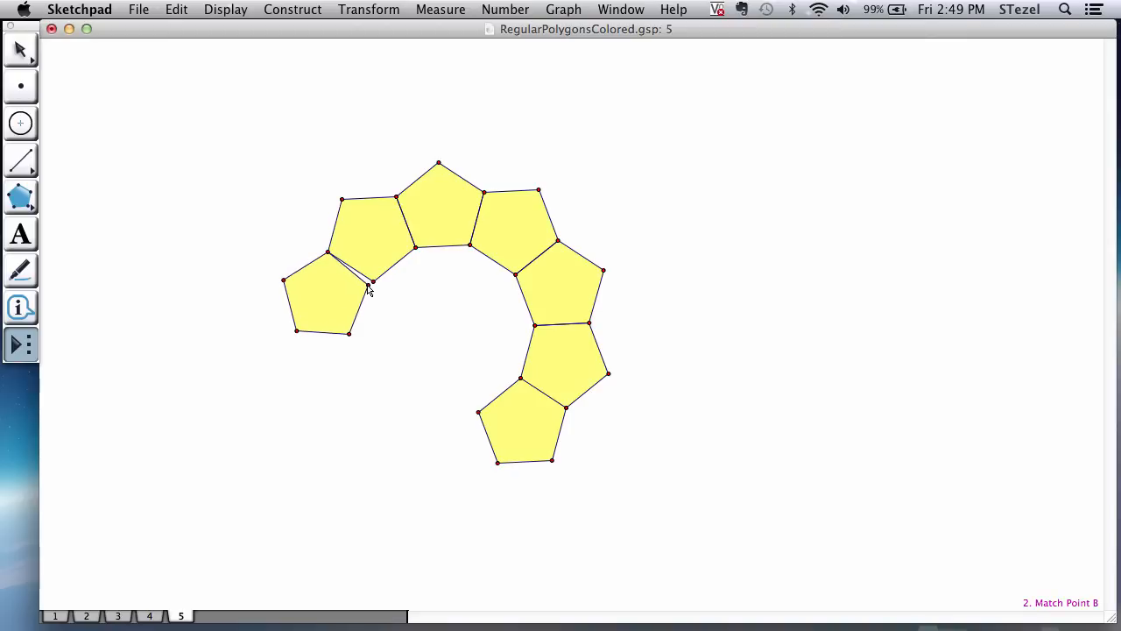
left_click(326, 298)
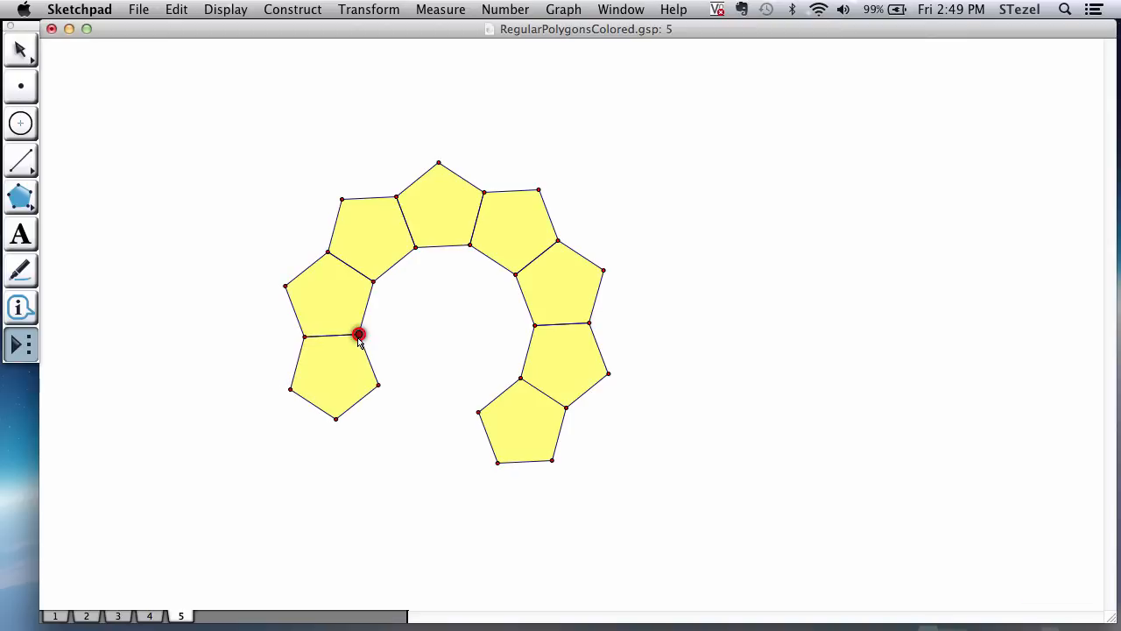
Attach the remaining pentagons to close the ring of ten, then return to Custom Tools.
left_click(333, 377)
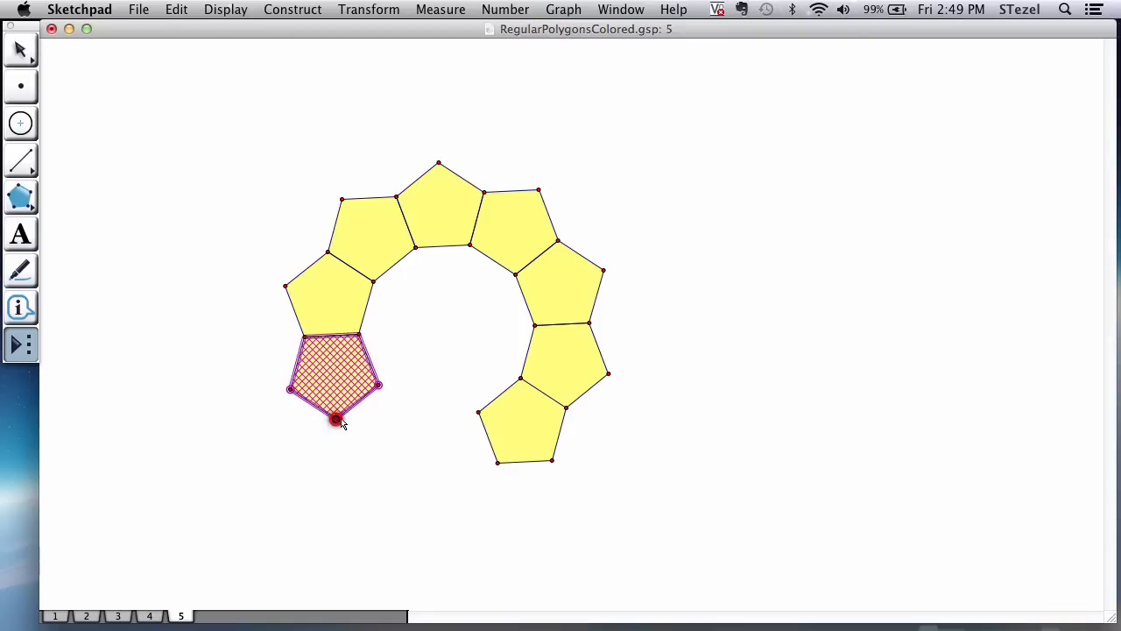
left_click_drag(337, 420, 381, 390)
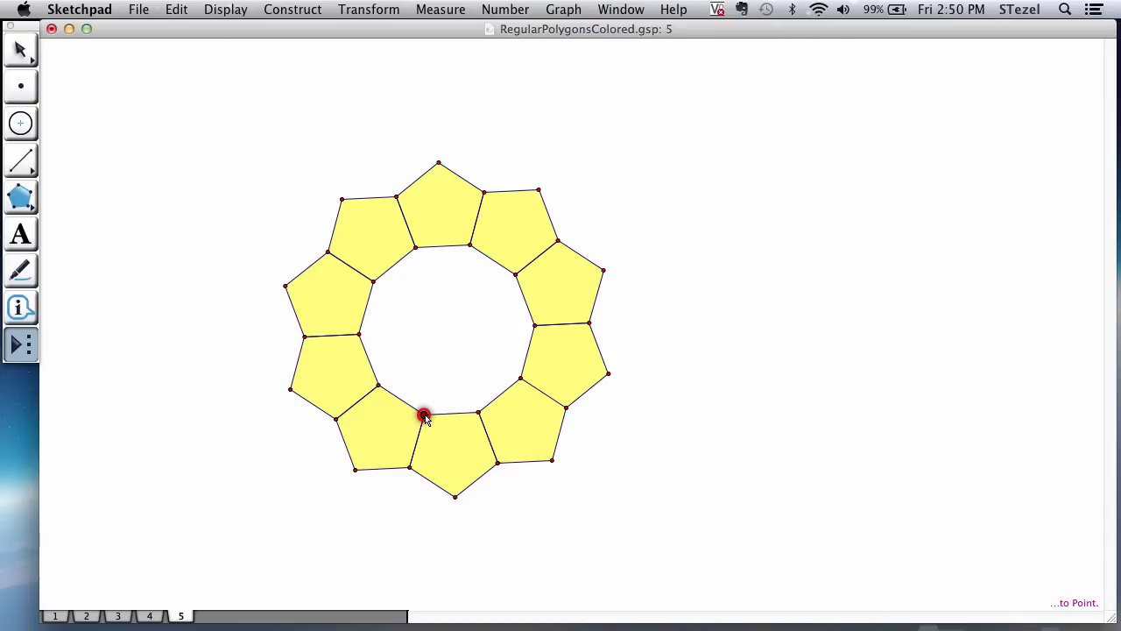
left_click(425, 417)
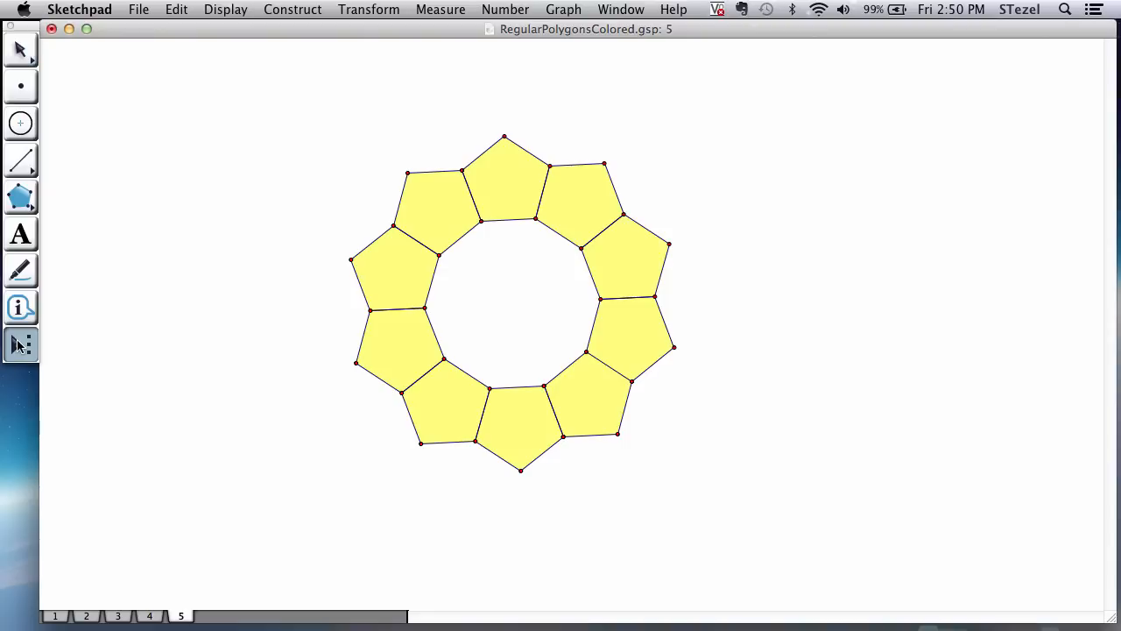
left_click(20, 343)
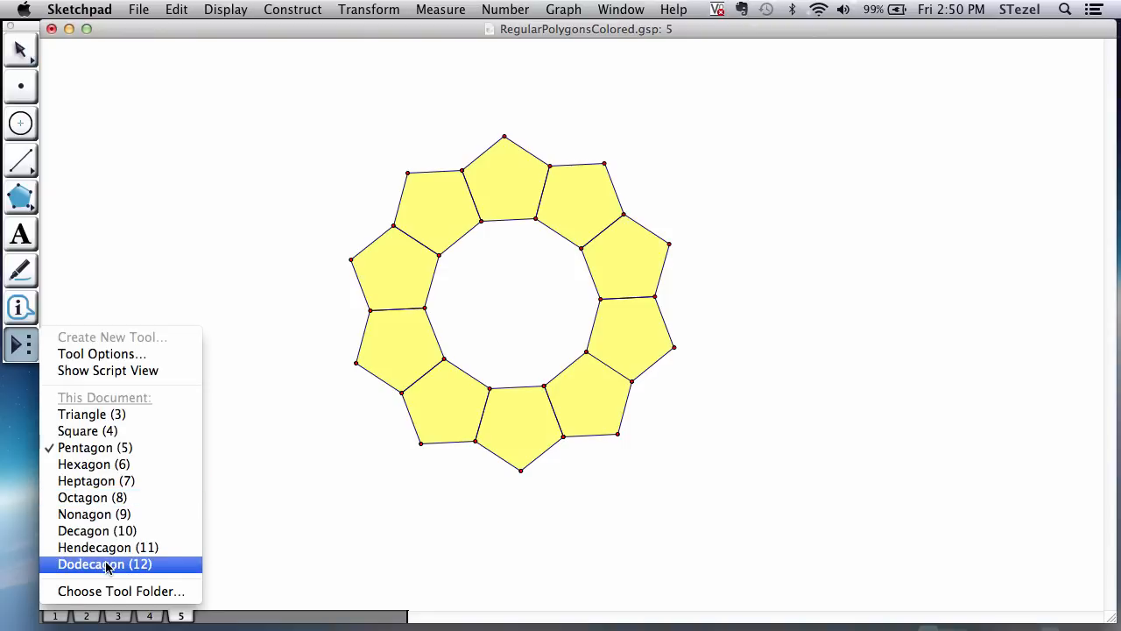
mouse_move(97, 530)
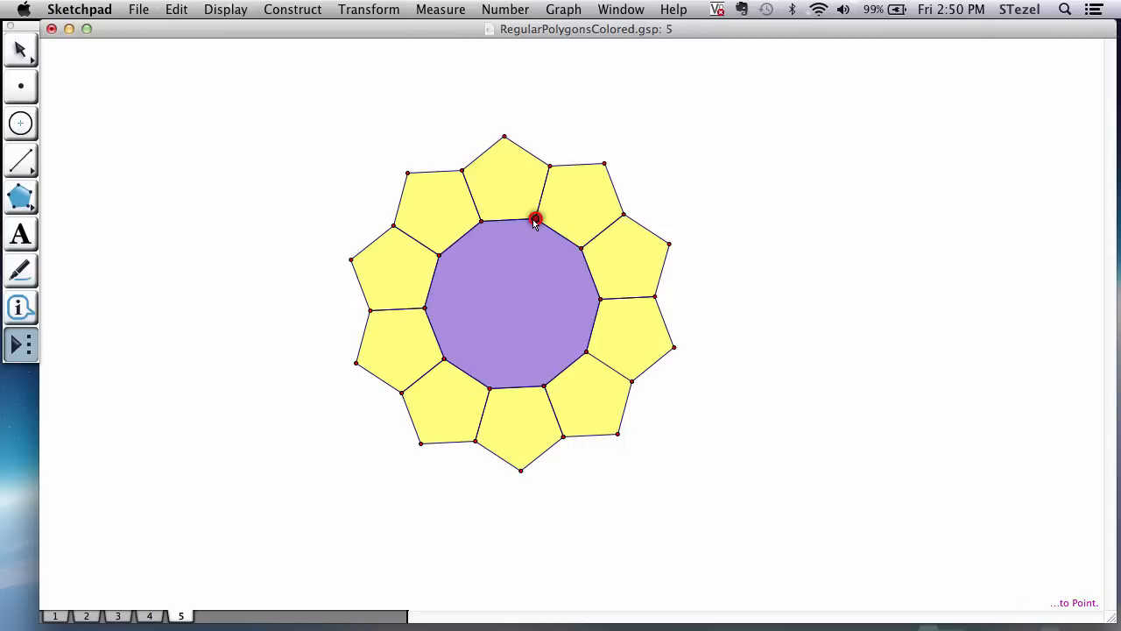
Place a purple Decagon (10) in the ring's center, comparing briefly with page 3 before returning to page 5.
left_click(534, 218)
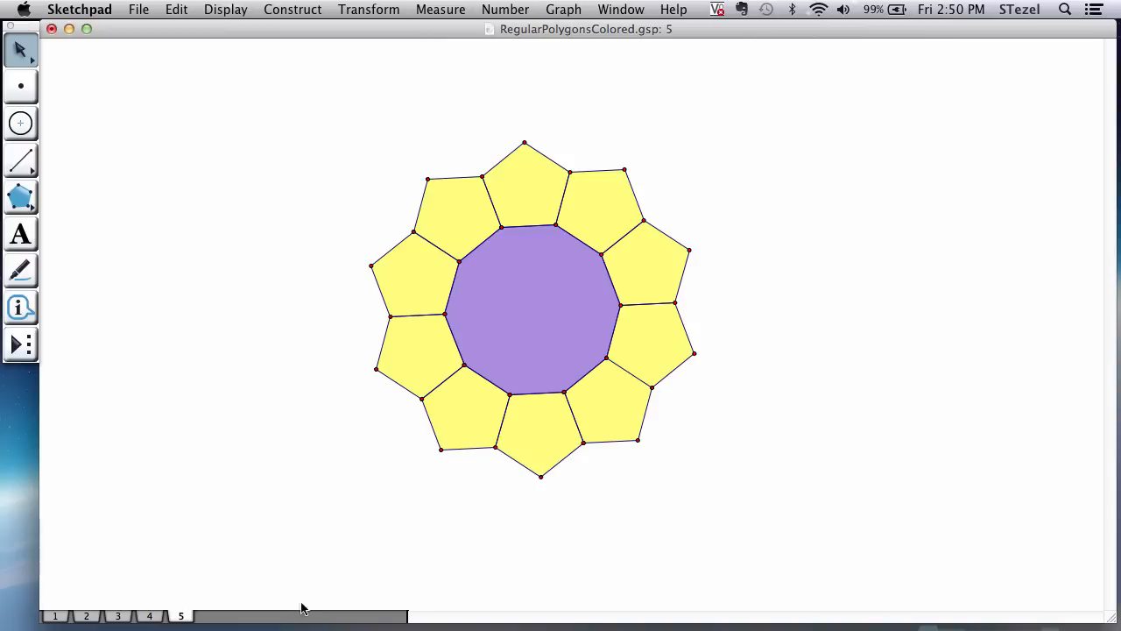
left_click(117, 616)
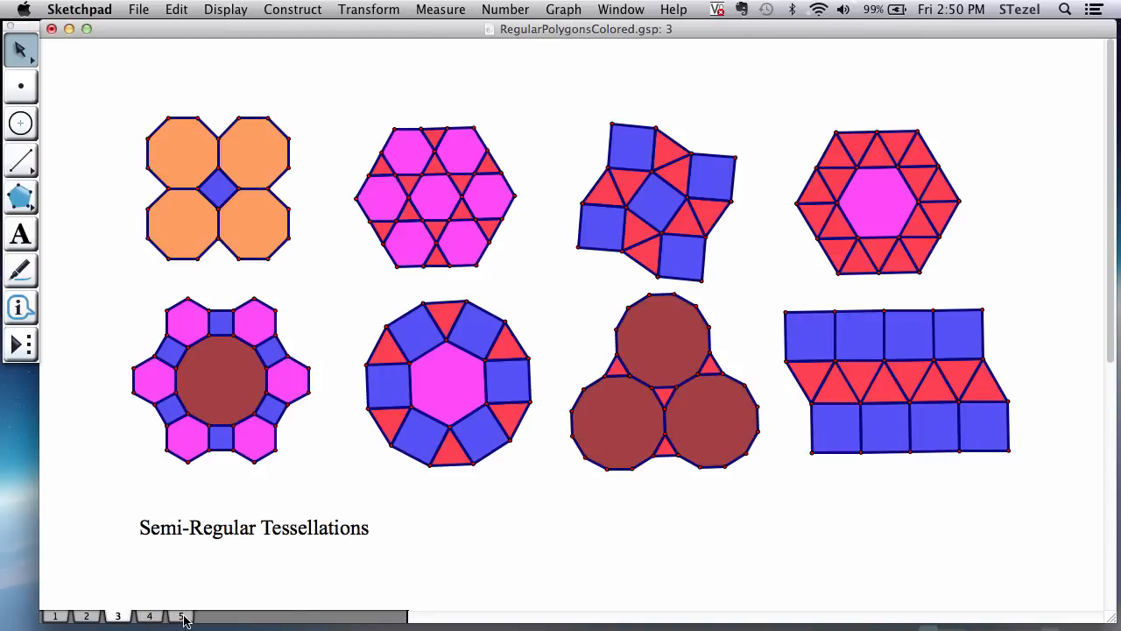
left_click(180, 616)
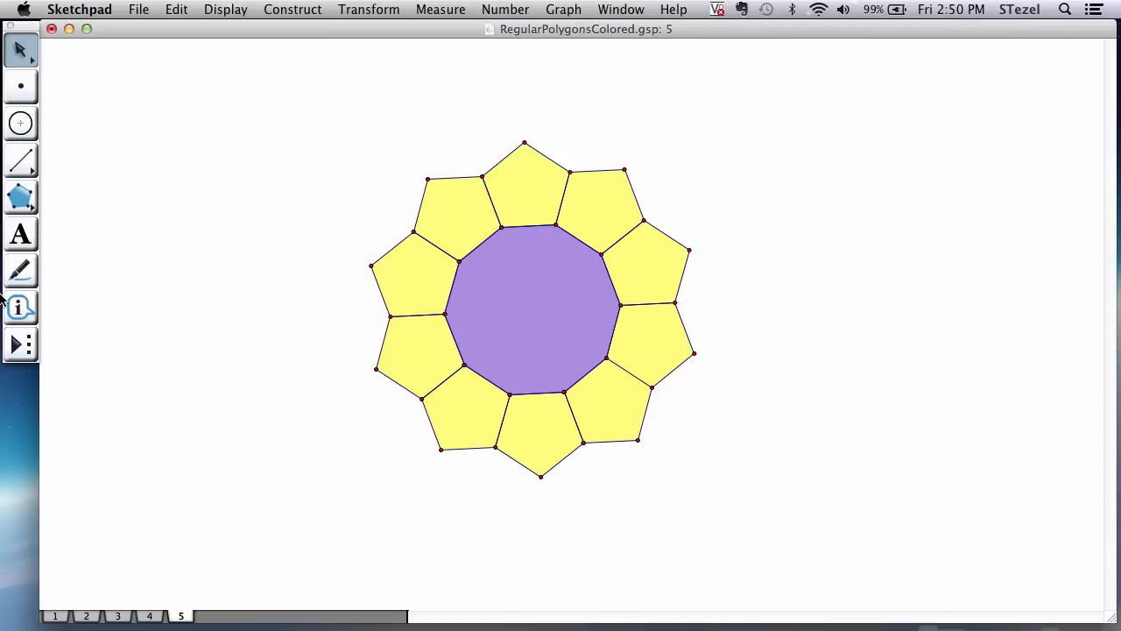
mouse_move(721, 308)
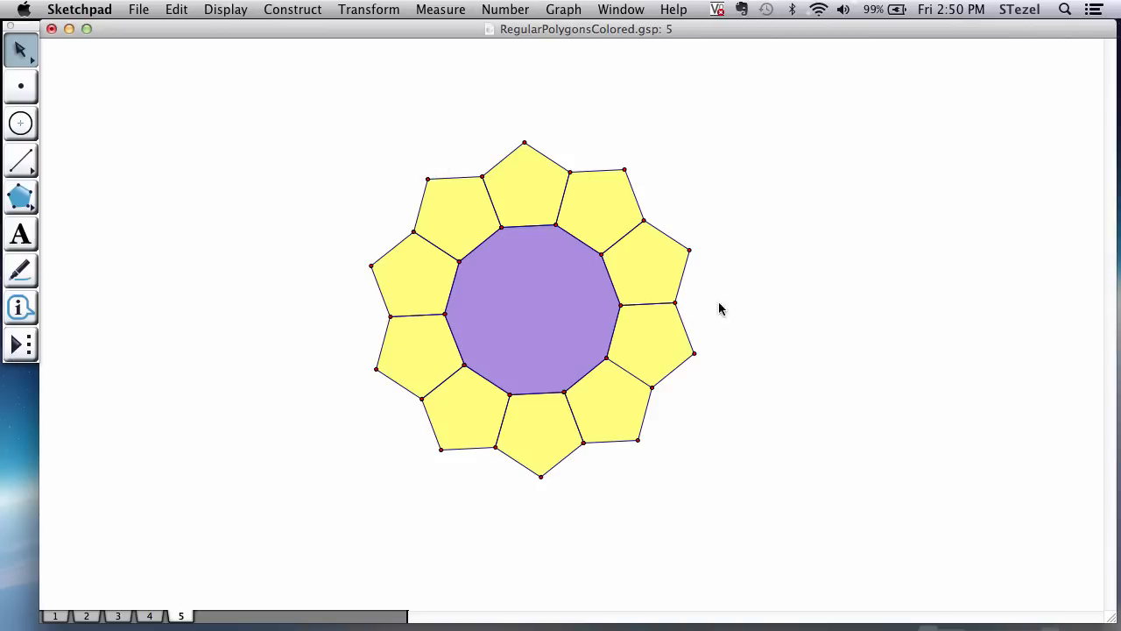
left_click(675, 302)
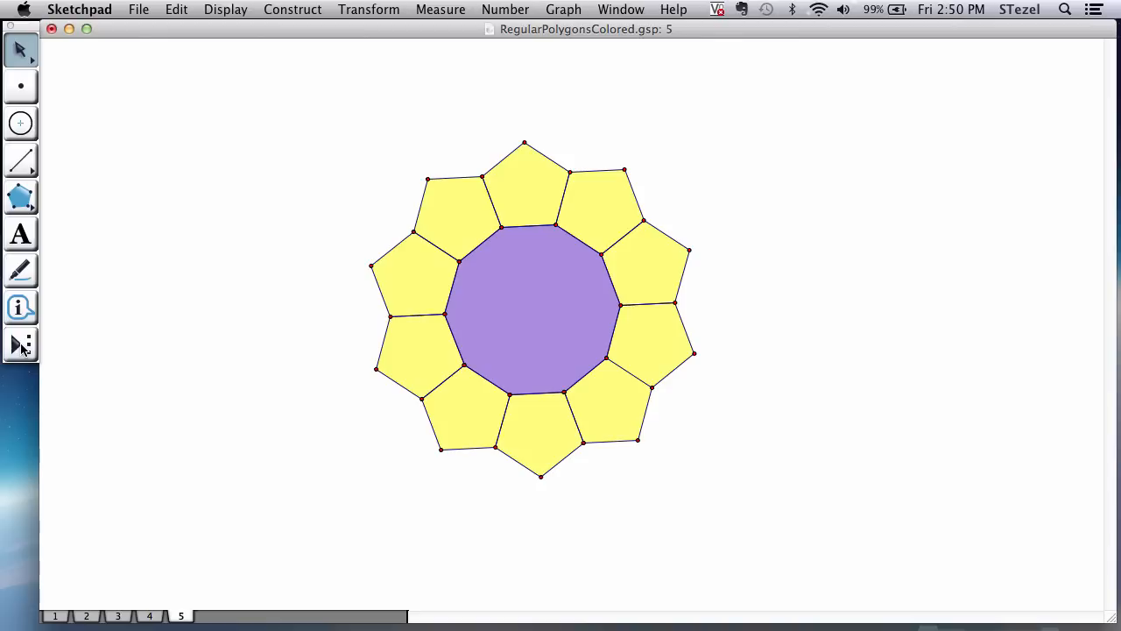
Attach a second purple decagon to the outer right edge of the pentagon ring.
left_click(21, 344)
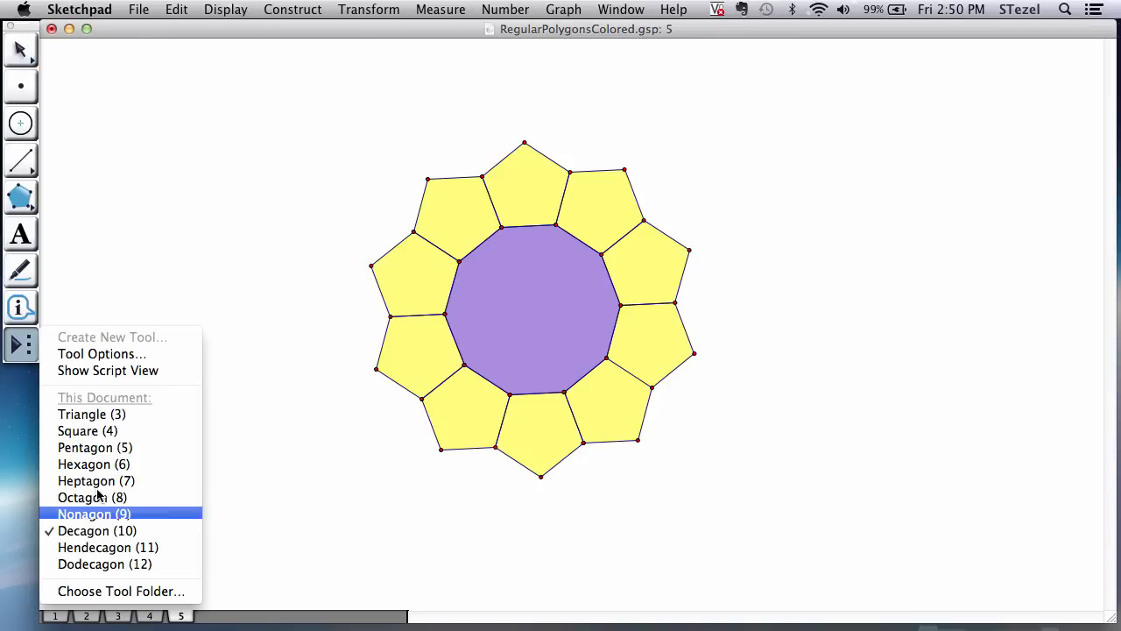
left_click(94, 515)
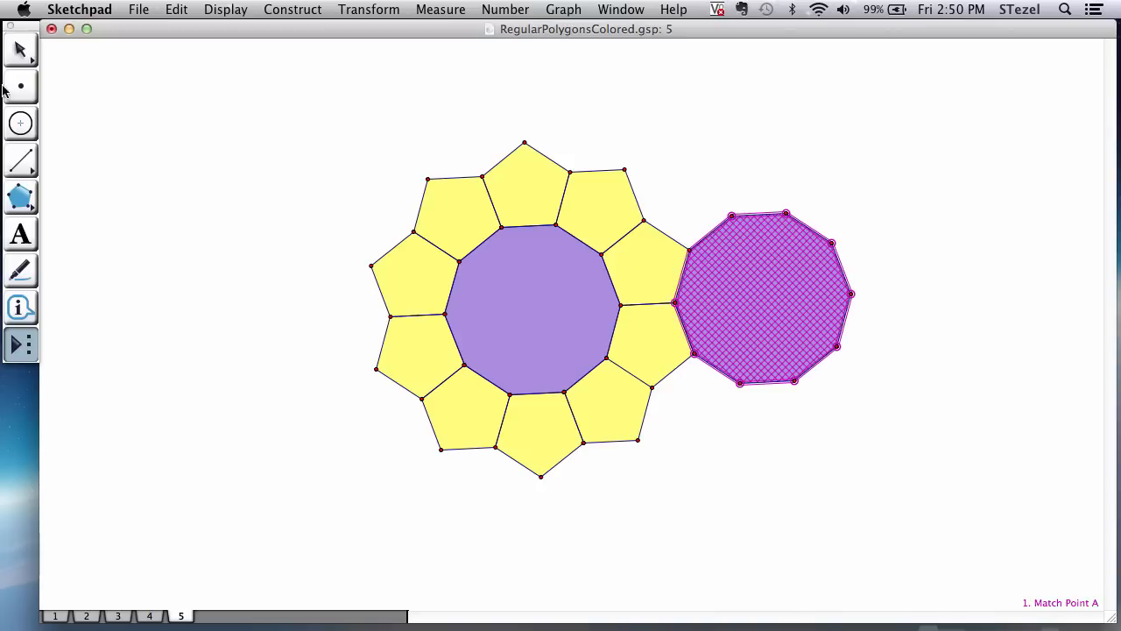
left_click(21, 344)
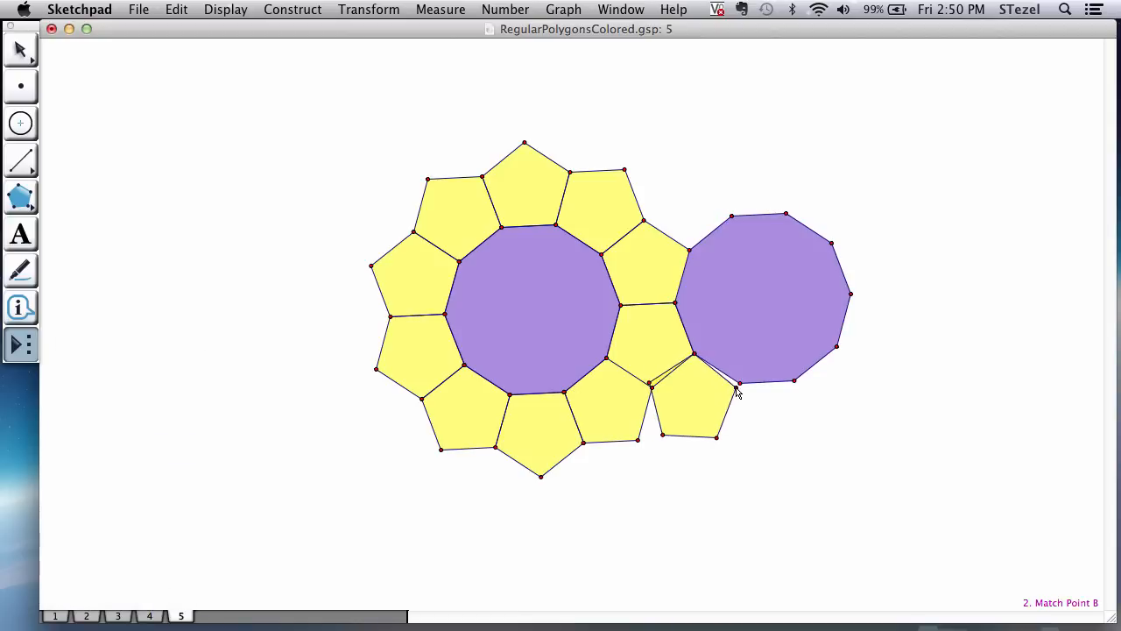
Add four yellow pentagons along the second decagon's bottom and upper edges.
left_click(699, 398)
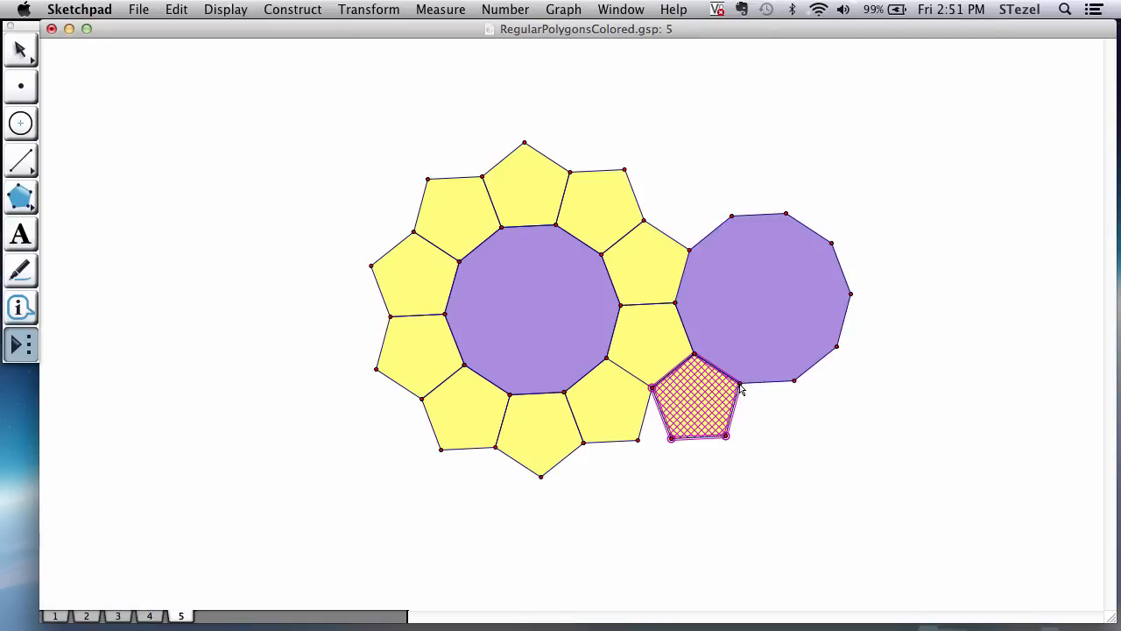
left_click_drag(701, 403, 793, 381)
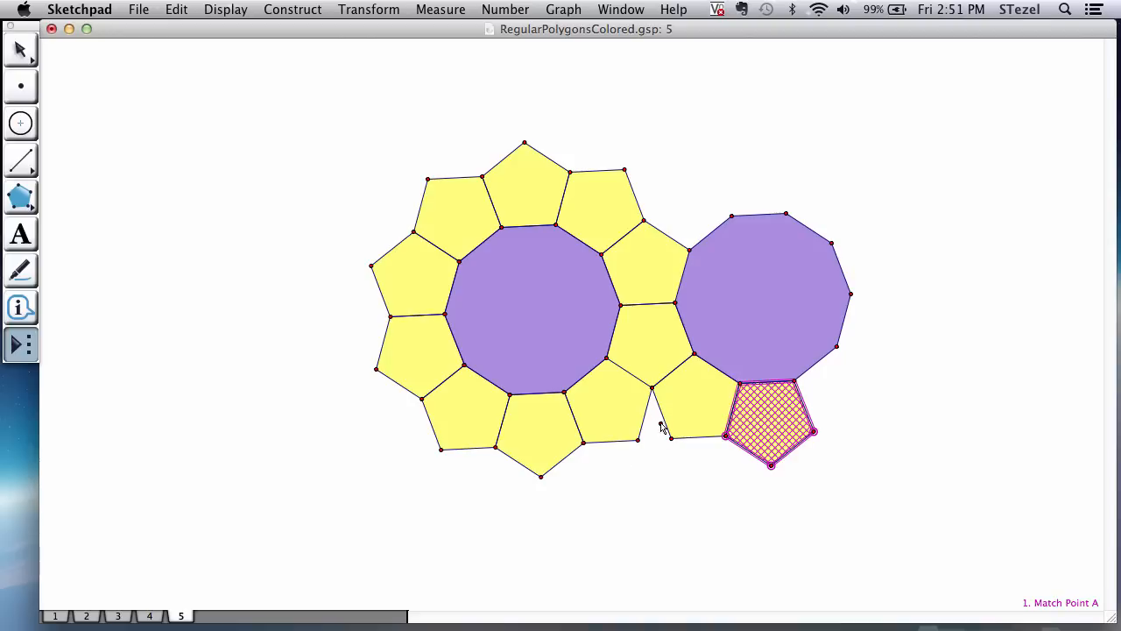
mouse_move(663, 442)
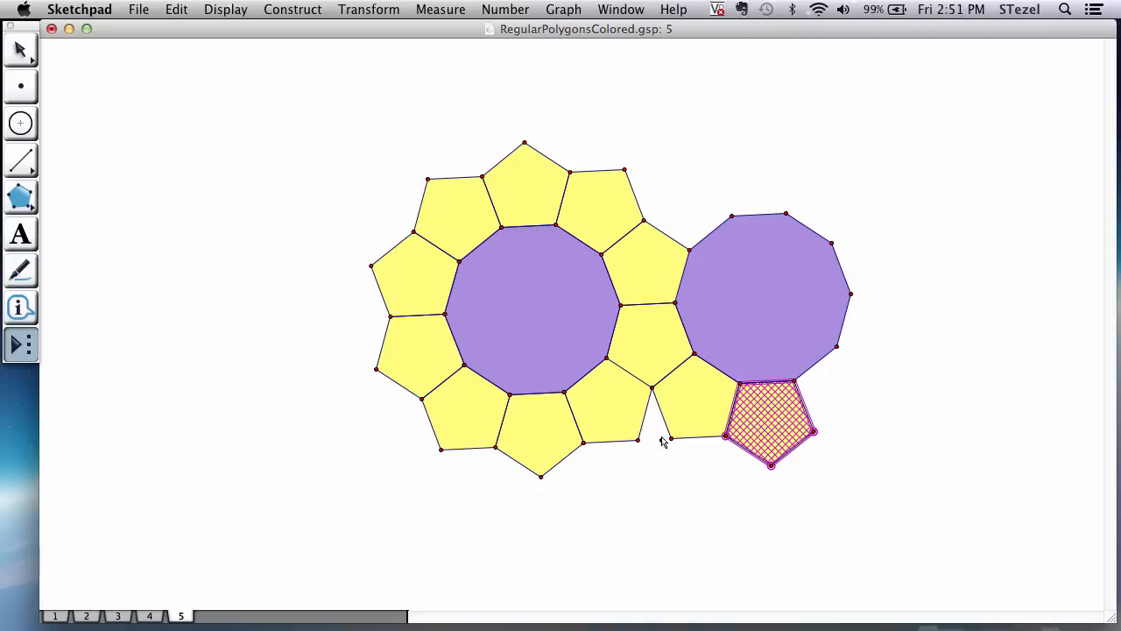
mouse_move(689, 251)
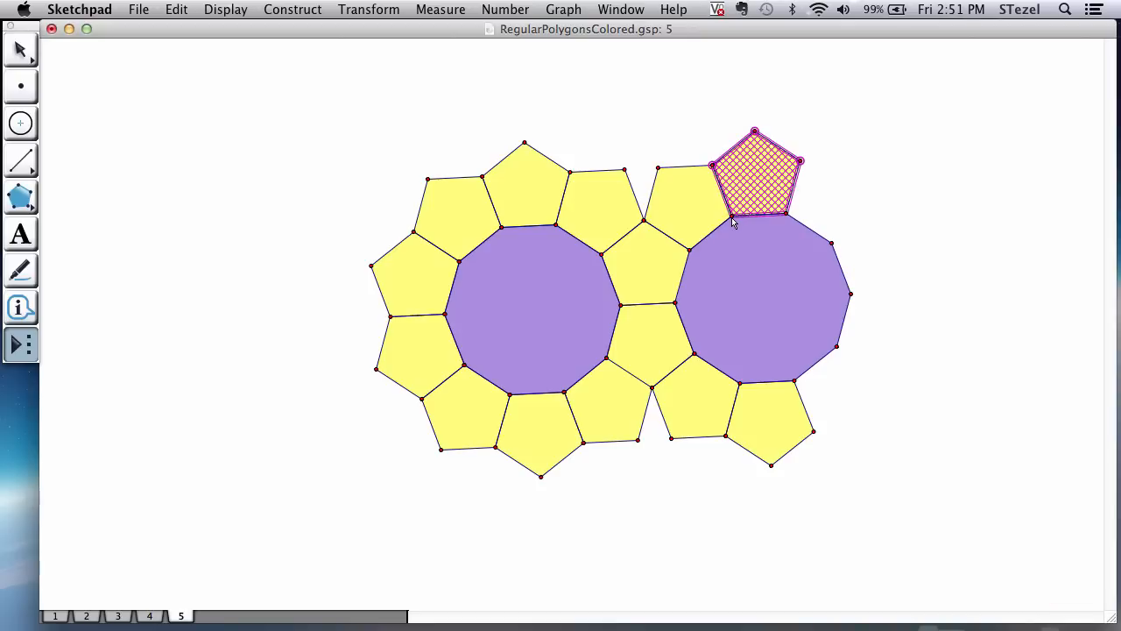
left_click(835, 249)
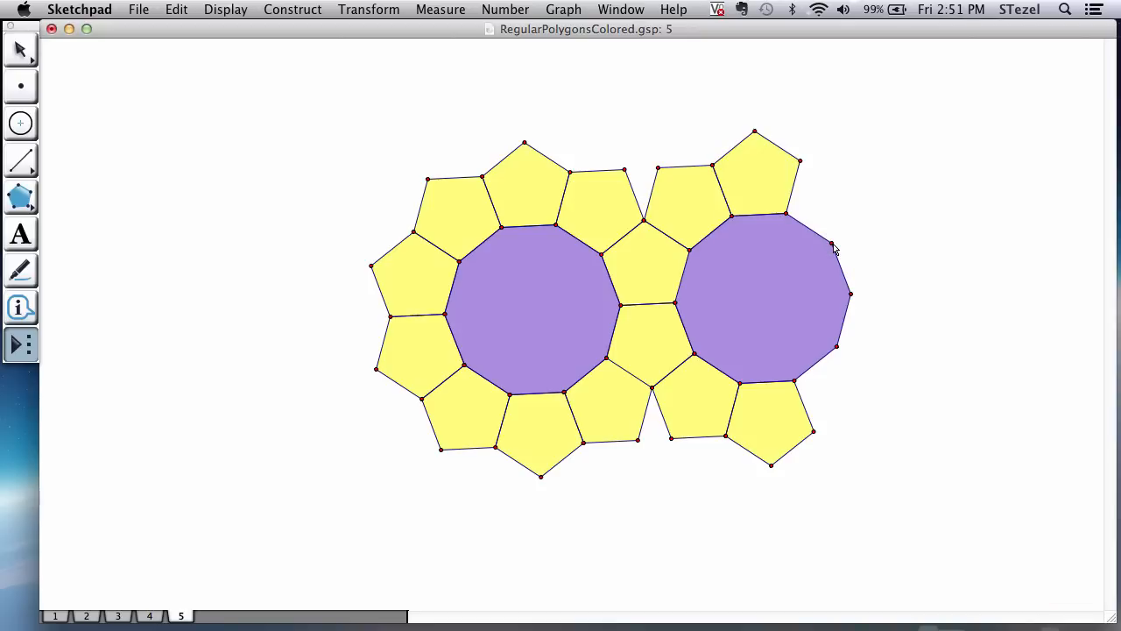
left_click(828, 197)
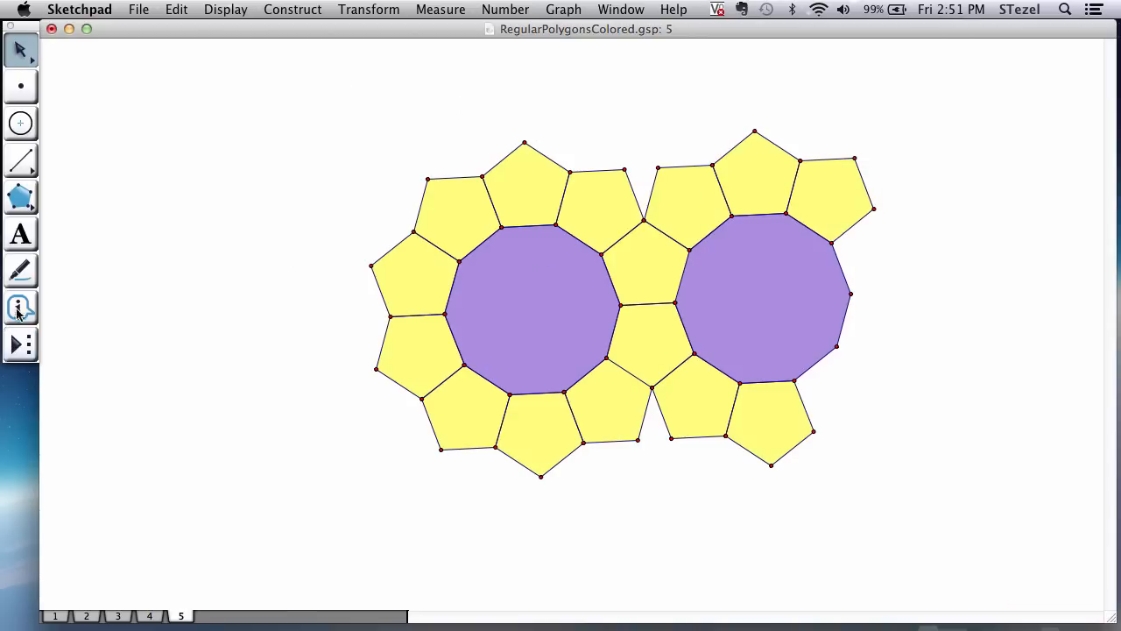
With Pentagon (5) reselected, attach pentagons to the second decagon's remaining edges.
left_click(21, 344)
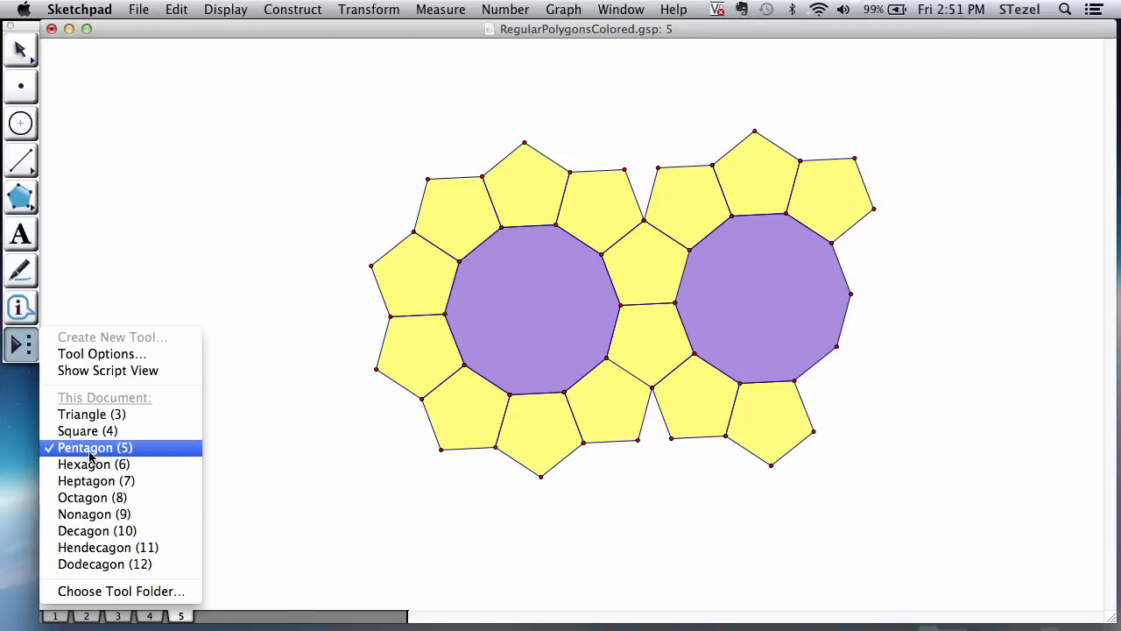
left_click(95, 447)
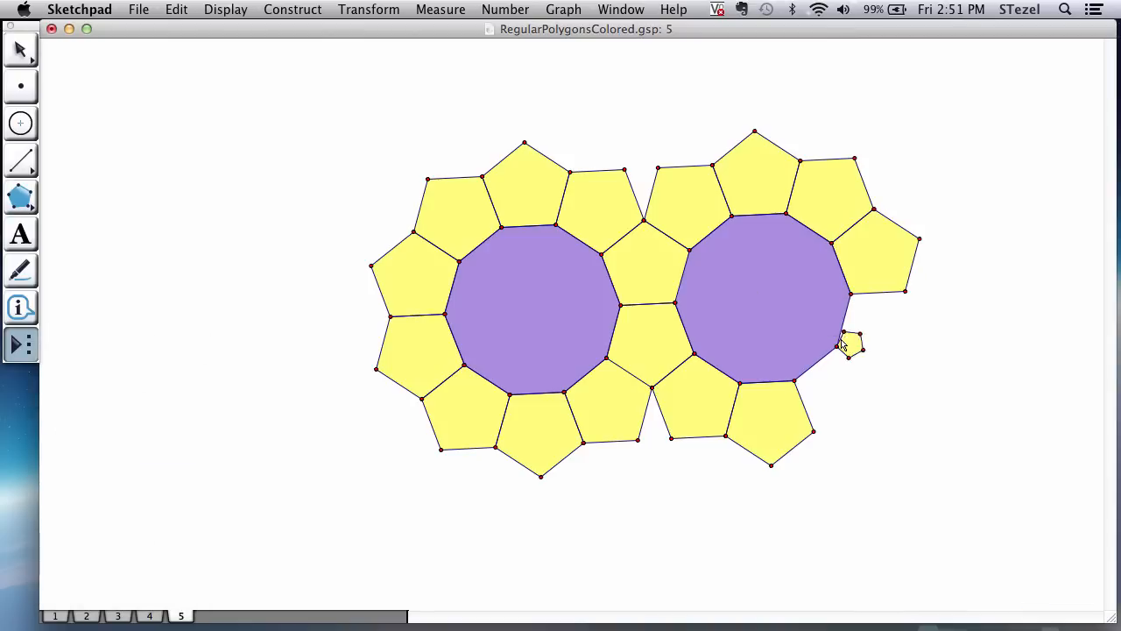
left_click(880, 328)
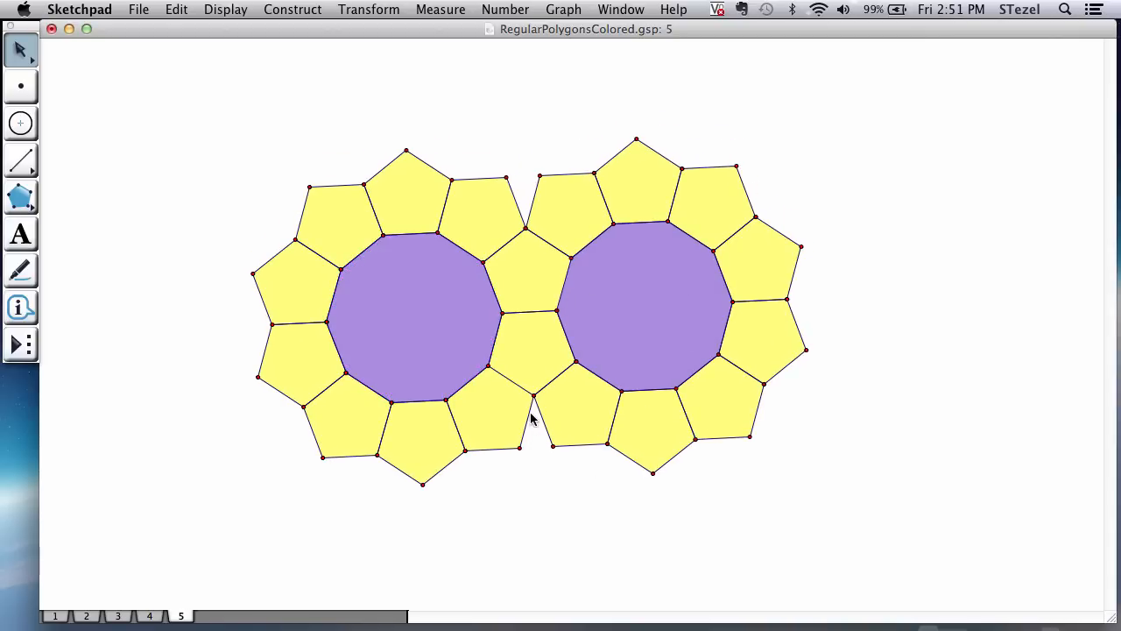
mouse_move(589, 192)
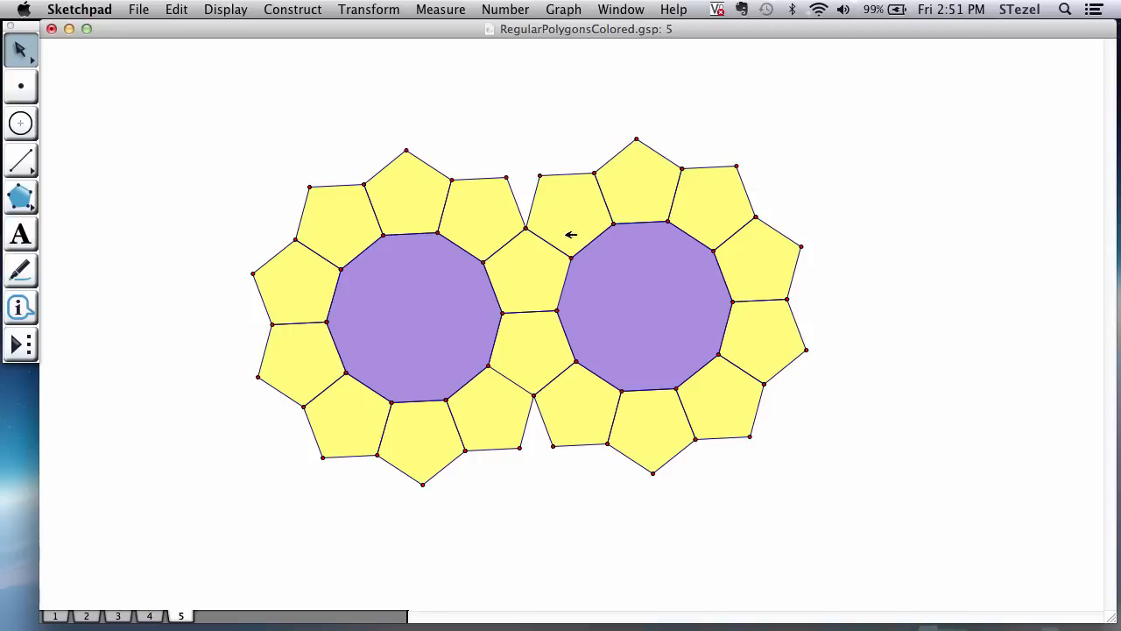
mouse_move(699, 317)
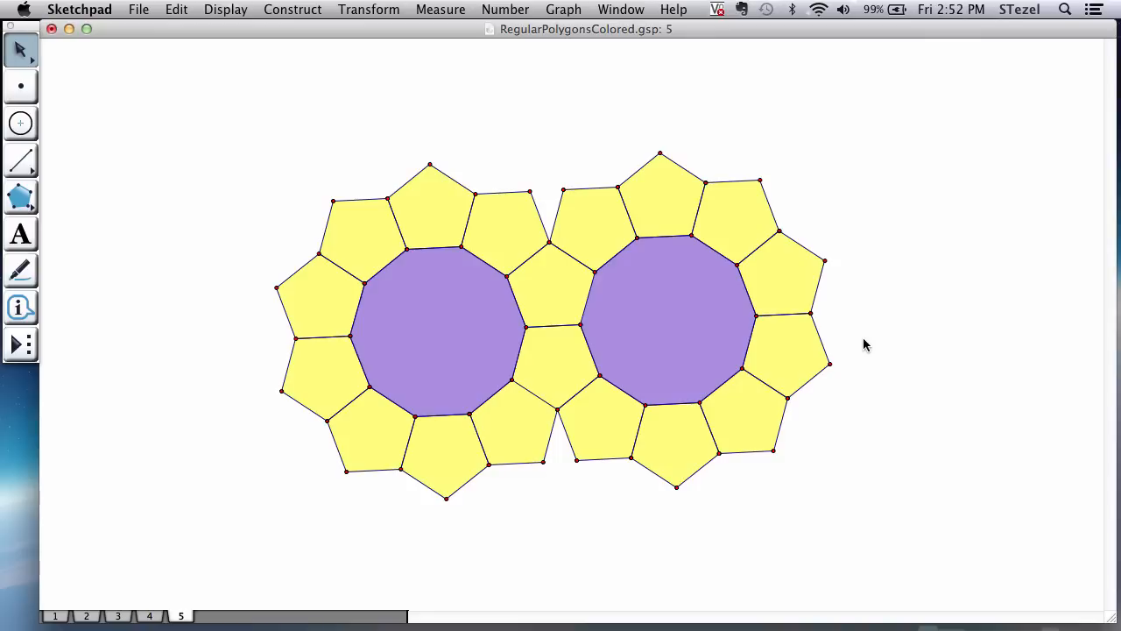
mouse_move(523, 216)
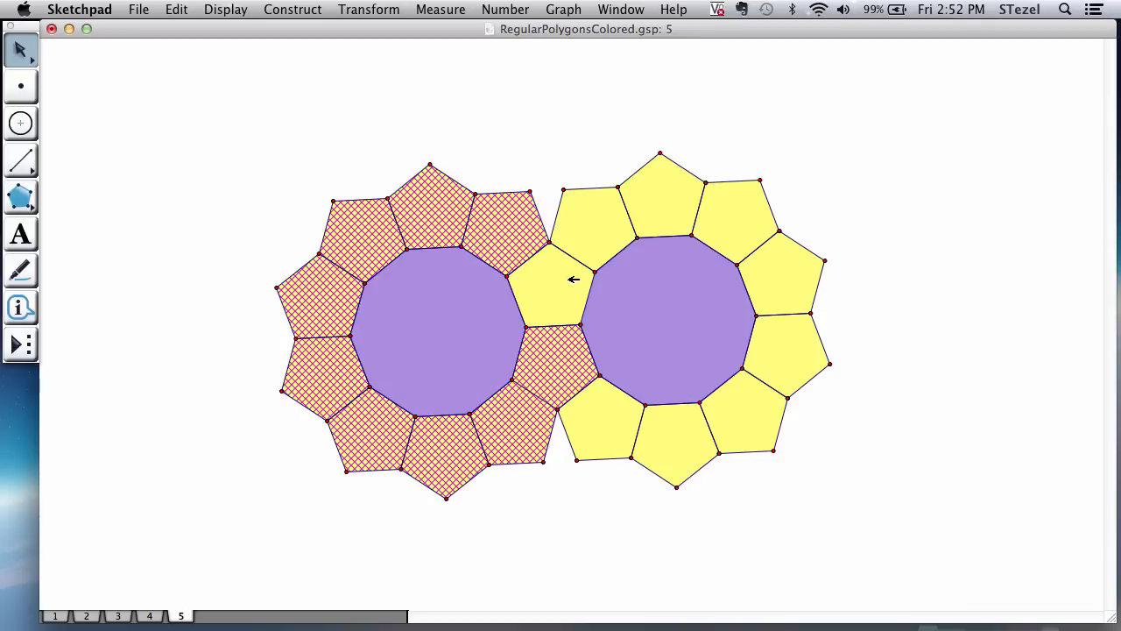
Select and delete the second decagon with its surrounding pentagons.
left_click(552, 280)
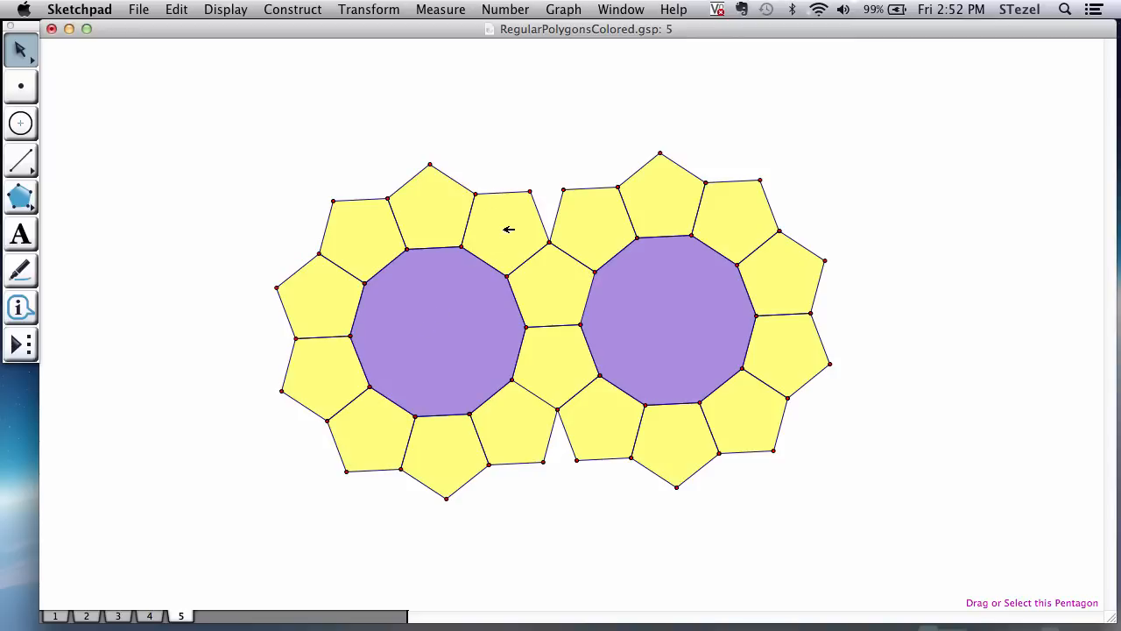
left_click(506, 221)
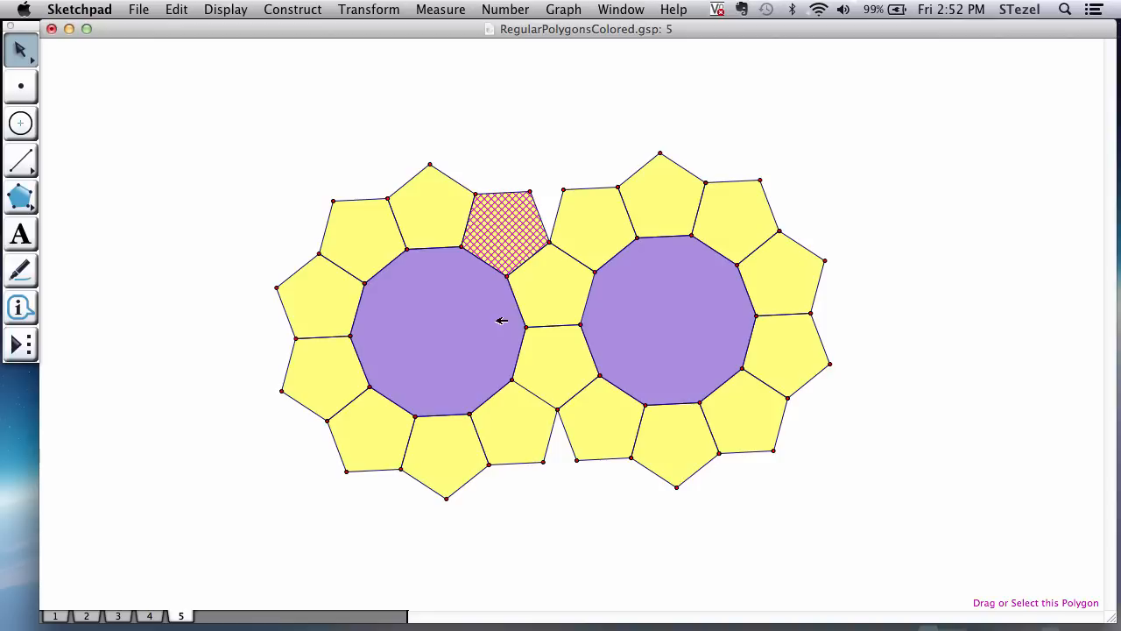
left_click(532, 221)
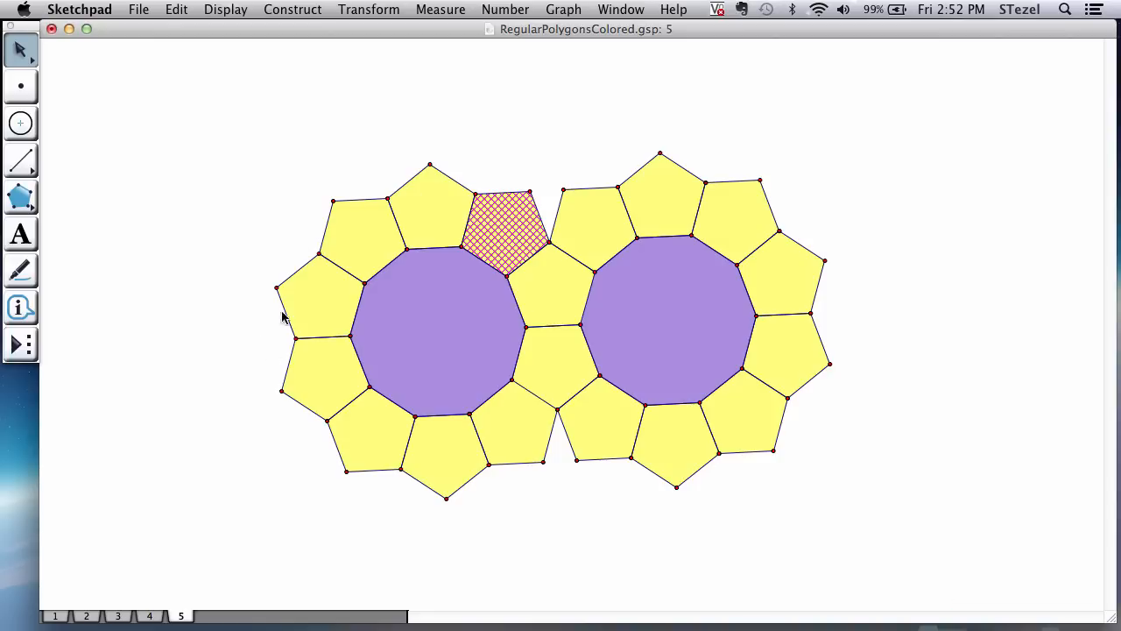
mouse_move(563, 418)
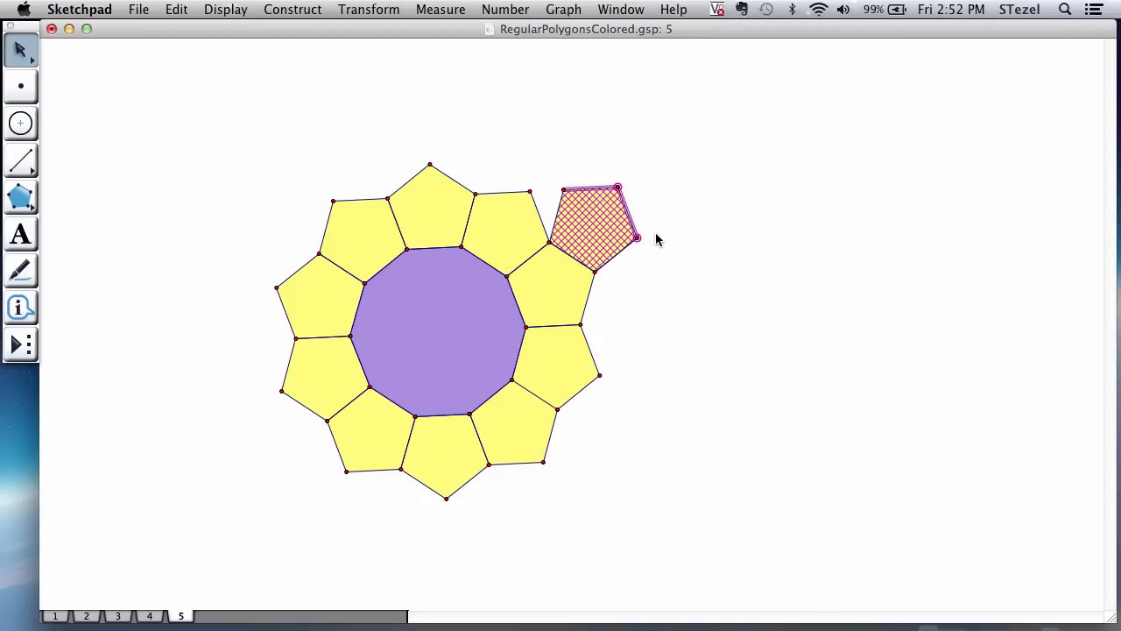
Delete the leftover stray pentagon, keeping only the original ten-pentagon ring.
left_click(722, 315)
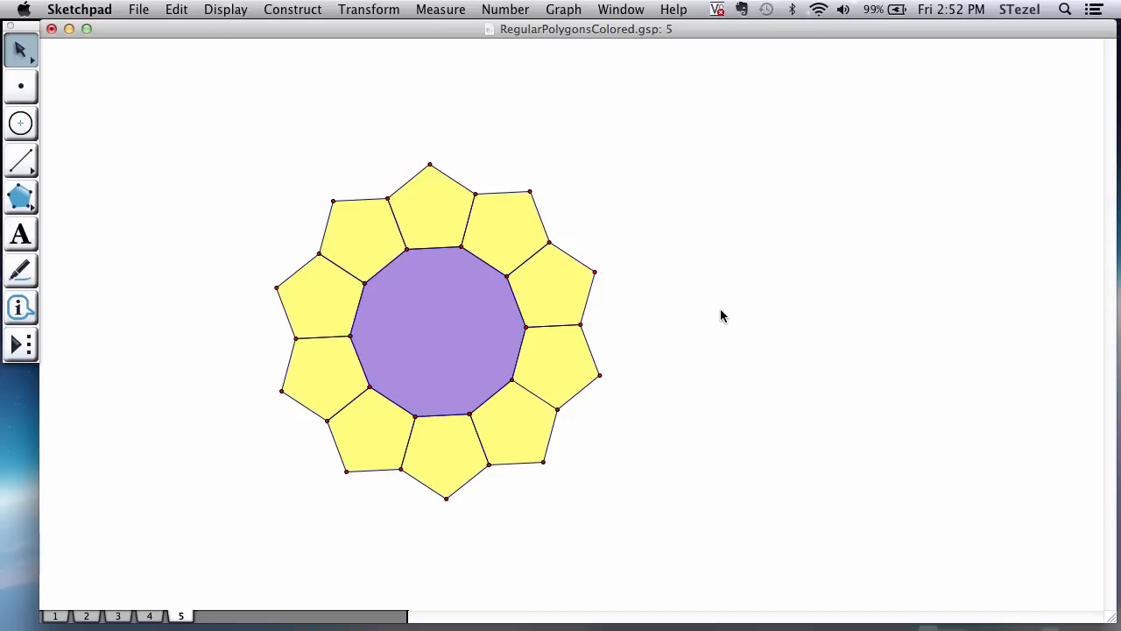
left_click(550, 294)
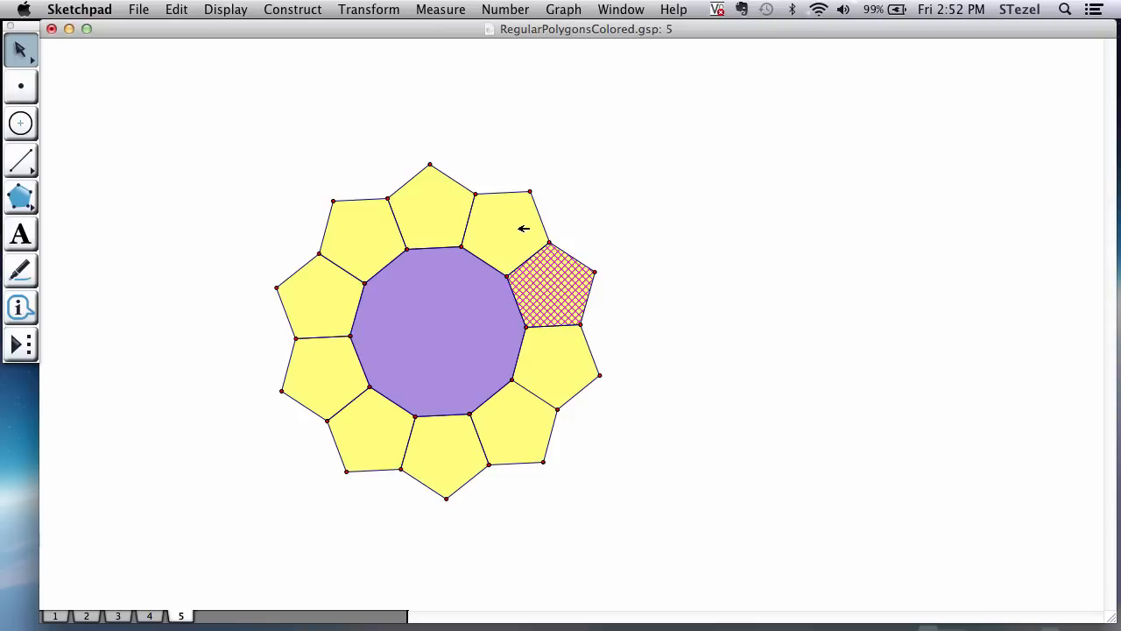
left_click(504, 219)
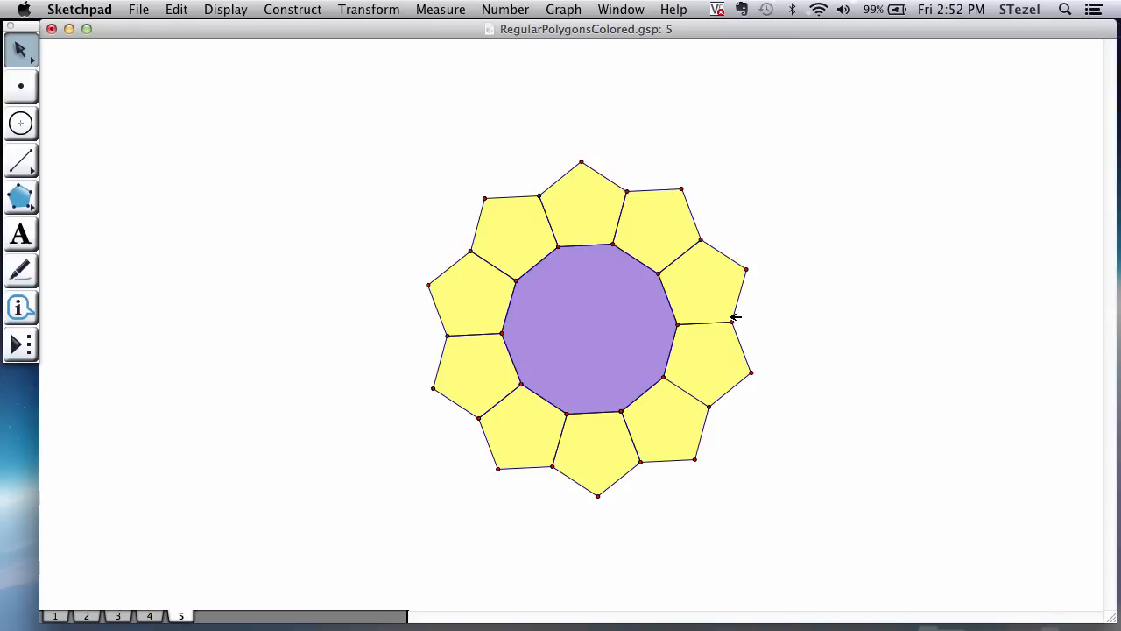
mouse_move(734, 317)
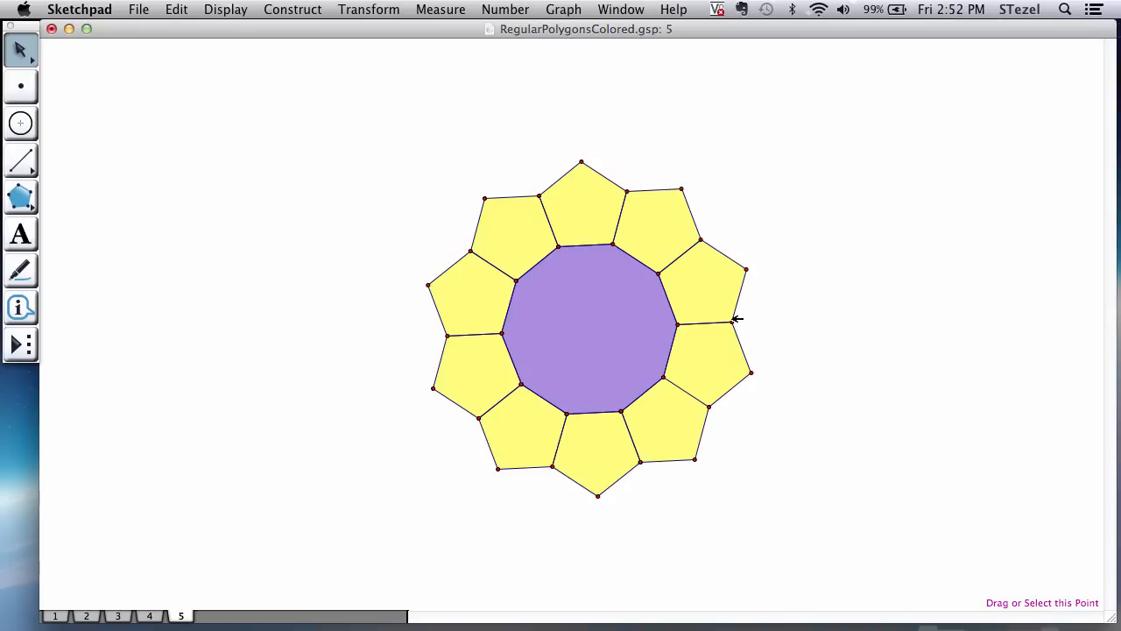
mouse_move(780, 318)
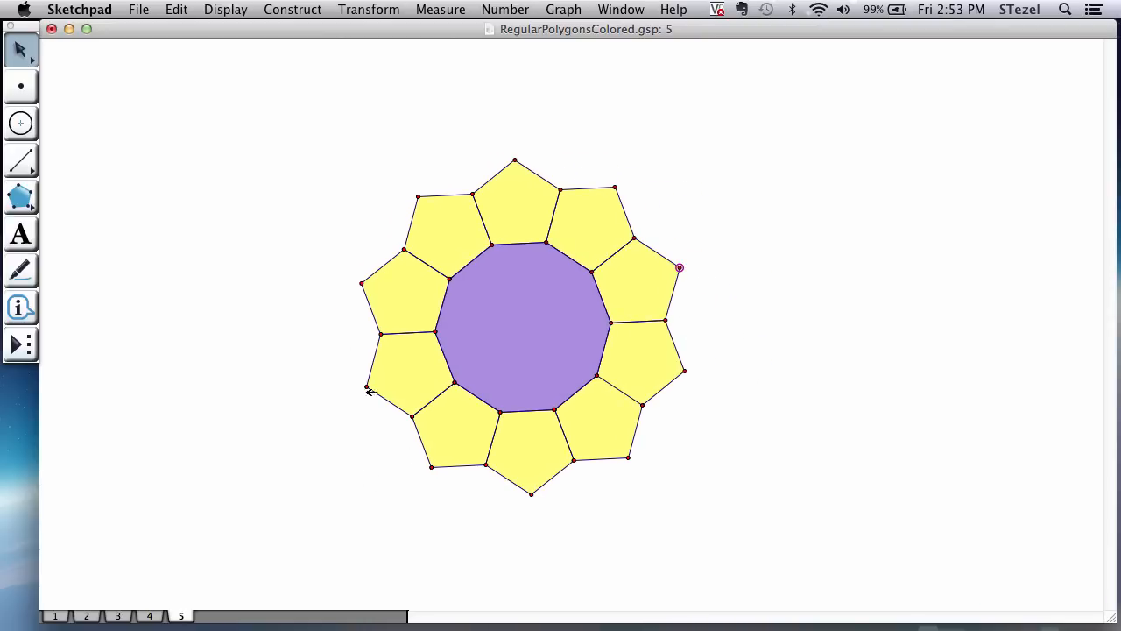
mouse_move(499, 315)
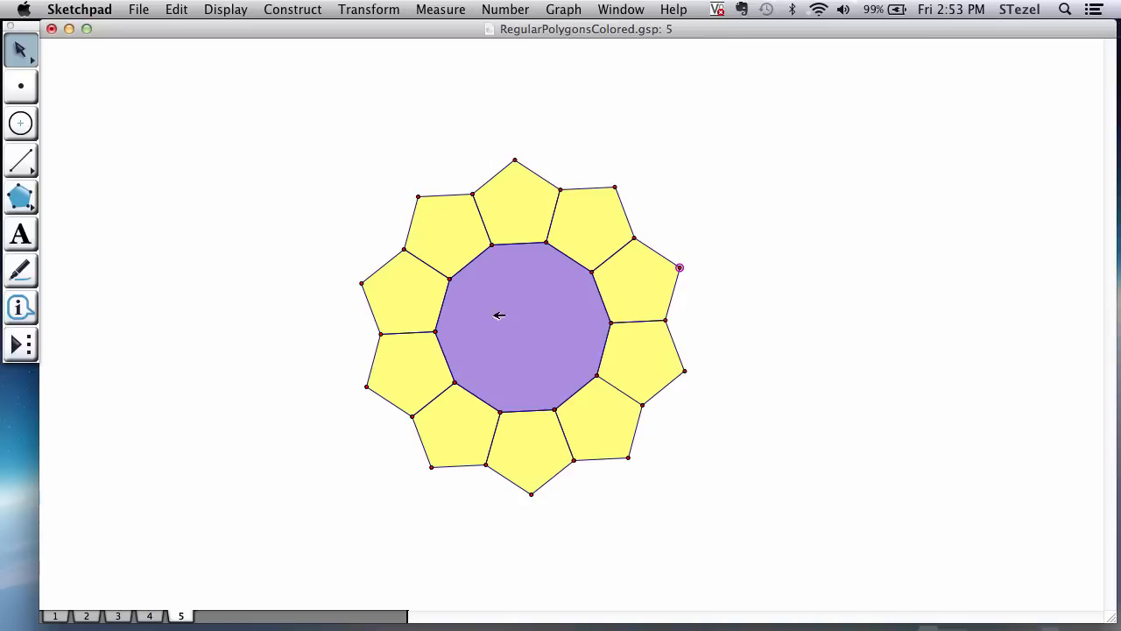
mouse_move(648, 285)
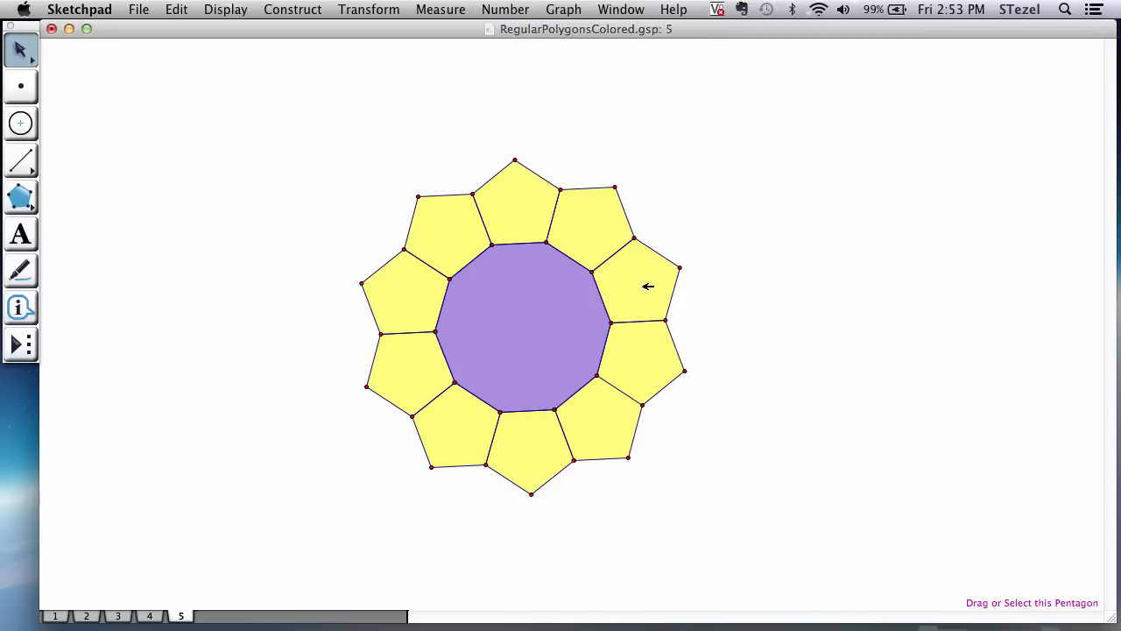
Drag the ringed decagon slightly left and deselect it.
left_click(635, 289)
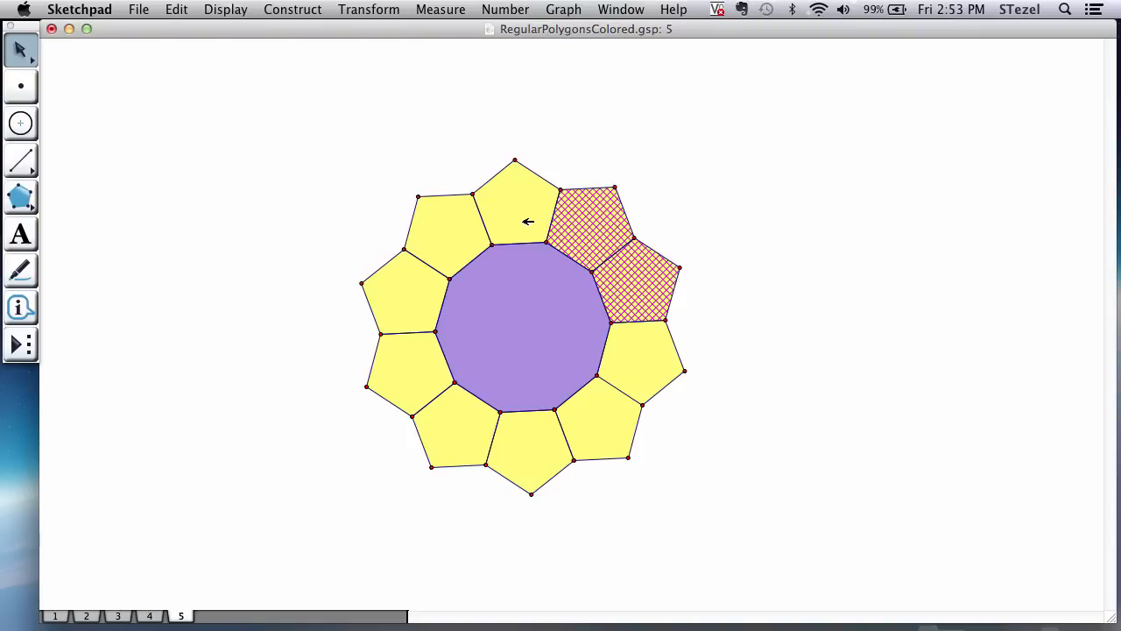
left_click(412, 386)
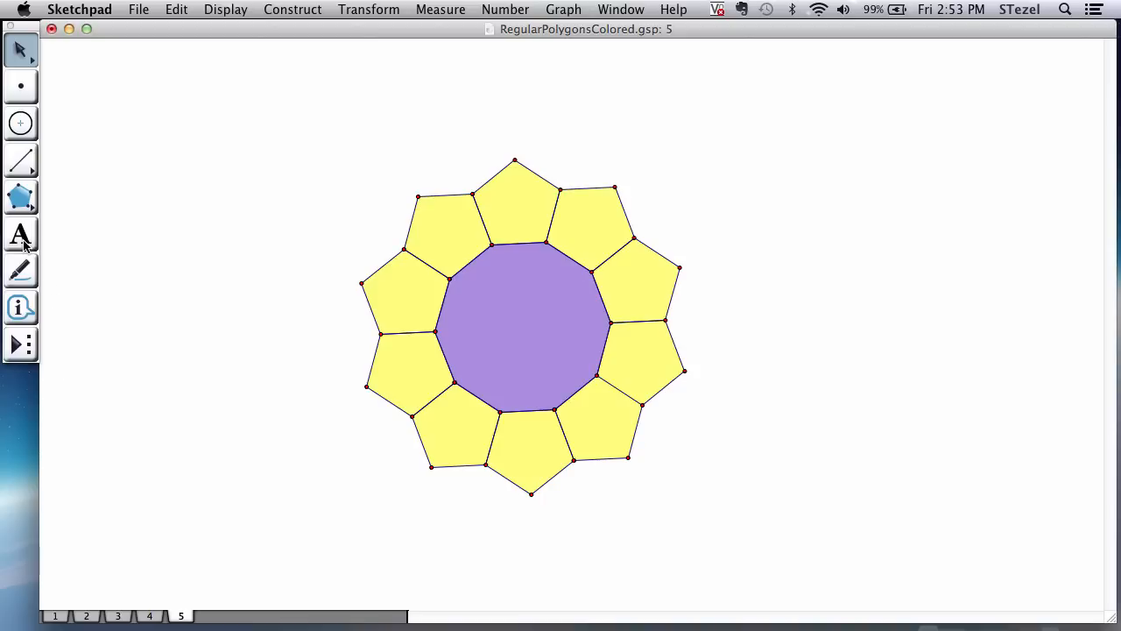
Type the caption DIAZ RINGS in Times New Roman 36 below the ring.
type("DIAZ R")
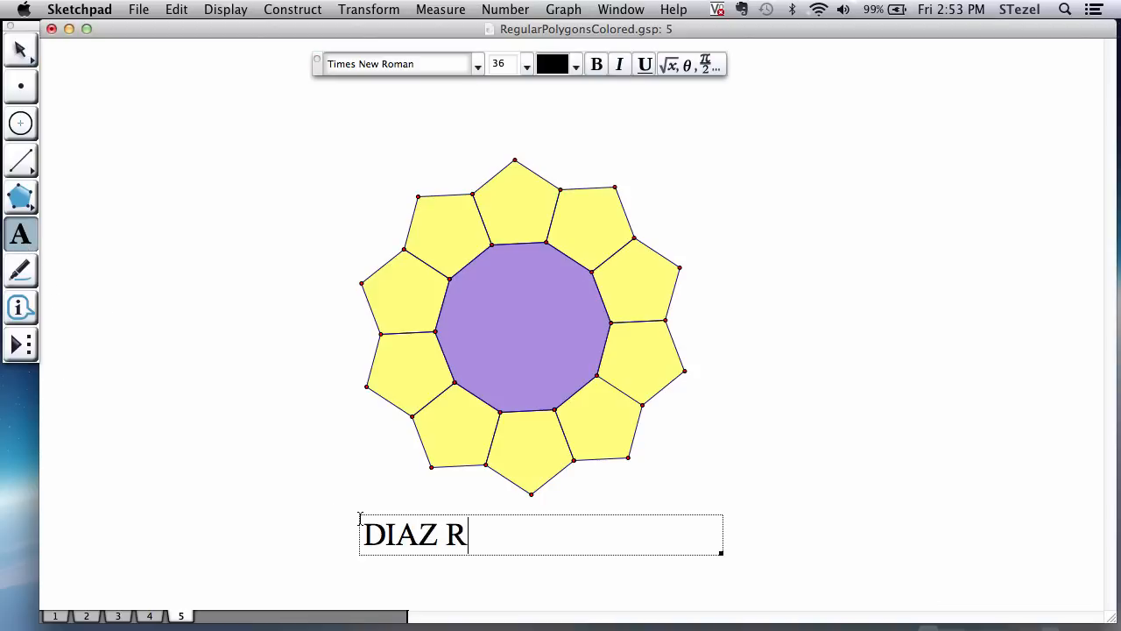
type("INGS")
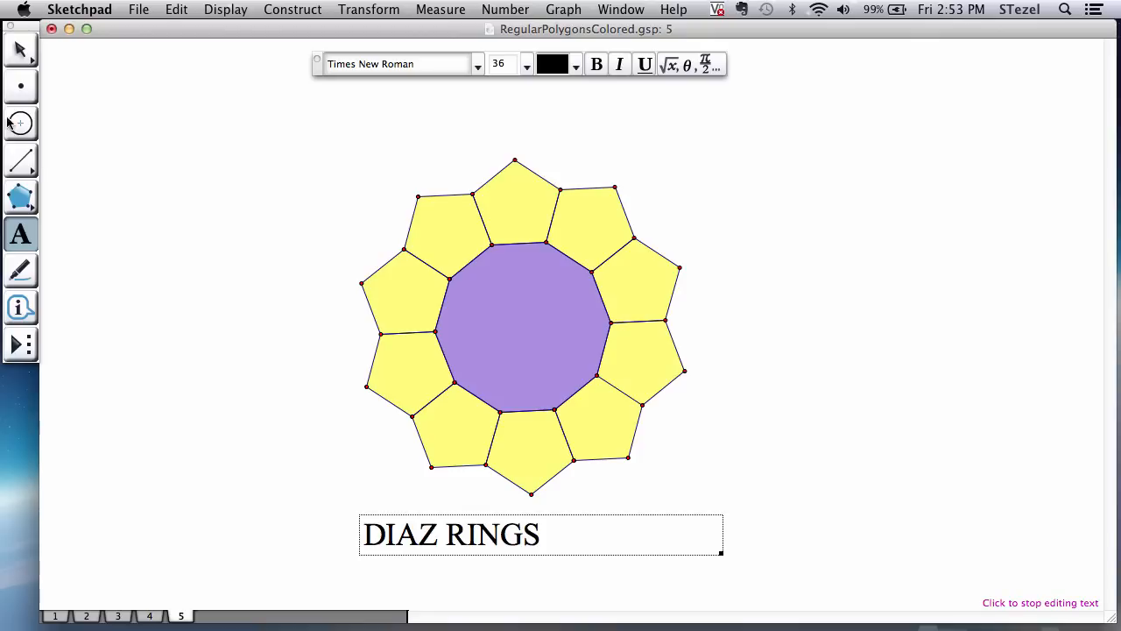